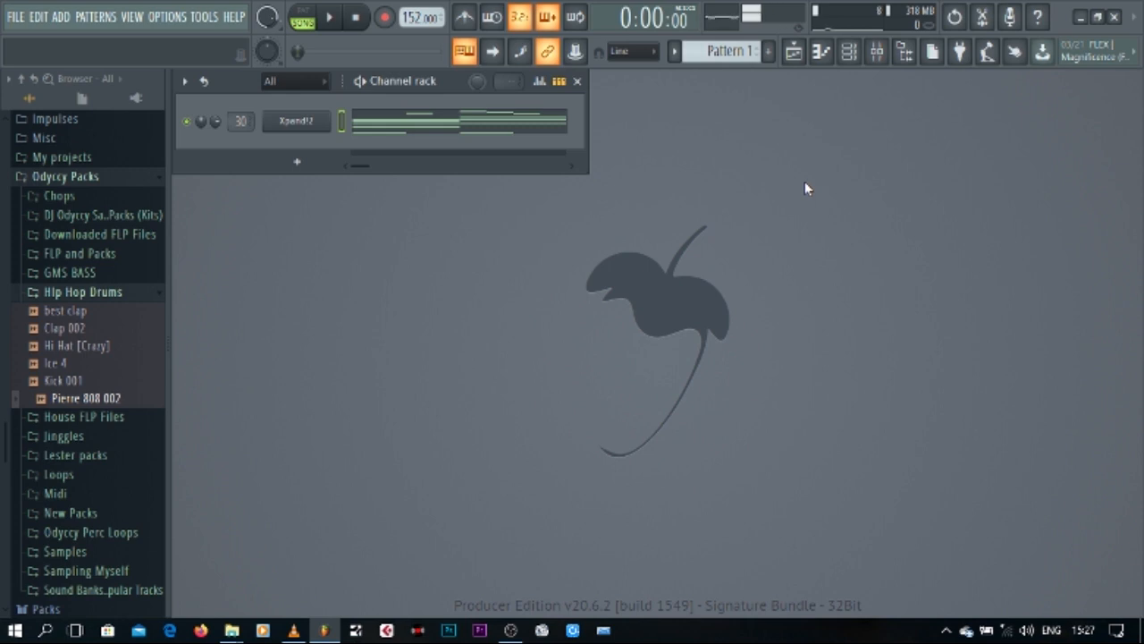
{"action": "mouse_move", "coordinate": [716, 180]}
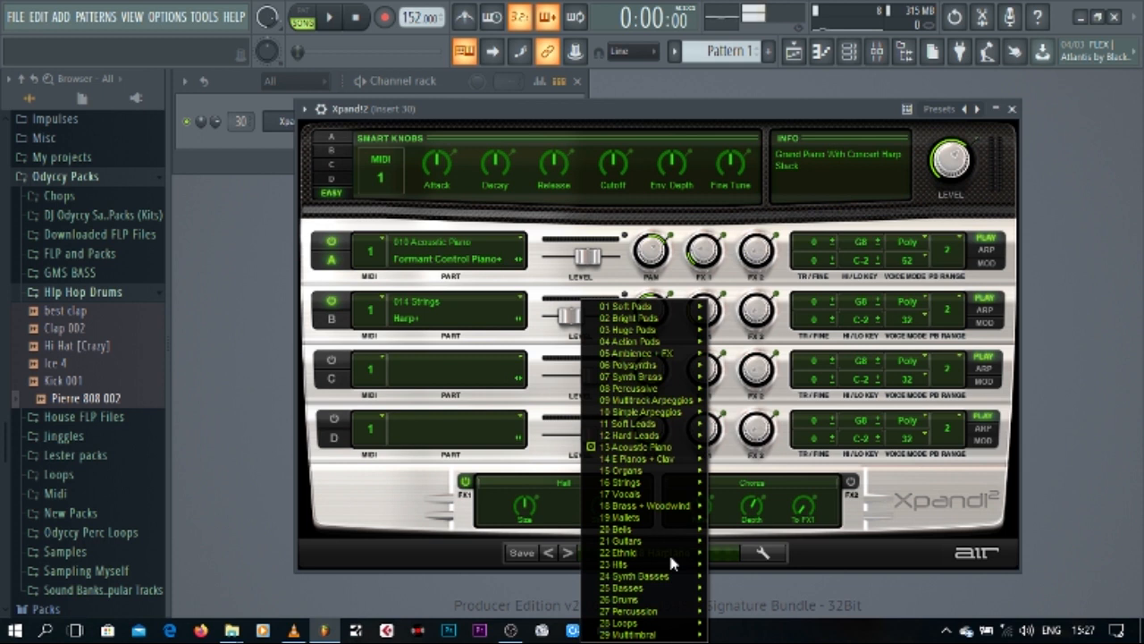
{"action": "mouse_move", "coordinate": [639, 329]}
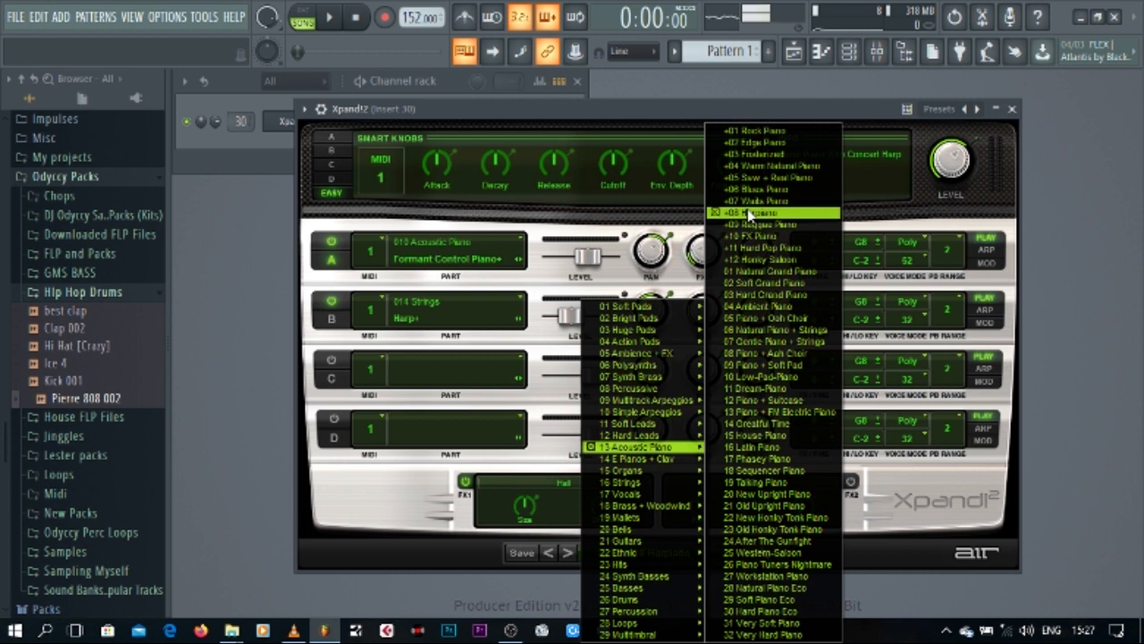
- Apply the +08 Harpiano preset to Xpand!2, close the plugin, and audition the melody
{"action": "left_click", "coordinate": [775, 212]}
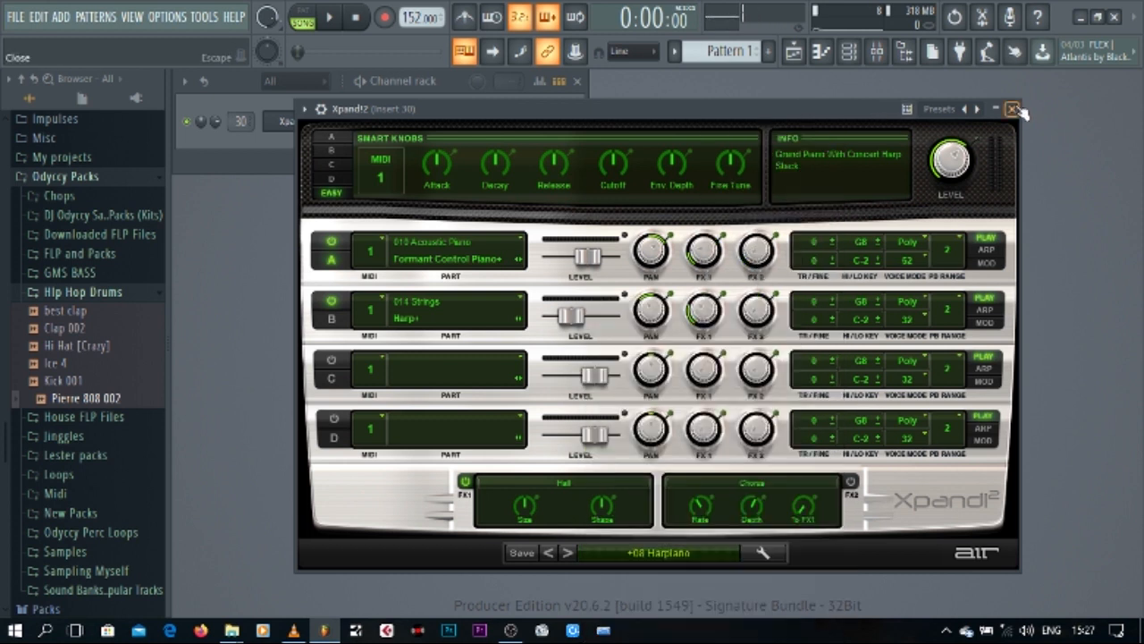
{"action": "left_click", "coordinate": [1013, 108]}
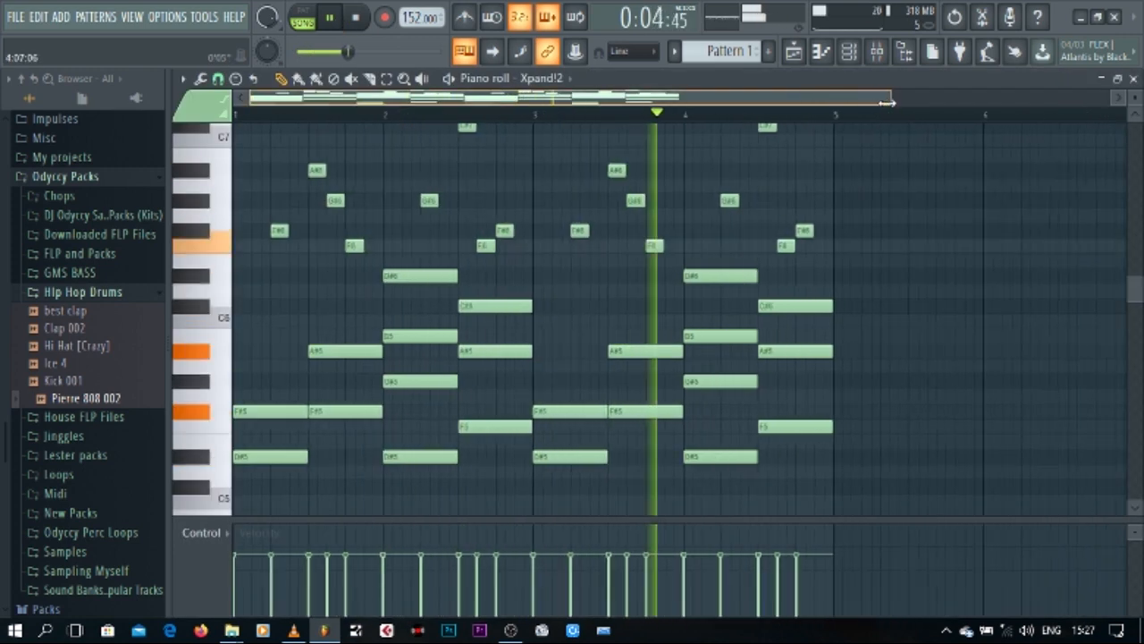
{"action": "left_click", "coordinate": [356, 17]}
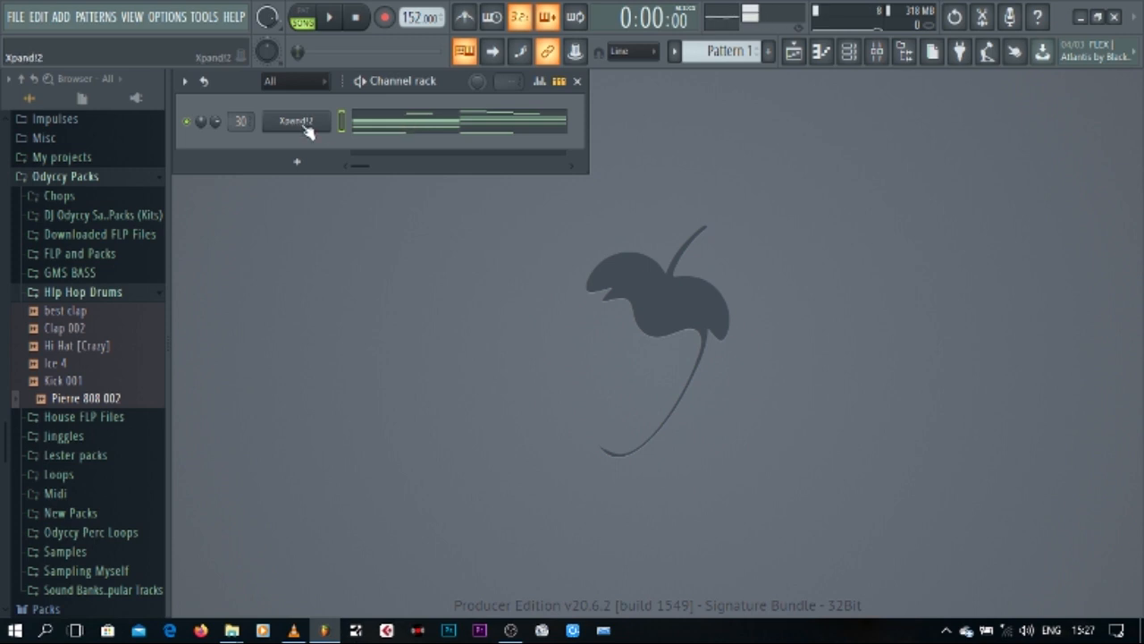
- Clone the Xpand!2 channel into Xpand!2 #2 and close the cloned plugin window
{"action": "right_click", "coordinate": [296, 121]}
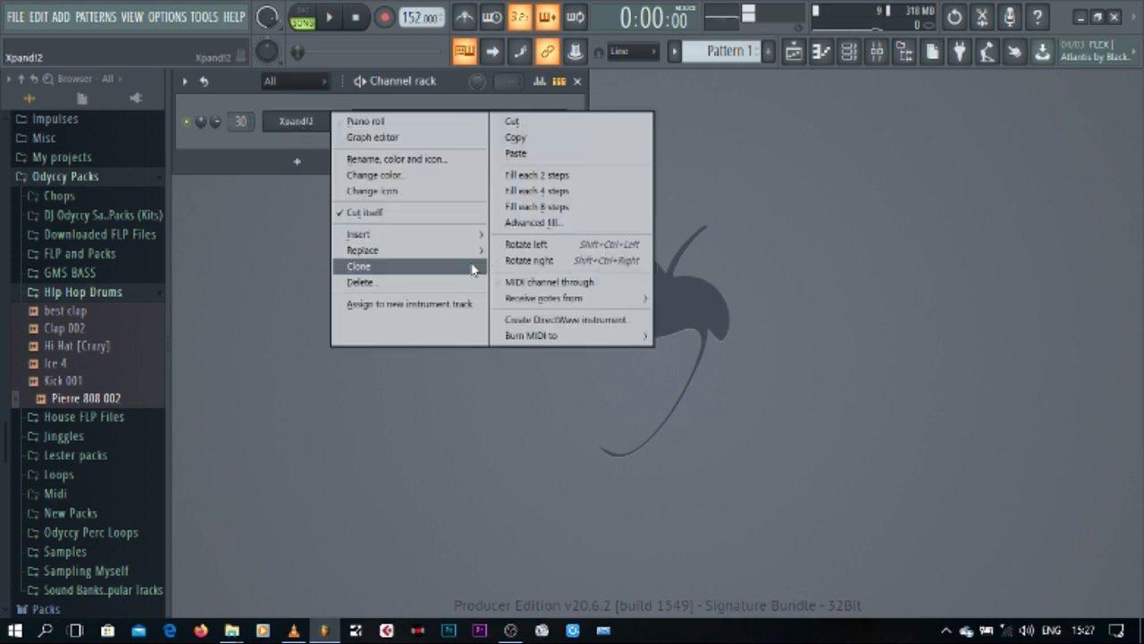
{"action": "left_click", "coordinate": [358, 265]}
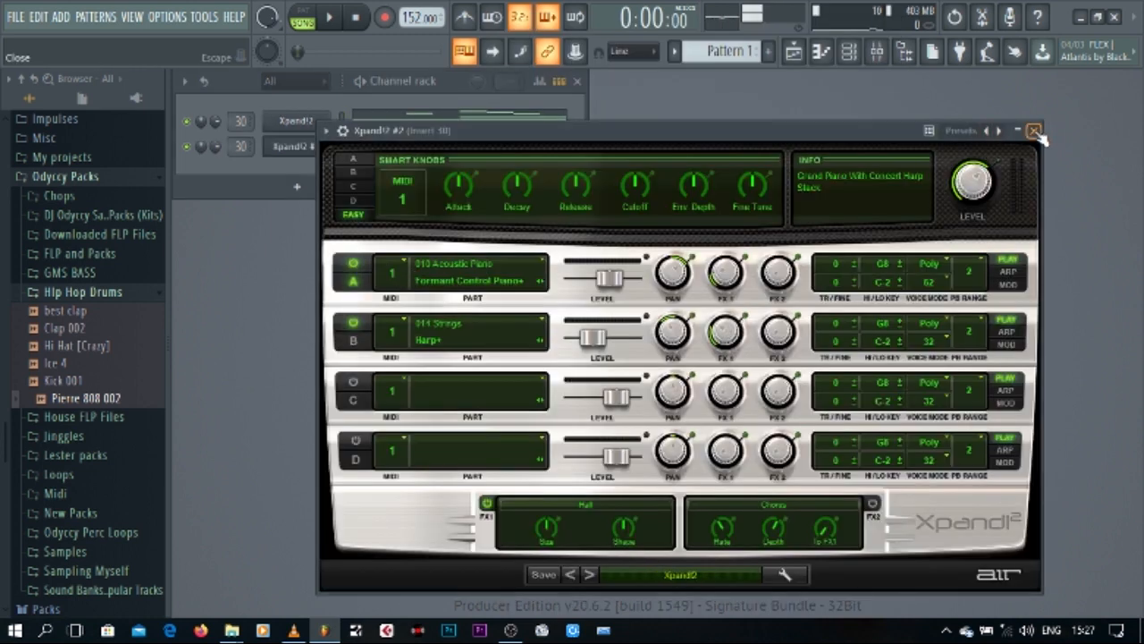
{"action": "left_click", "coordinate": [1034, 131]}
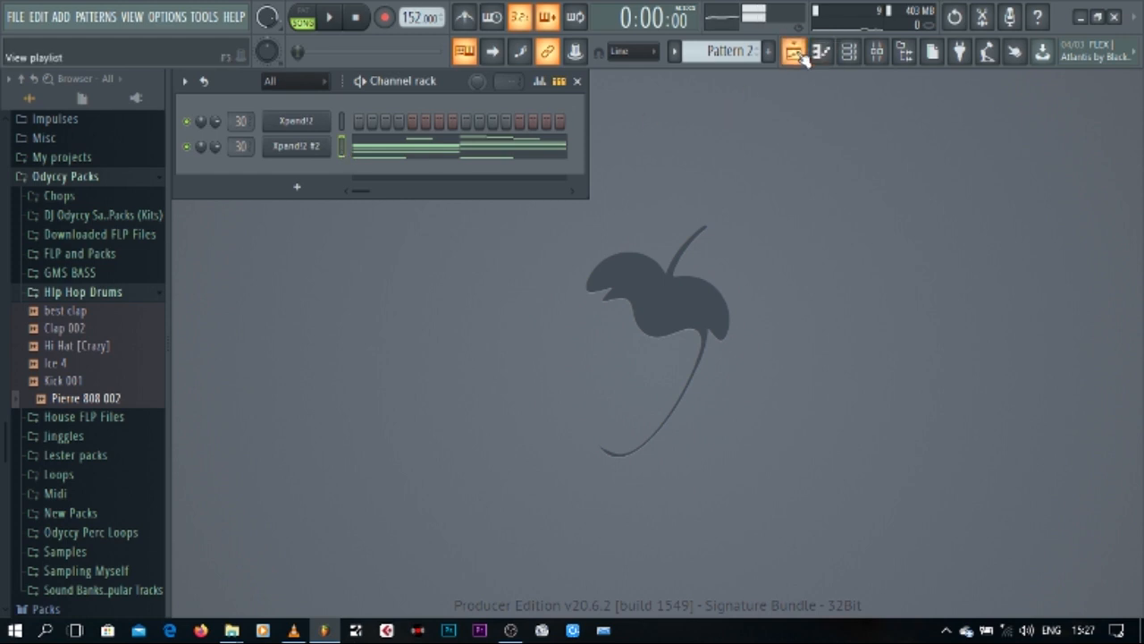
{"action": "left_click", "coordinate": [793, 51]}
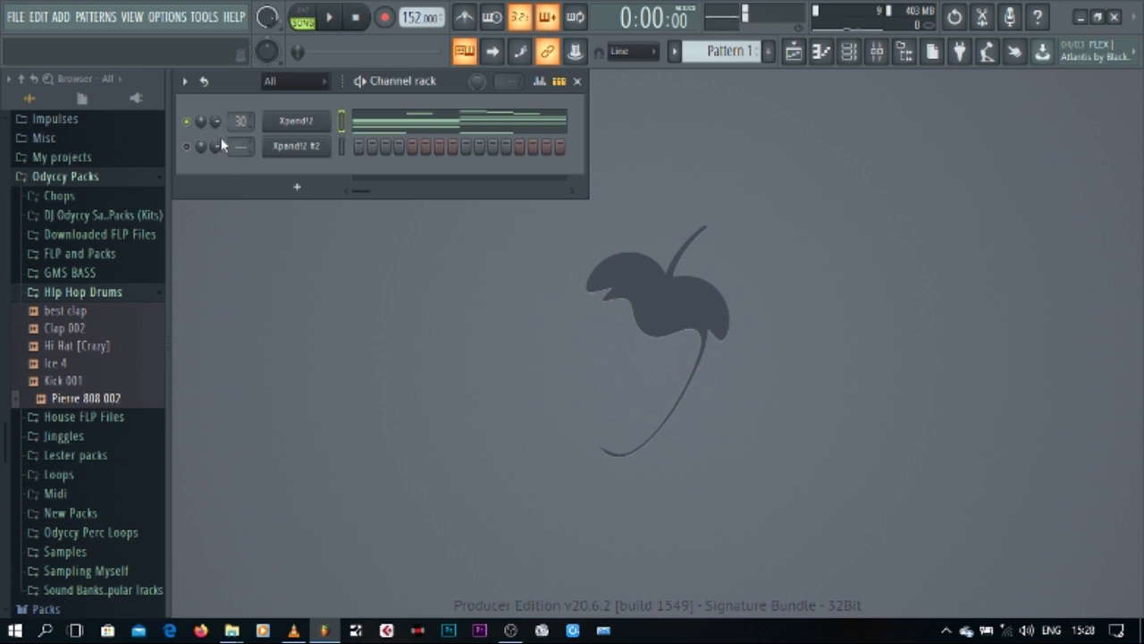
{"action": "mouse_move", "coordinate": [876, 51]}
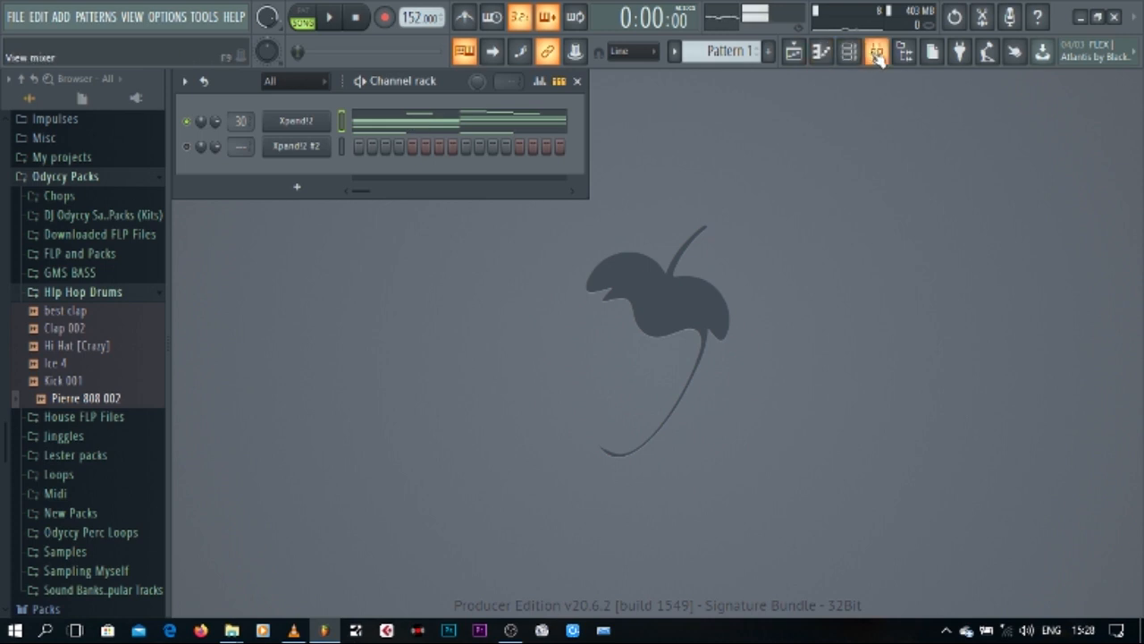
- Load Fruity Parametric EQ 2 on insert 30, cutting the low shelf and nudging the high shelf
{"action": "left_click", "coordinate": [876, 51]}
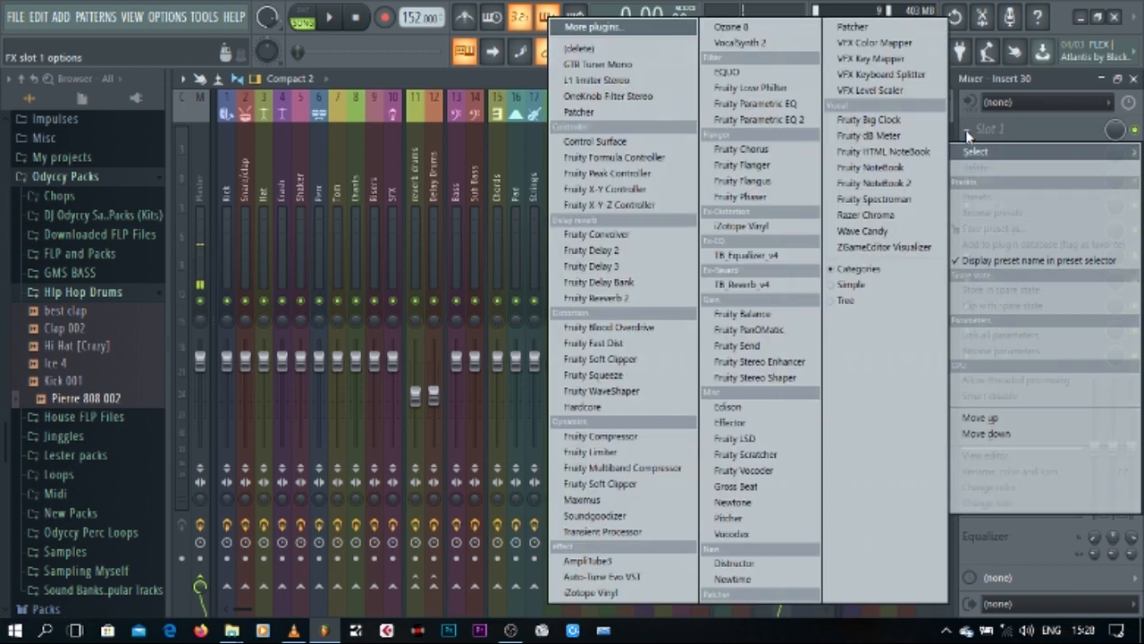
{"action": "mouse_move", "coordinate": [760, 119]}
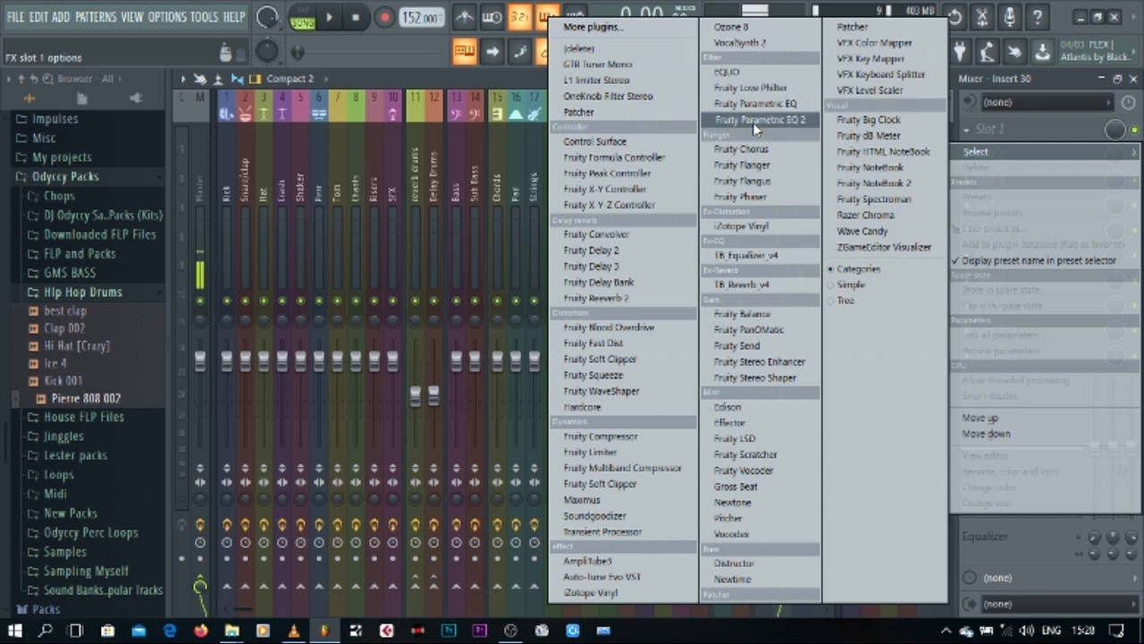
{"action": "left_click", "coordinate": [761, 119]}
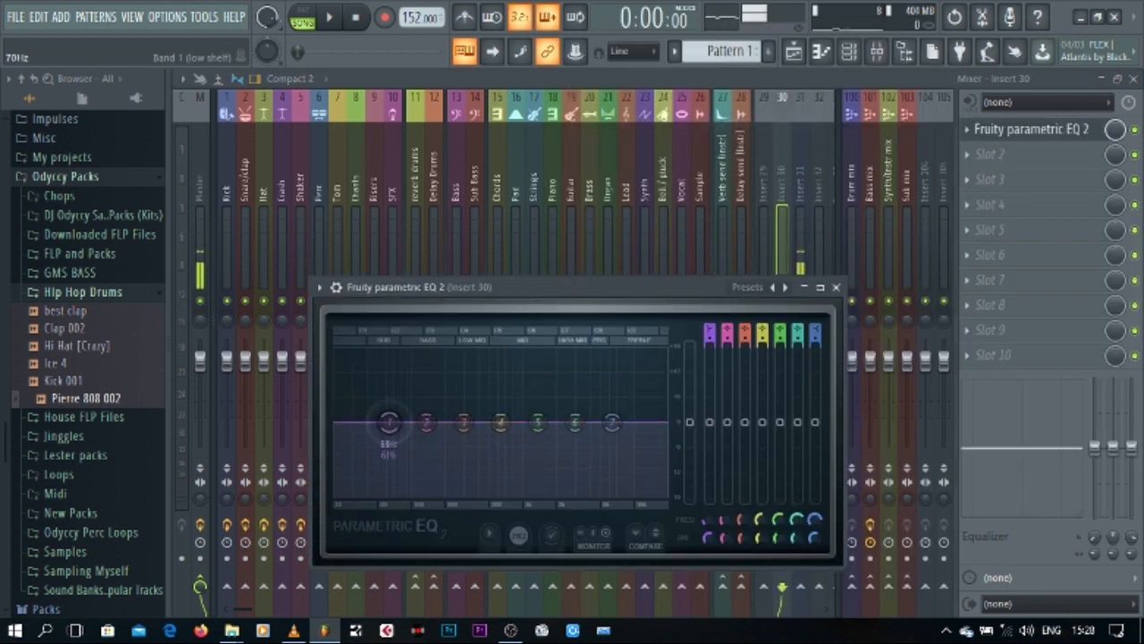
{"action": "left_click_drag", "start_coordinate": [388, 420], "coordinate": [459, 490]}
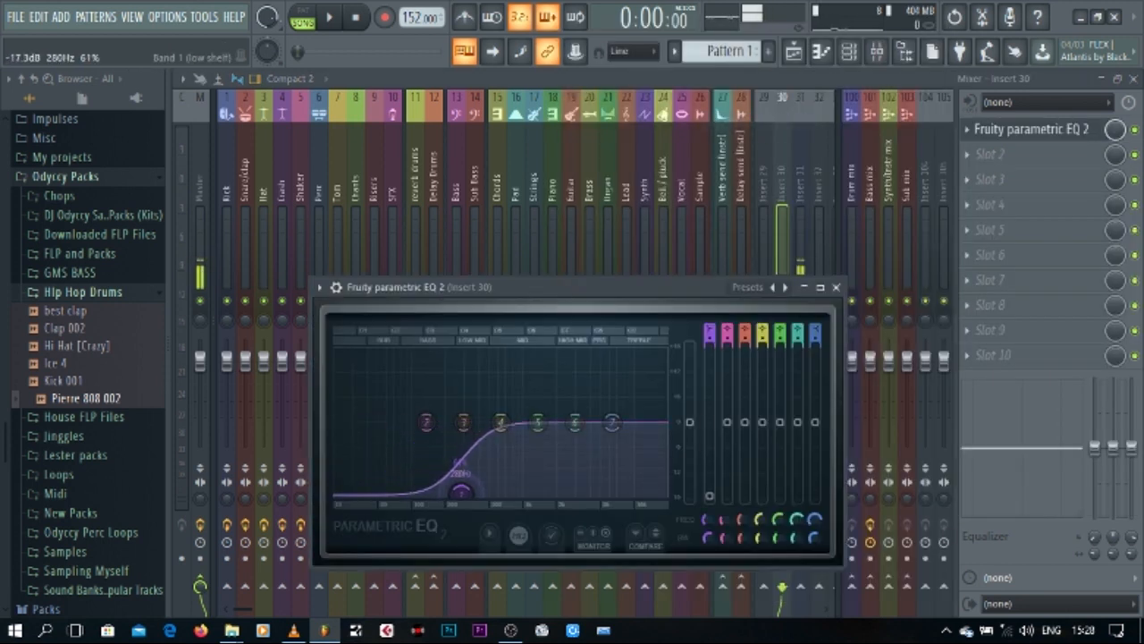
{"action": "left_click_drag", "start_coordinate": [458, 489], "coordinate": [459, 499]}
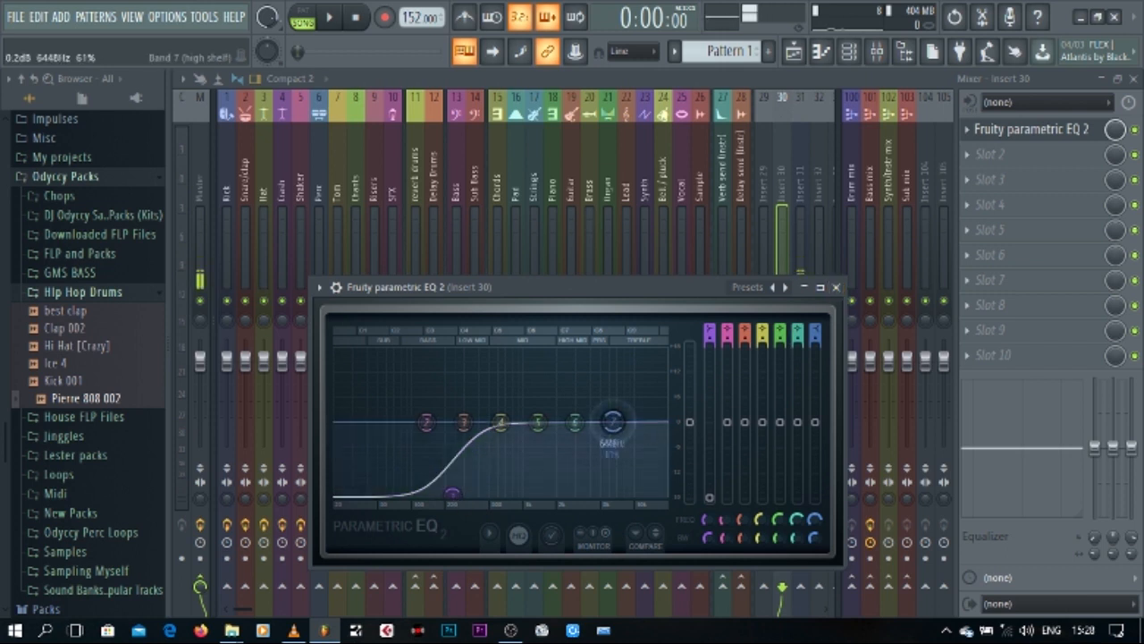
{"action": "left_click_drag", "start_coordinate": [612, 420], "coordinate": [635, 407]}
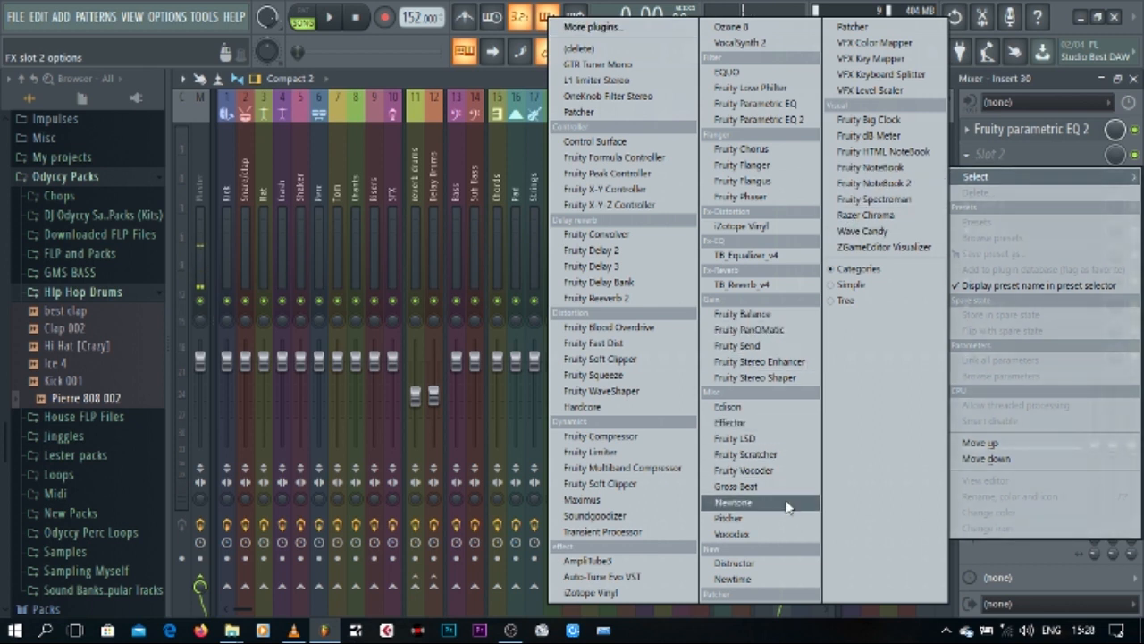
- Load Gross Beat into insert 30's second slot with the Momentary 1/2 Speed preset
{"action": "left_click", "coordinate": [736, 486]}
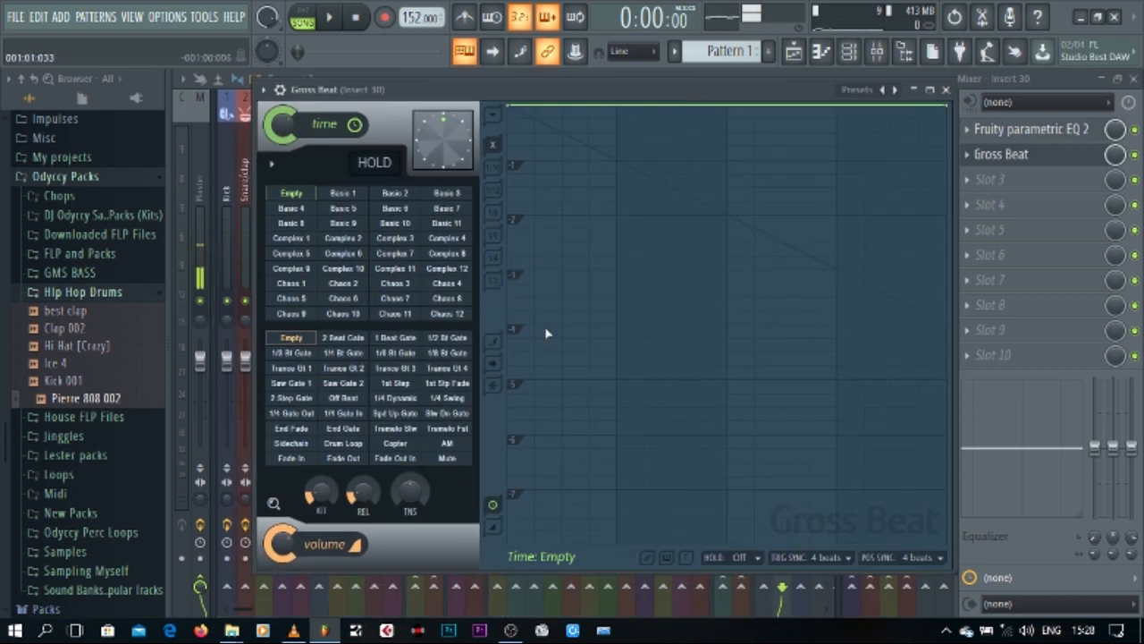
{"action": "left_click", "coordinate": [883, 90]}
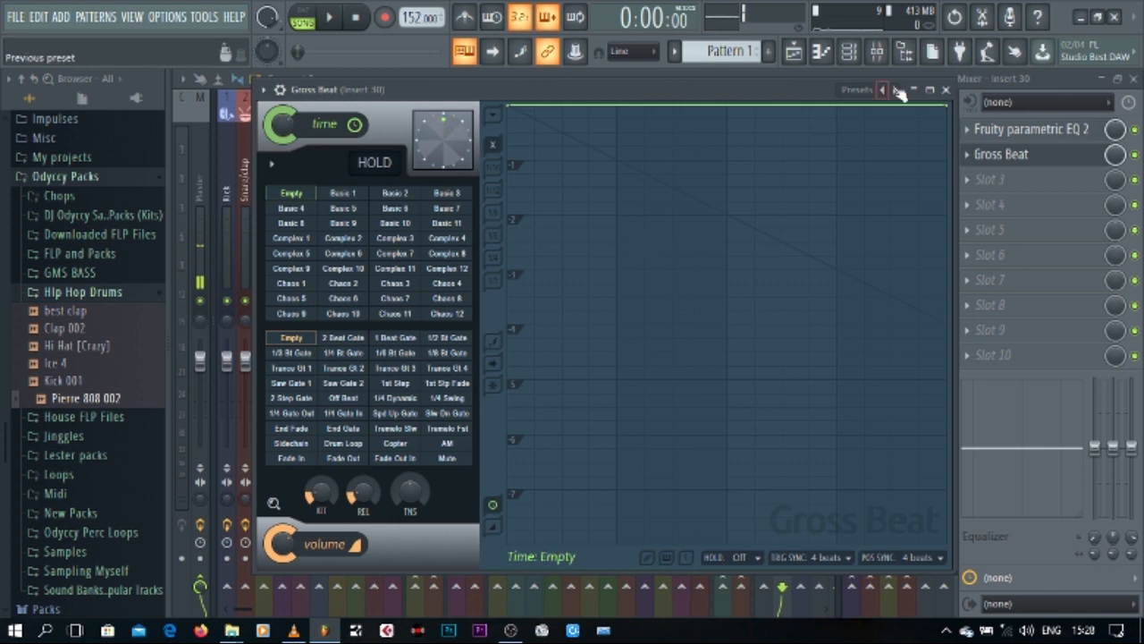
{"action": "left_click", "coordinate": [882, 89]}
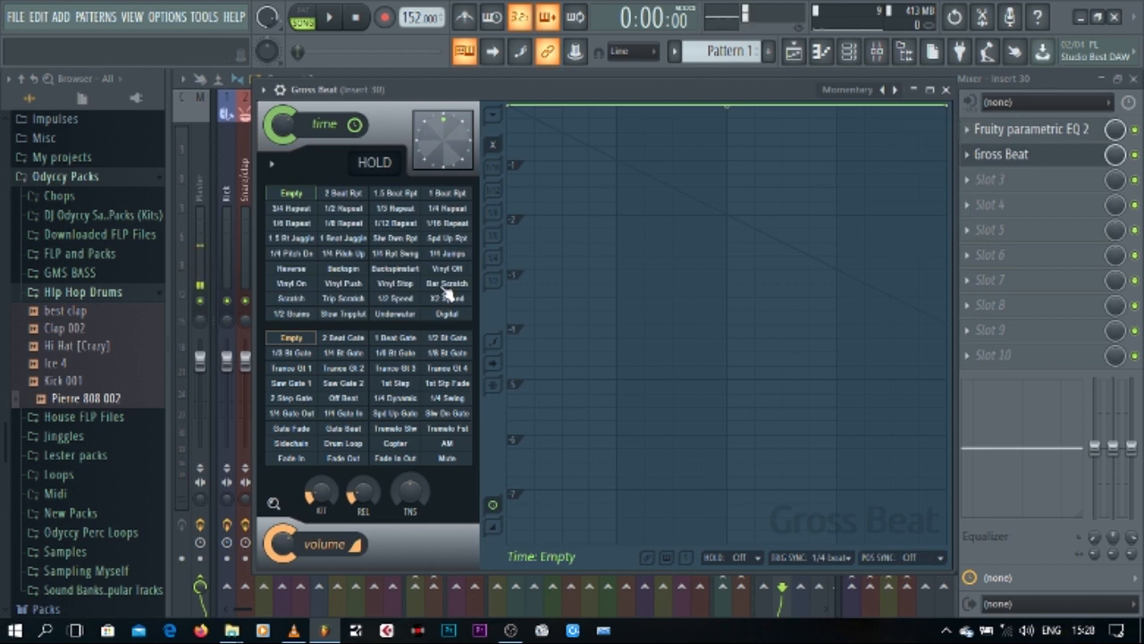
{"action": "left_click", "coordinate": [395, 298]}
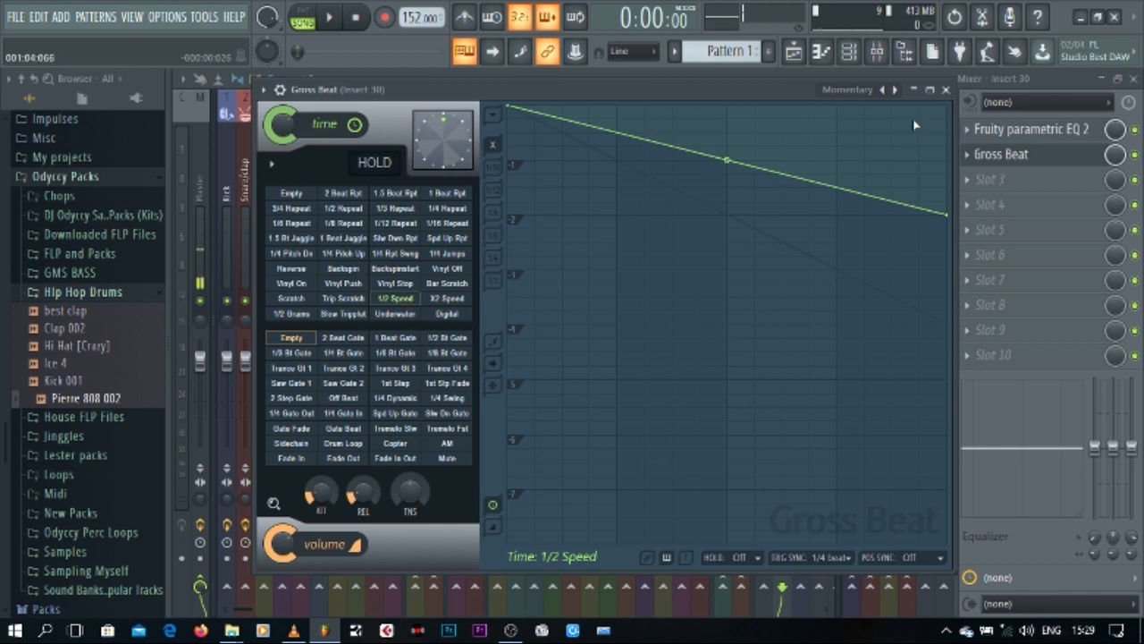
{"action": "left_click", "coordinate": [946, 88]}
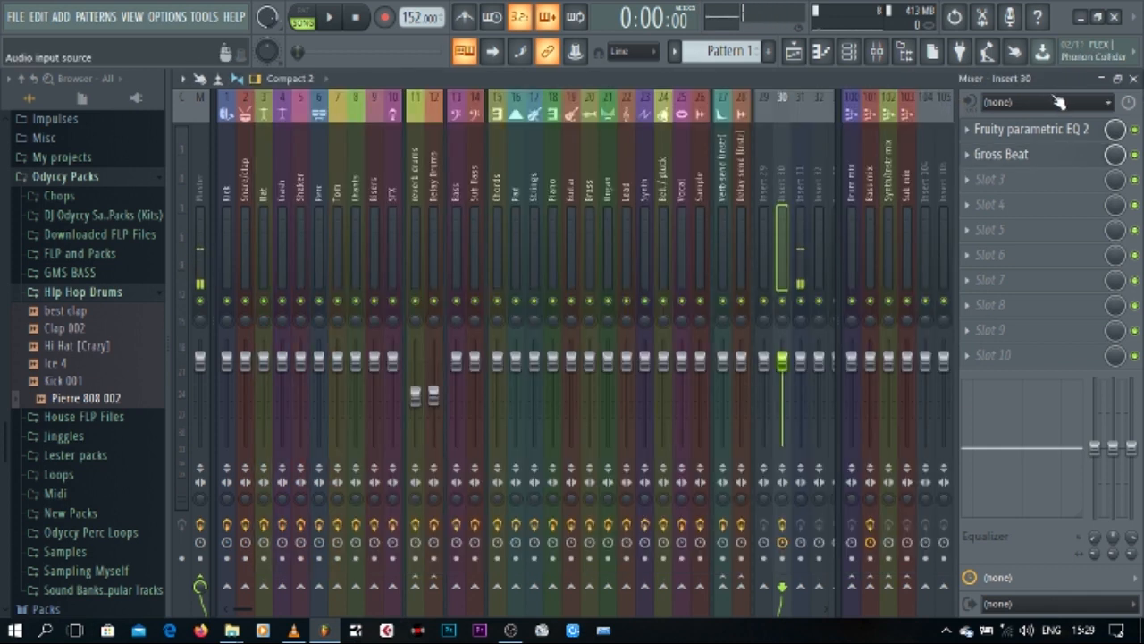
- Lengthen the G#3 note in the Xpand!2 piano roll and scroll through the chords
{"action": "left_click", "coordinate": [329, 17]}
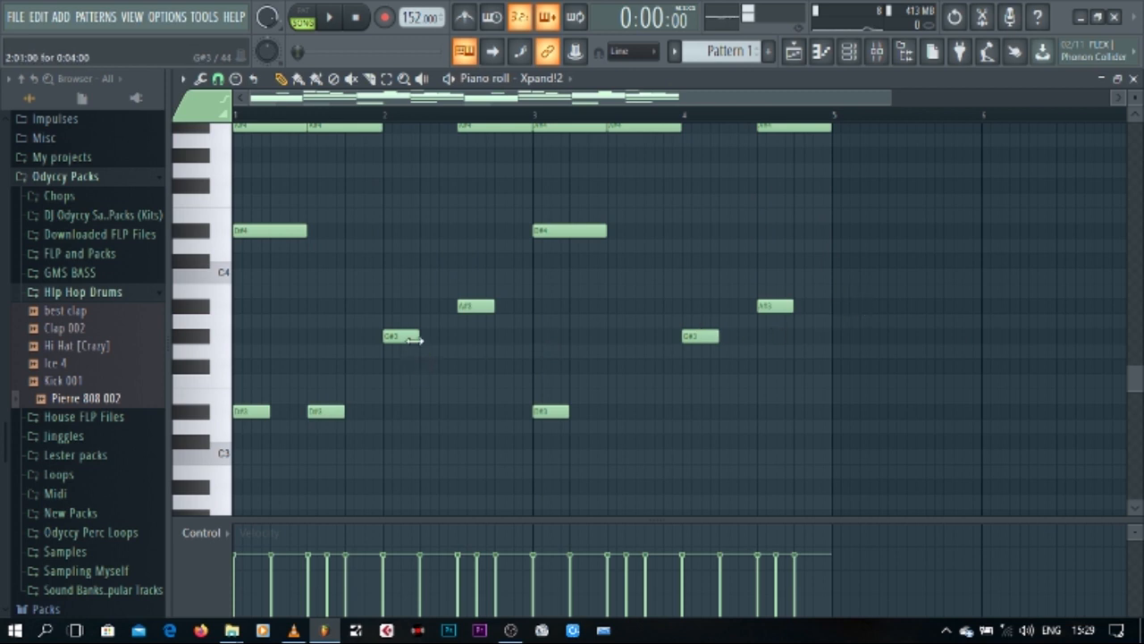
{"action": "left_click_drag", "start_coordinate": [409, 335], "coordinate": [451, 335]}
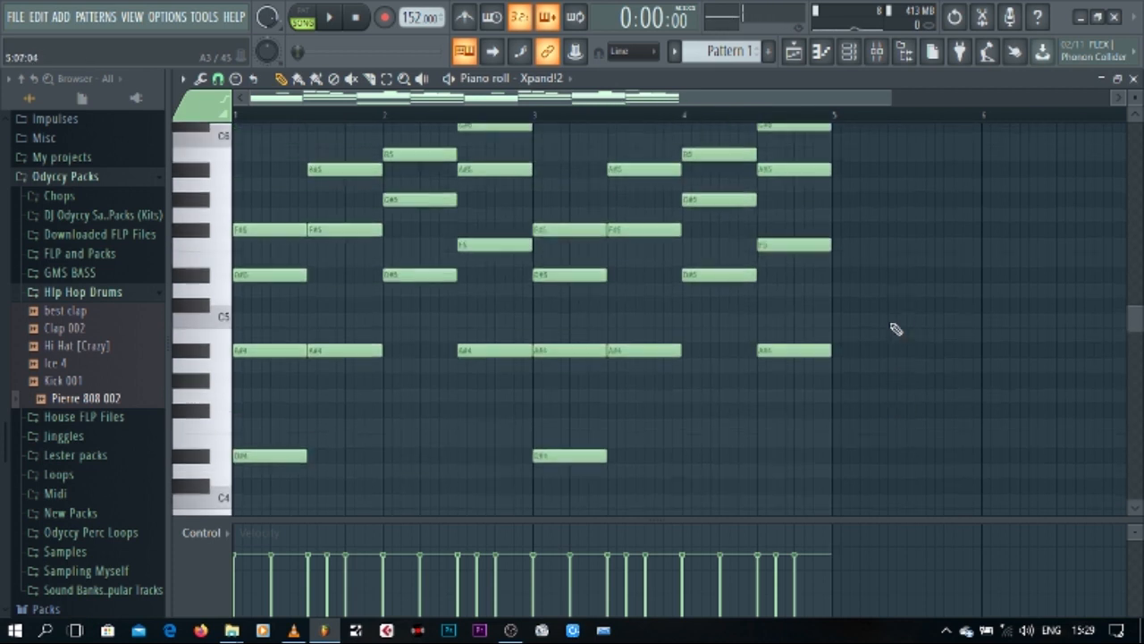
{"action": "scroll", "scroll_direction": "down", "scroll_amount": 3}
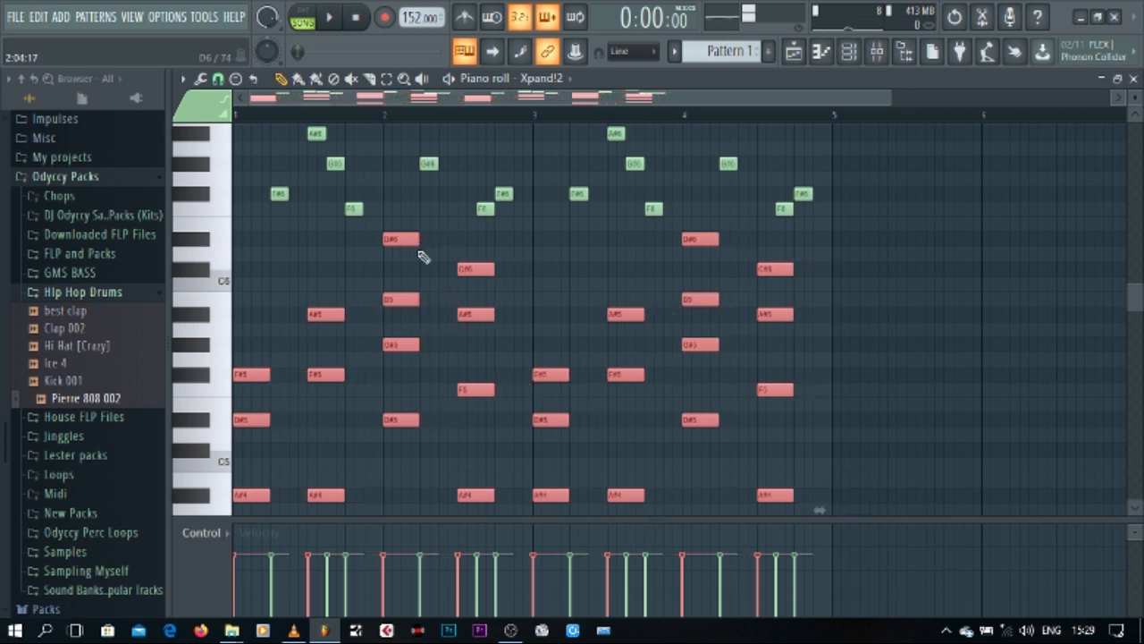
{"action": "mouse_move", "coordinate": [585, 266]}
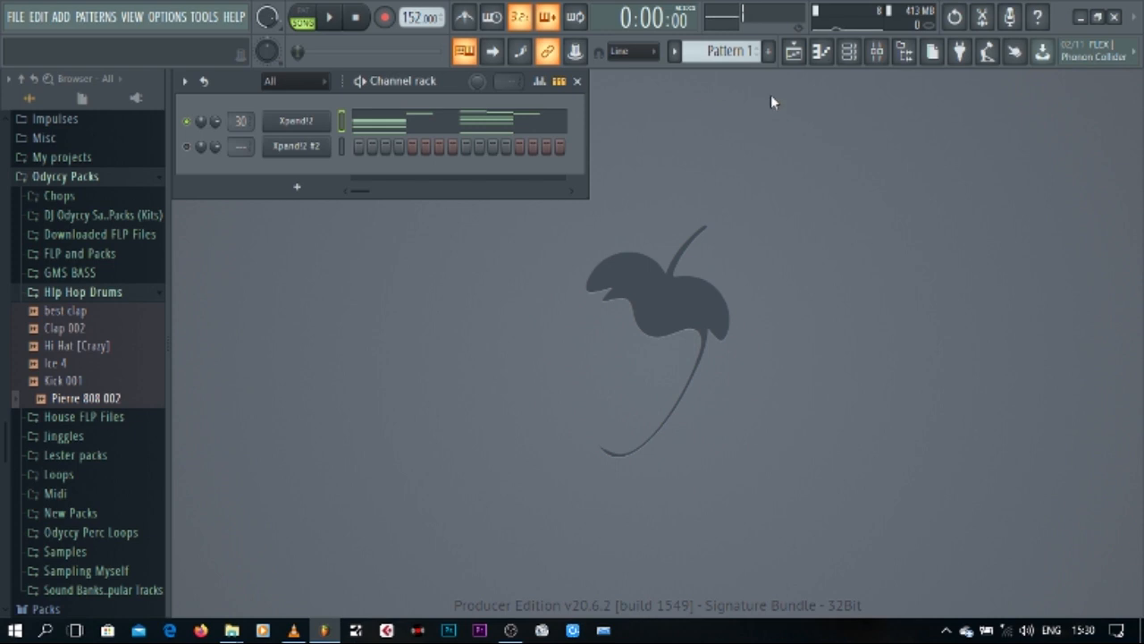
- Play the pattern through the mixer, then reopen insert 30's Gross Beat on 1/2 Speed
{"action": "left_click", "coordinate": [876, 51]}
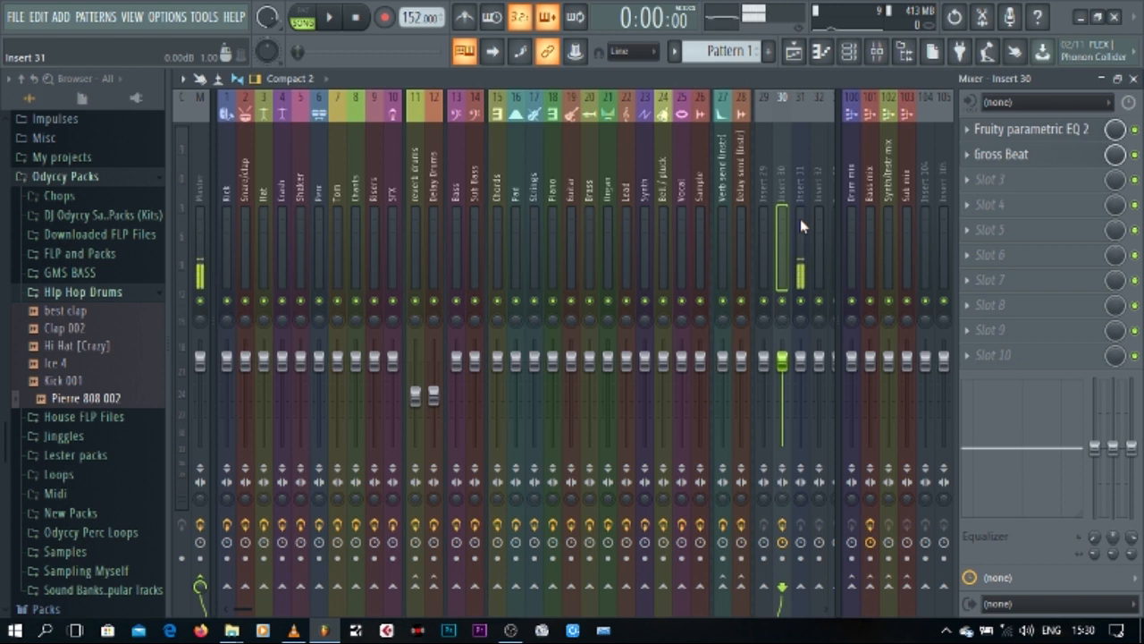
{"action": "left_click", "coordinate": [330, 16]}
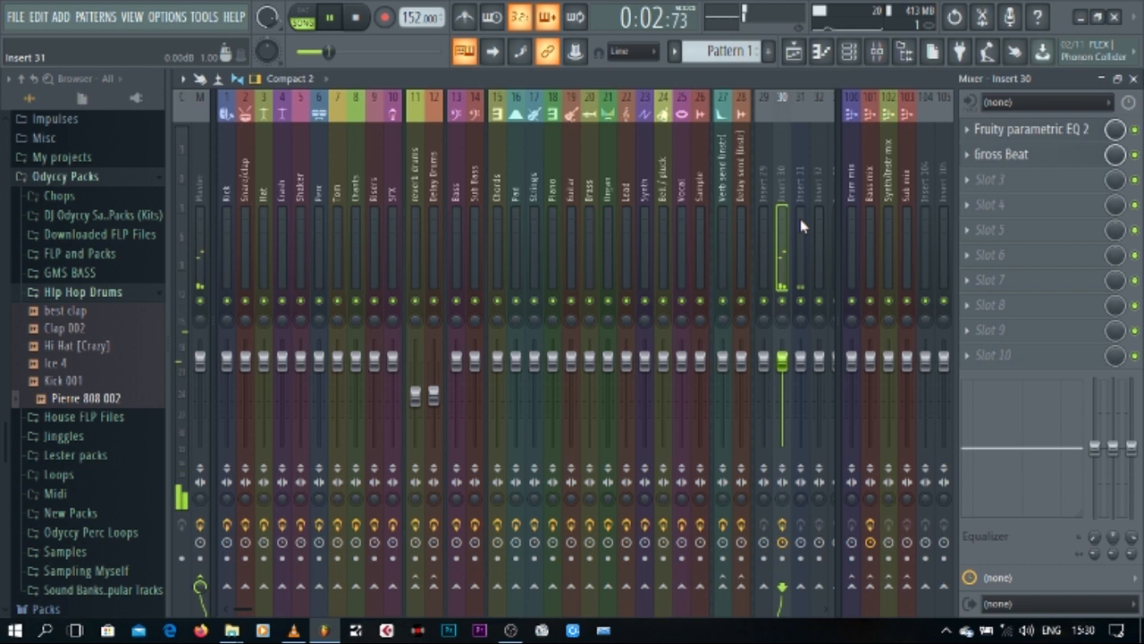
{"action": "left_click", "coordinate": [330, 17]}
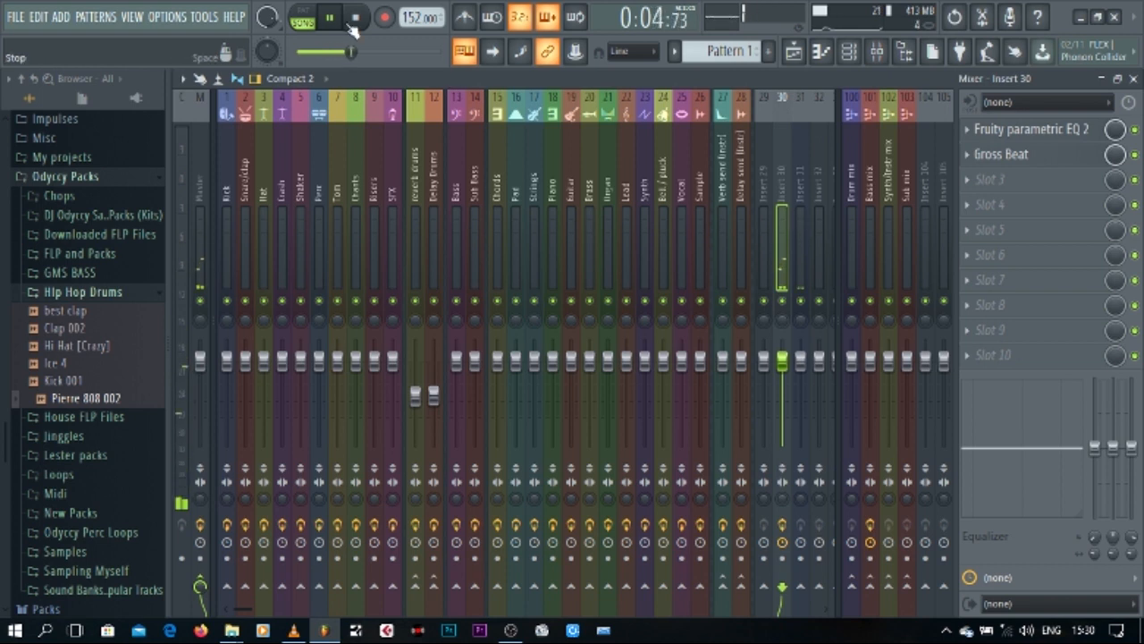
{"action": "left_click", "coordinate": [356, 18]}
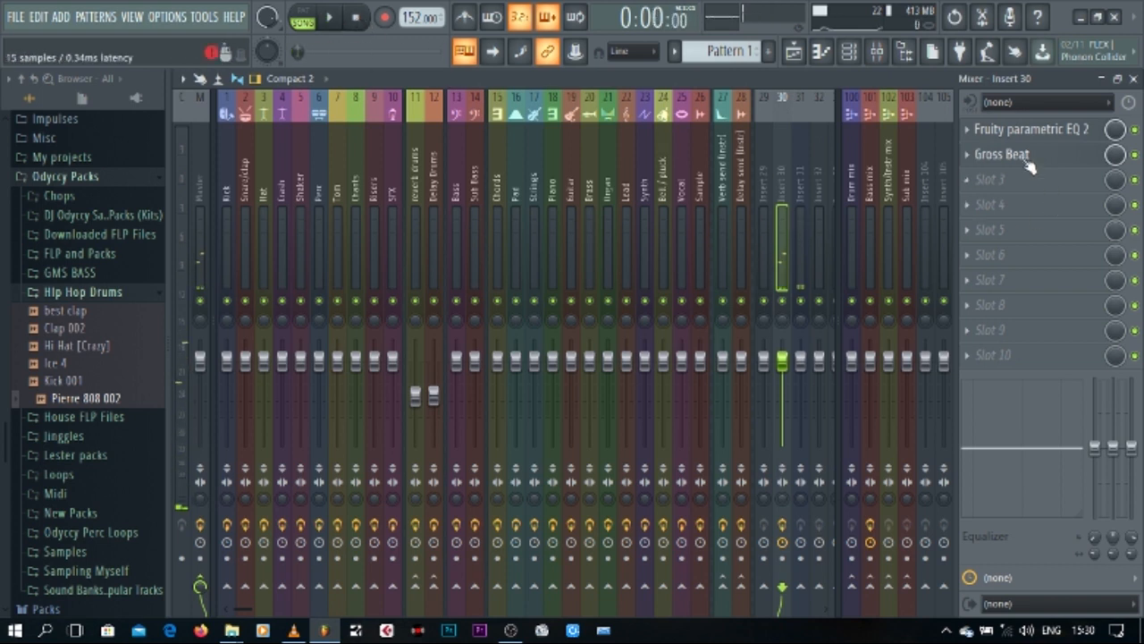
{"action": "left_click", "coordinate": [1001, 154]}
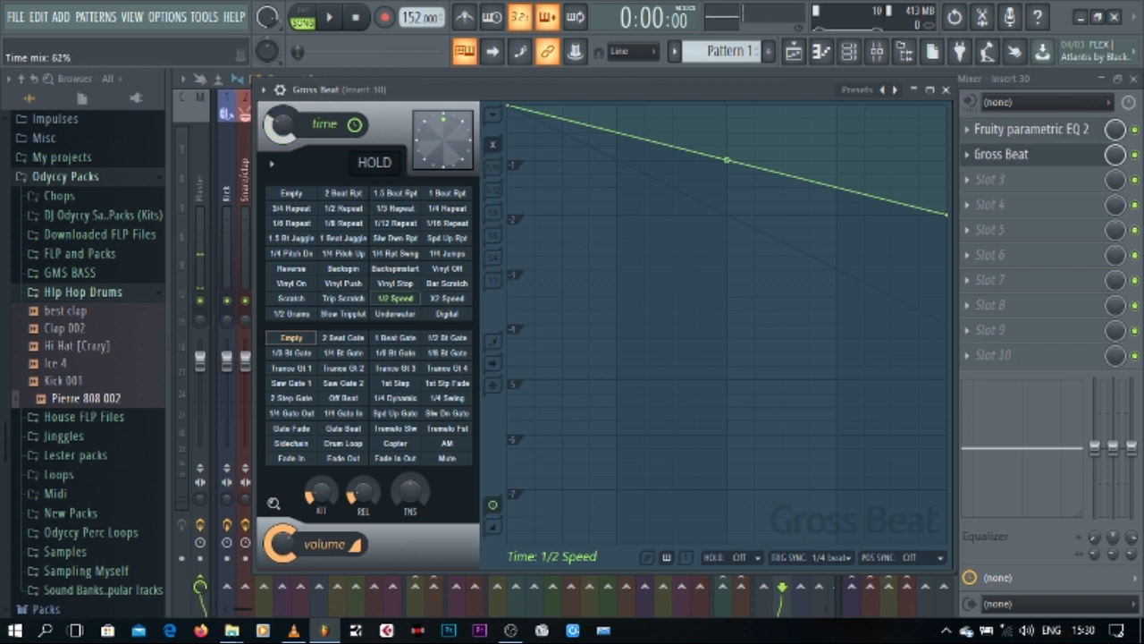
{"action": "left_click", "coordinate": [329, 16]}
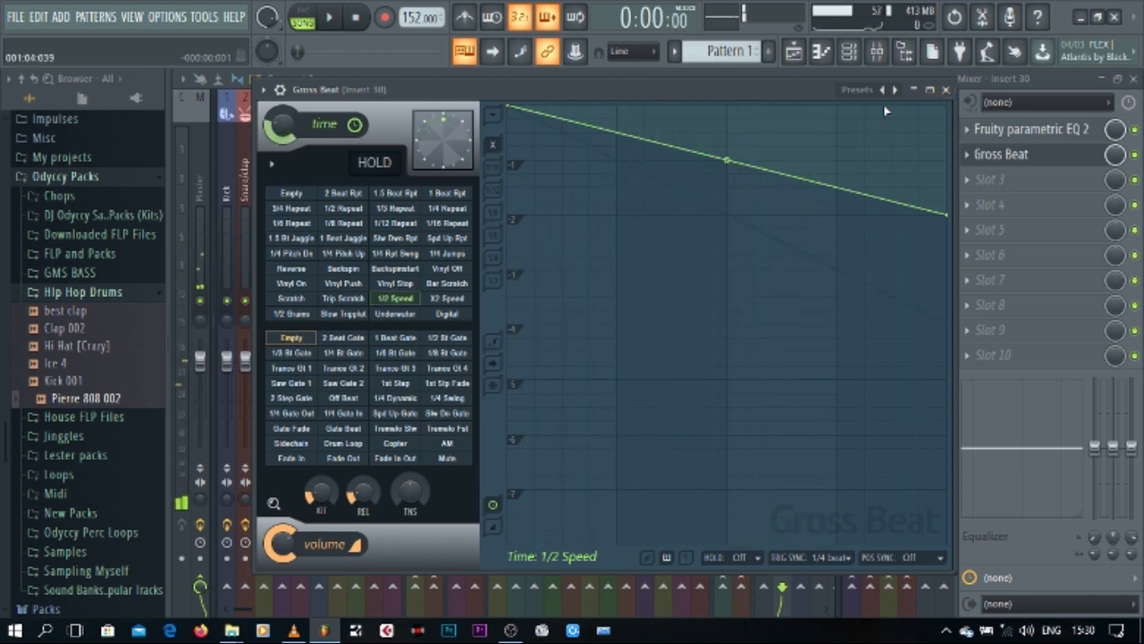
- Add another Gross Beat to insert 30's next slot with the Flanging WishWash 2 preset
{"action": "left_click", "coordinate": [946, 90]}
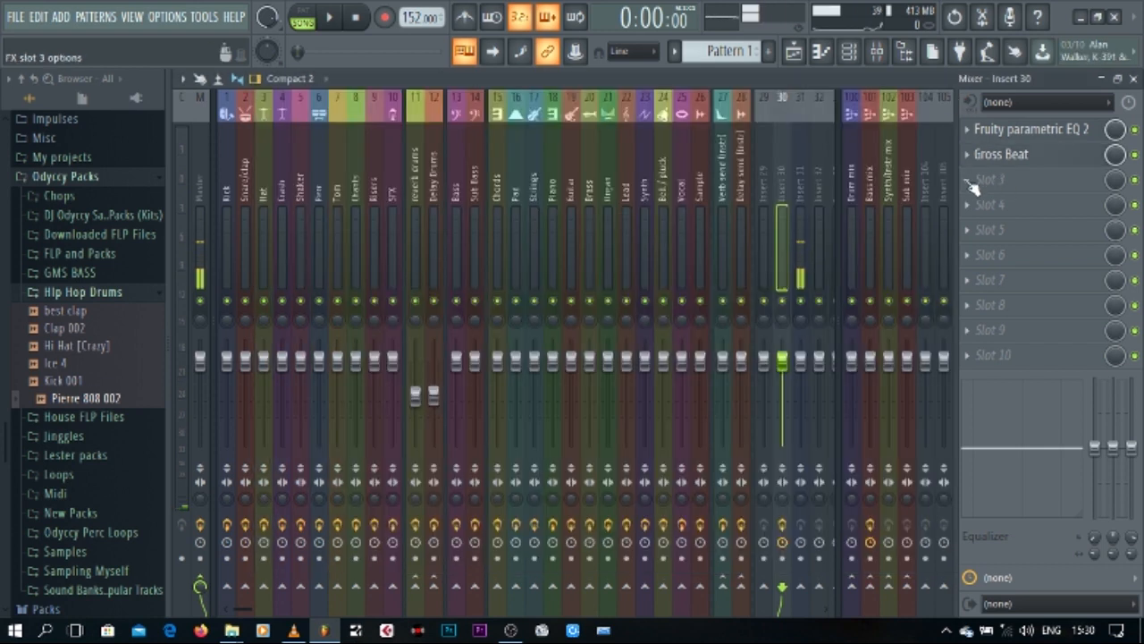
{"action": "left_click", "coordinate": [990, 180]}
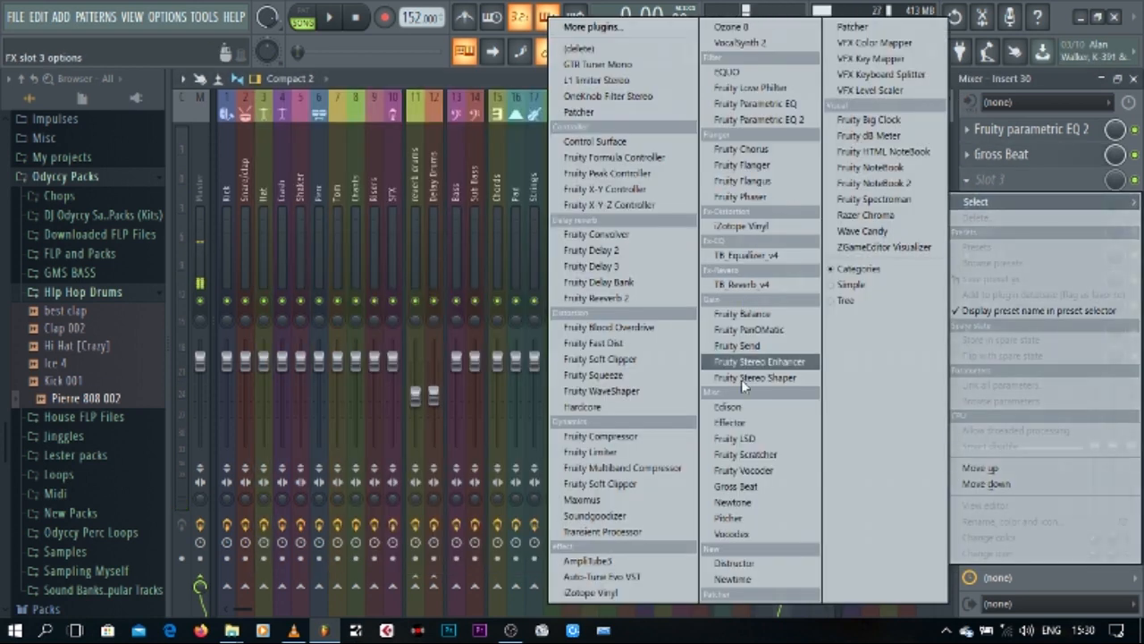
{"action": "left_click", "coordinate": [735, 485]}
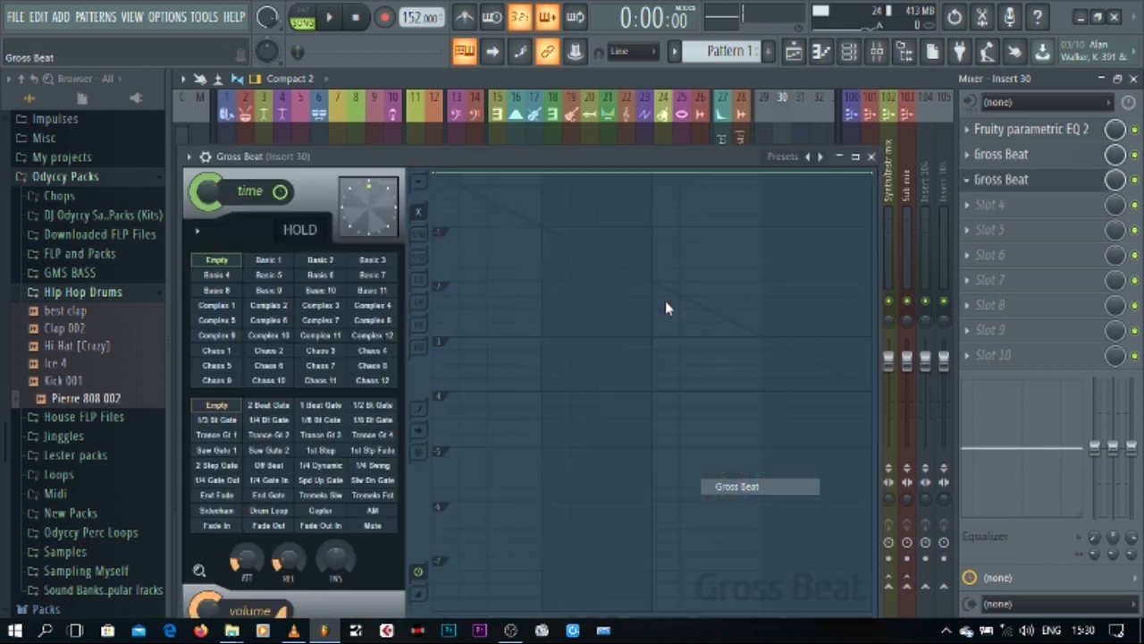
{"action": "left_click", "coordinate": [808, 156]}
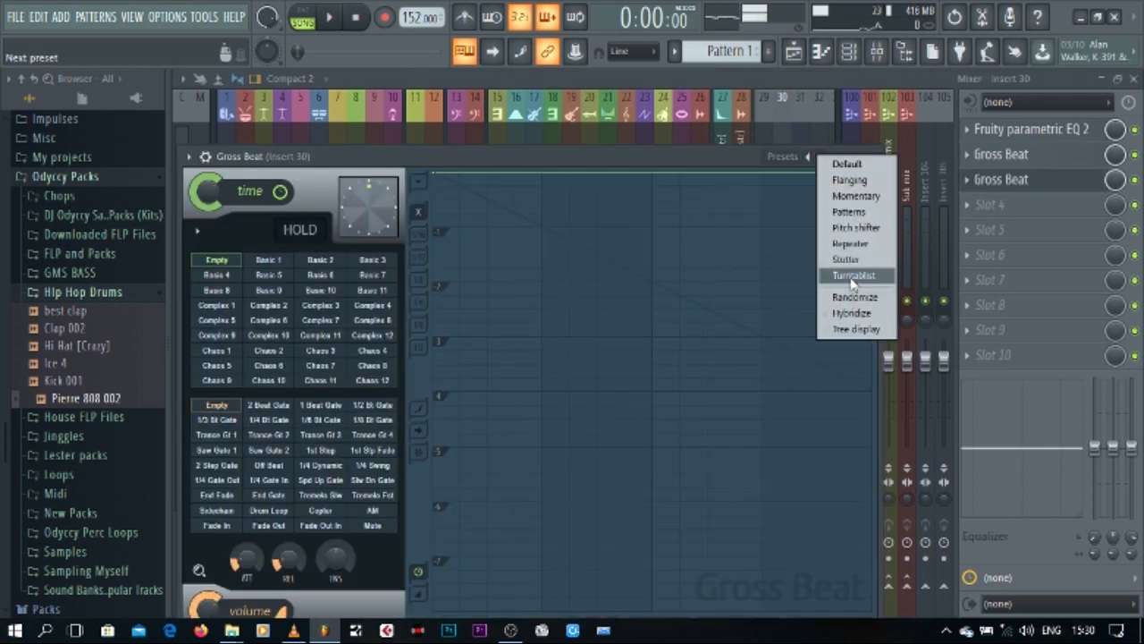
{"action": "left_click", "coordinate": [849, 180]}
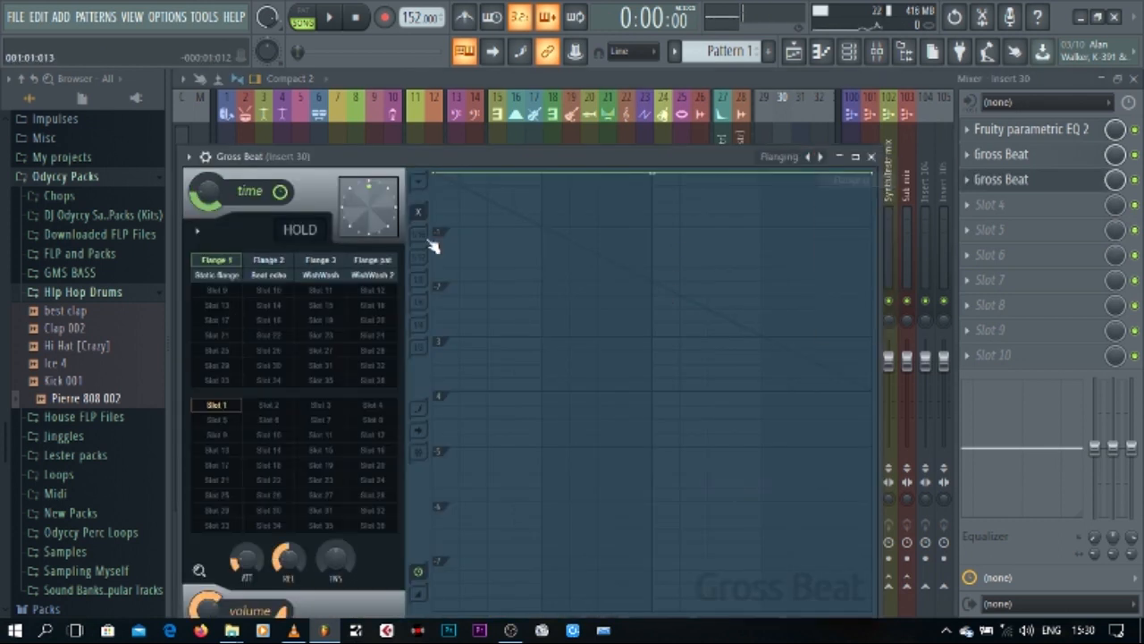
{"action": "left_click", "coordinate": [372, 275]}
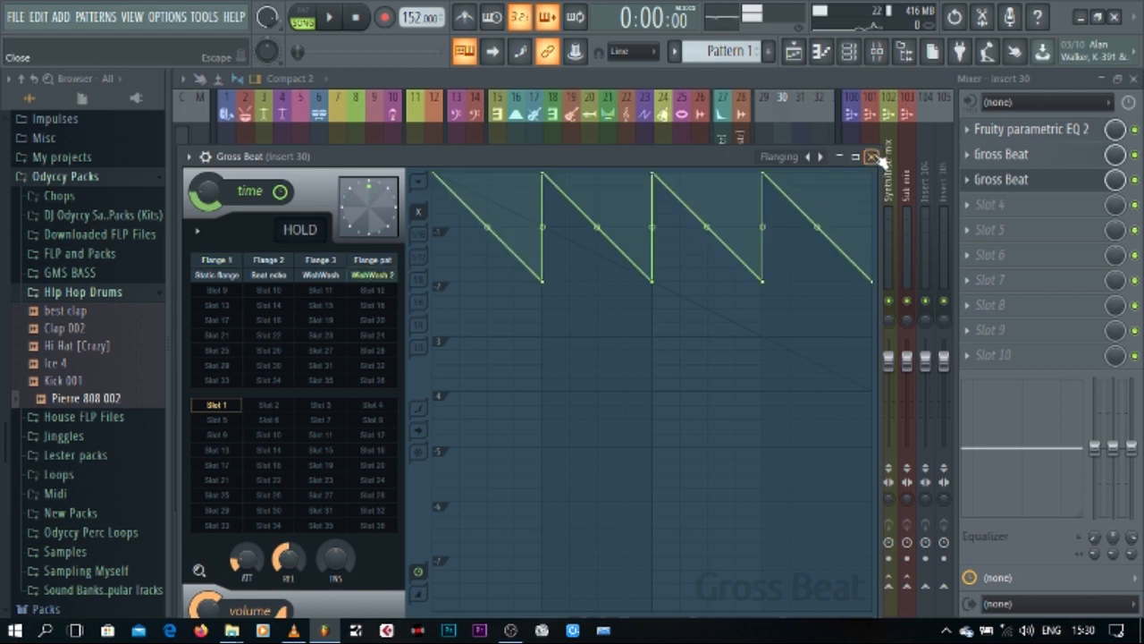
{"action": "left_click", "coordinate": [873, 157]}
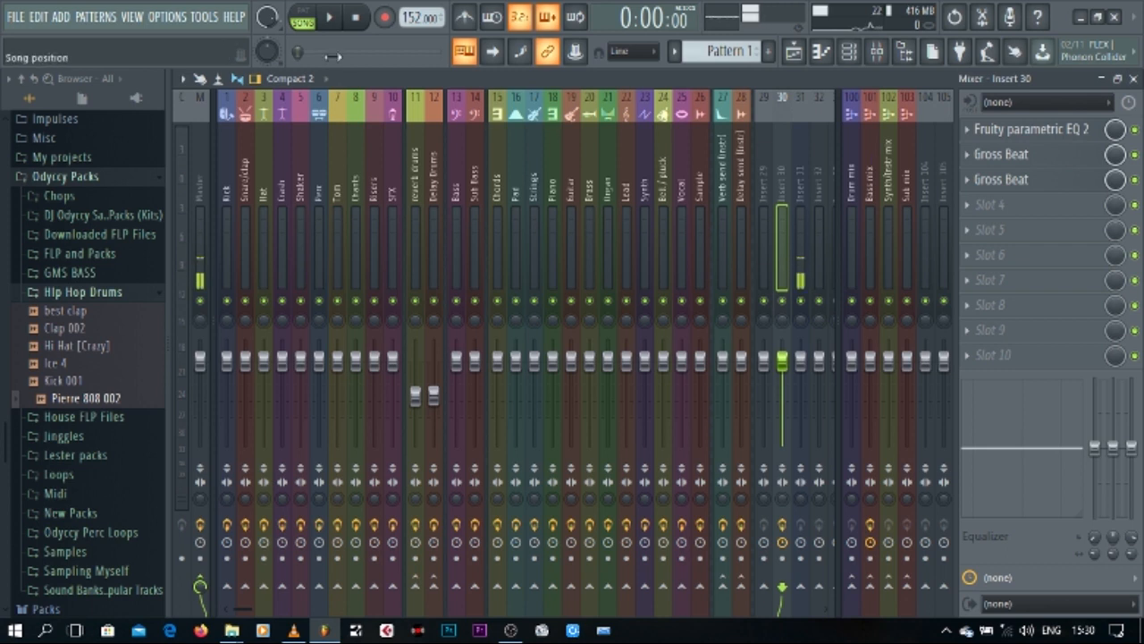
- Raise insert 30's fader to about 2.4 dB and listen to the beat before and after
{"action": "left_click", "coordinate": [329, 17]}
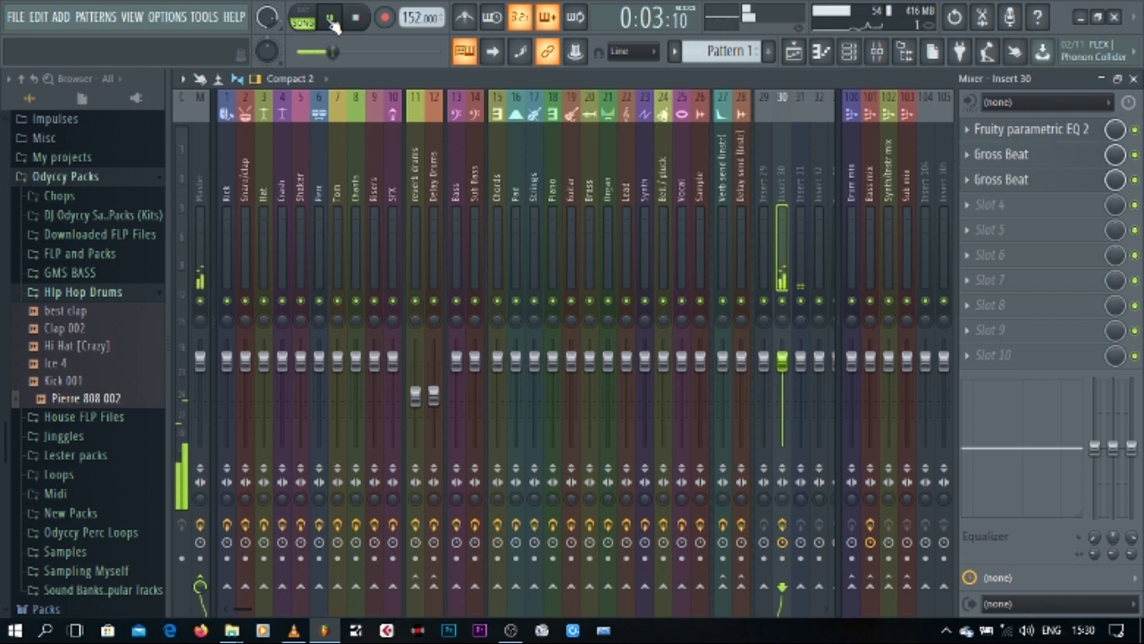
{"action": "left_click", "coordinate": [331, 17]}
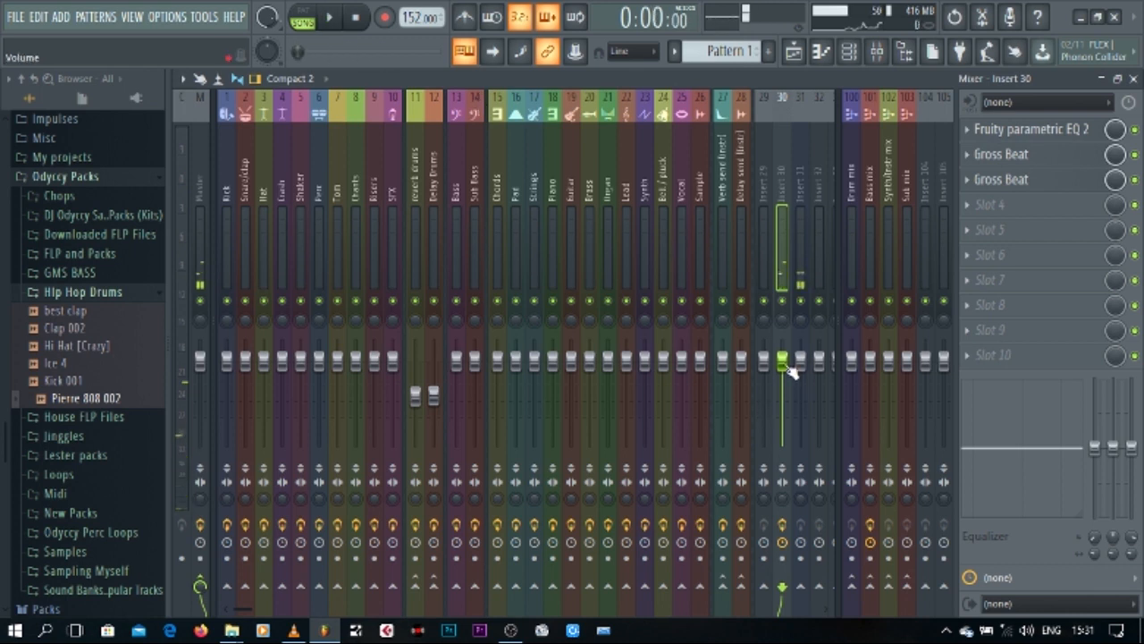
{"action": "left_click_drag", "start_coordinate": [782, 367], "coordinate": [782, 348]}
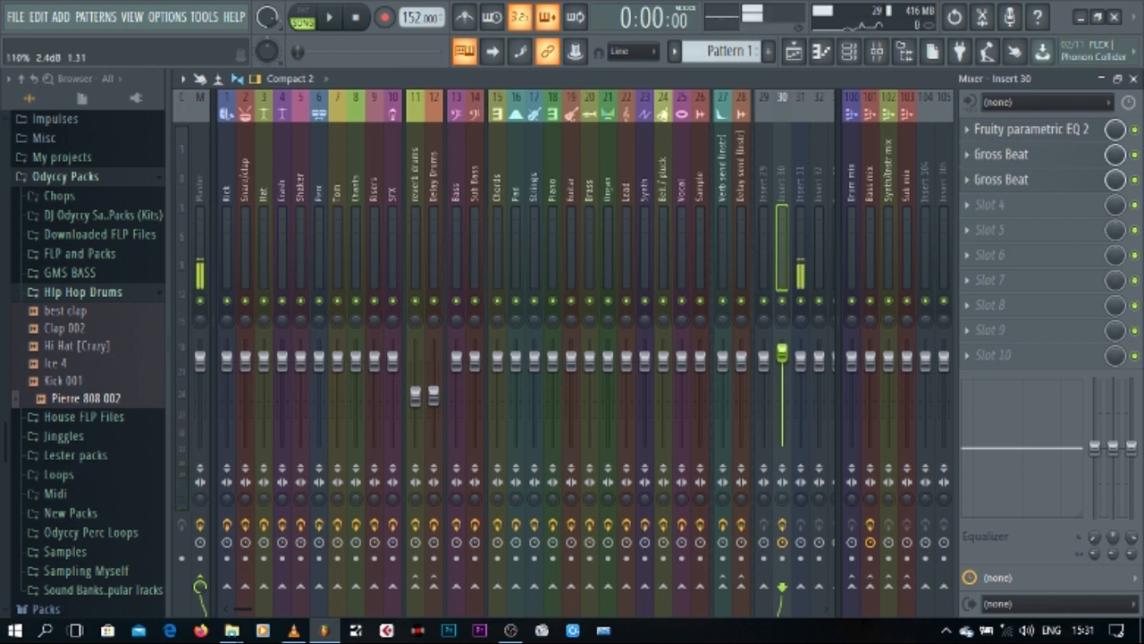
{"action": "left_click", "coordinate": [355, 16]}
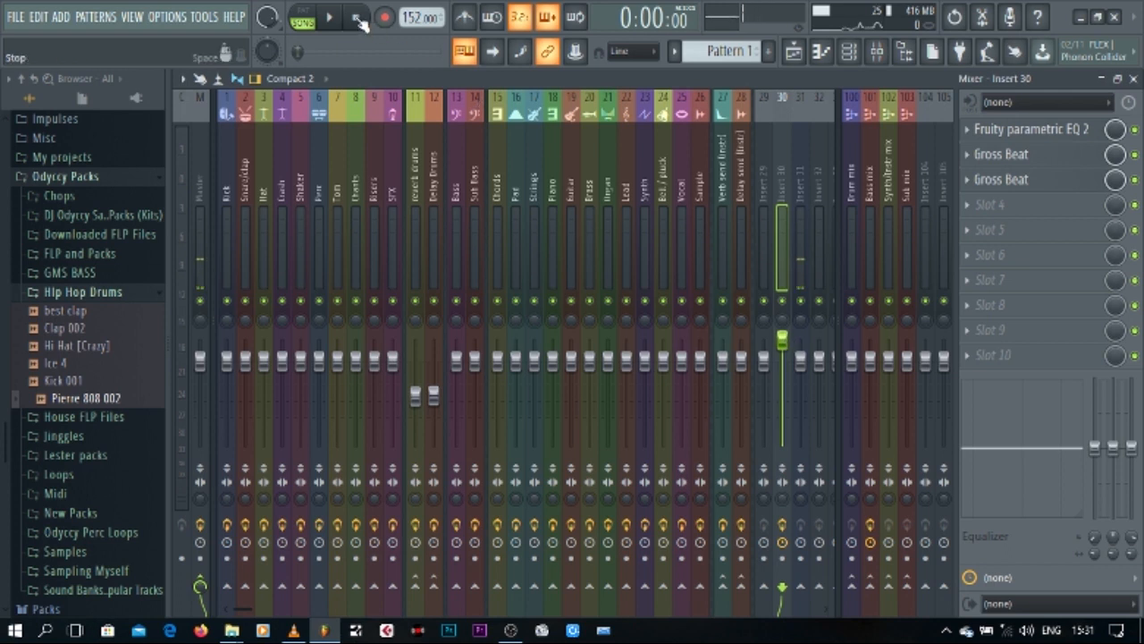
{"action": "left_click", "coordinate": [329, 16]}
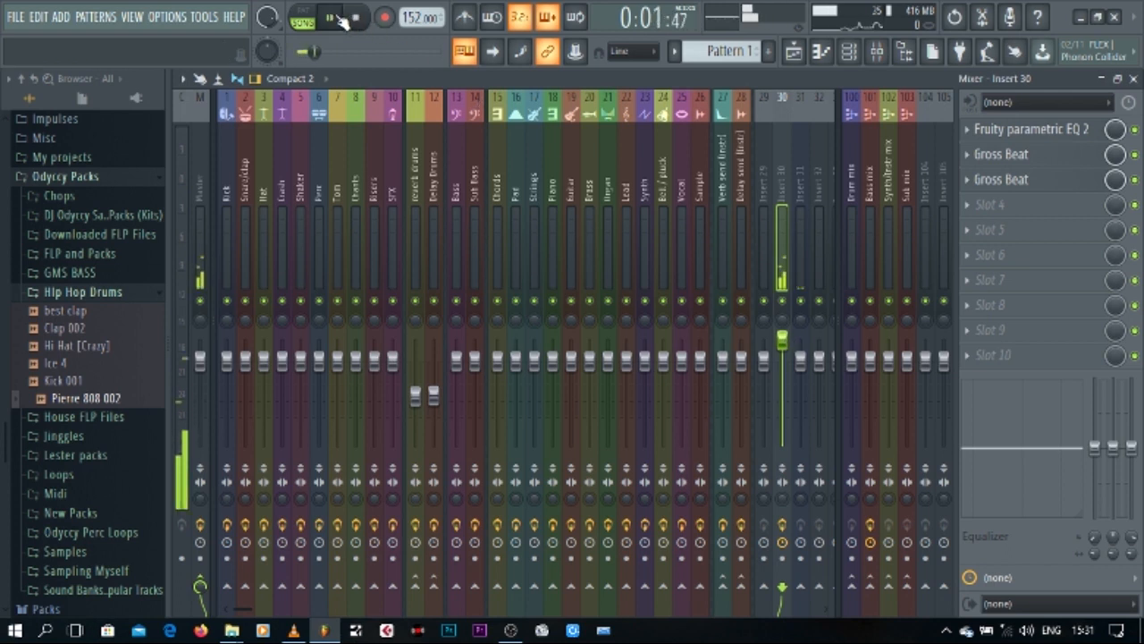
{"action": "left_click", "coordinate": [331, 17]}
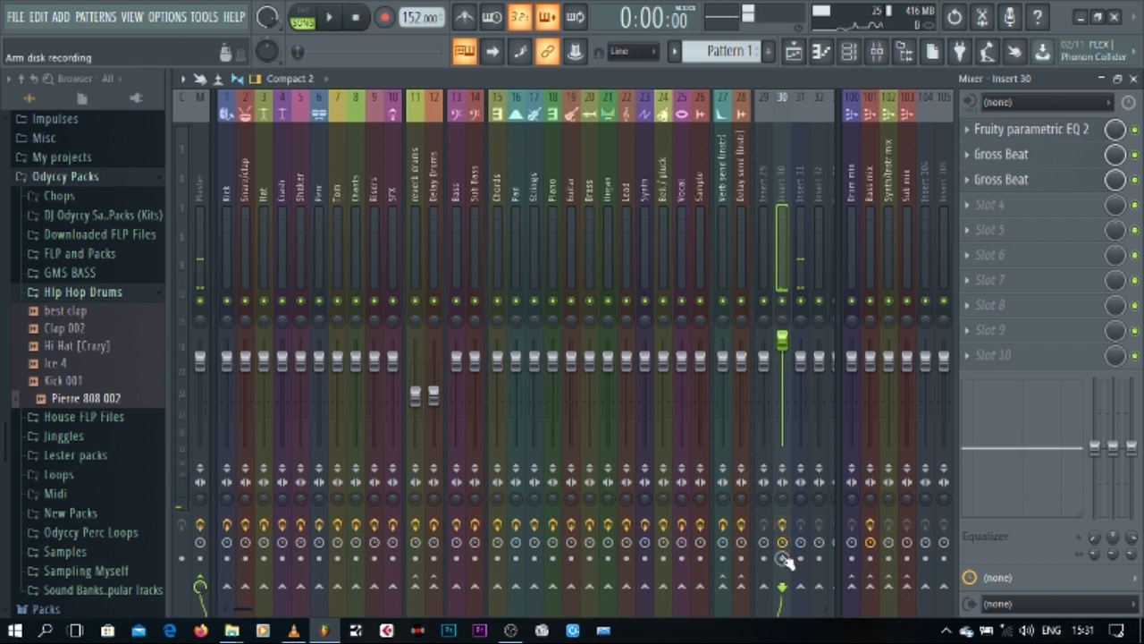
- Arm insert 30 for disk recording and render it to an audio clip on Track 8
{"action": "left_click", "coordinate": [782, 560]}
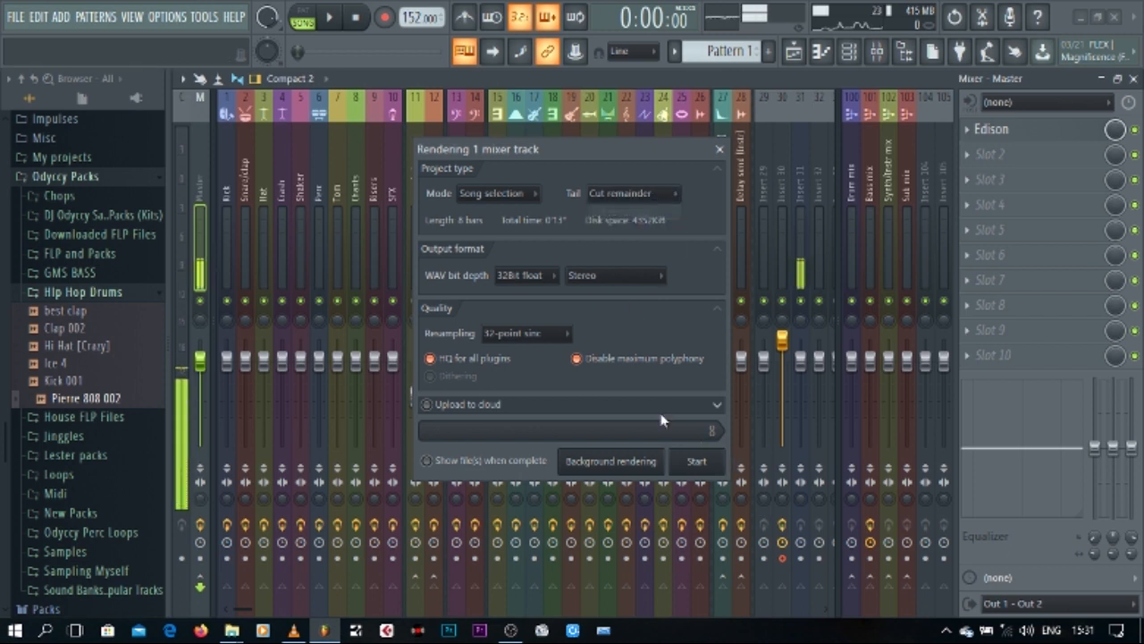
{"action": "left_click", "coordinate": [697, 461]}
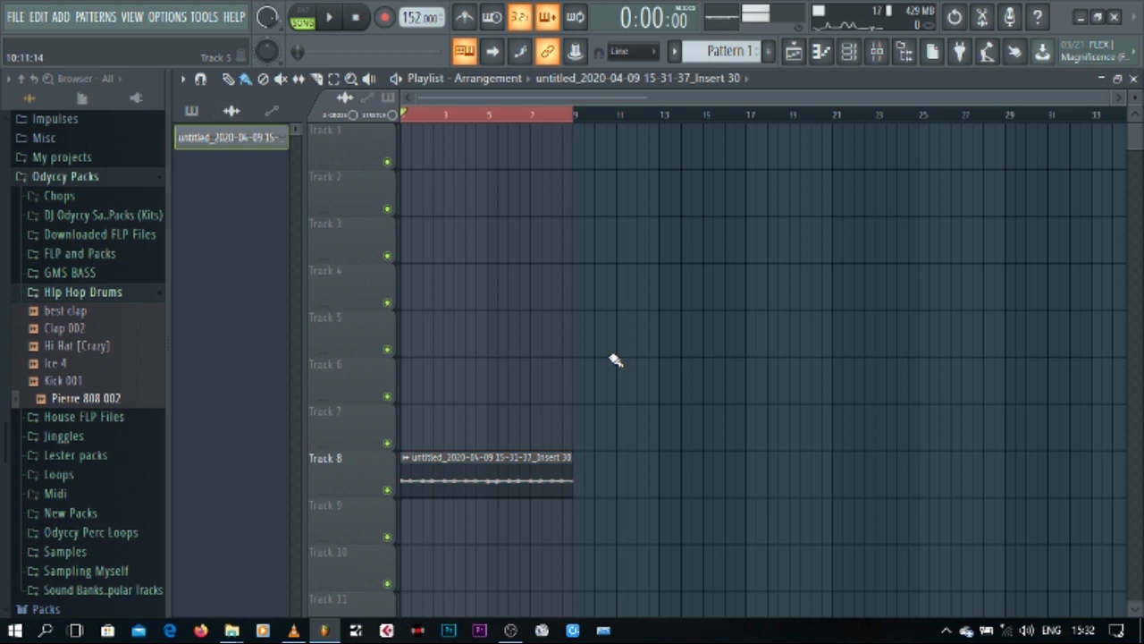
- Play back the rendered clip in the arrangement, then switch to Pattern 2
{"action": "left_click", "coordinate": [329, 17]}
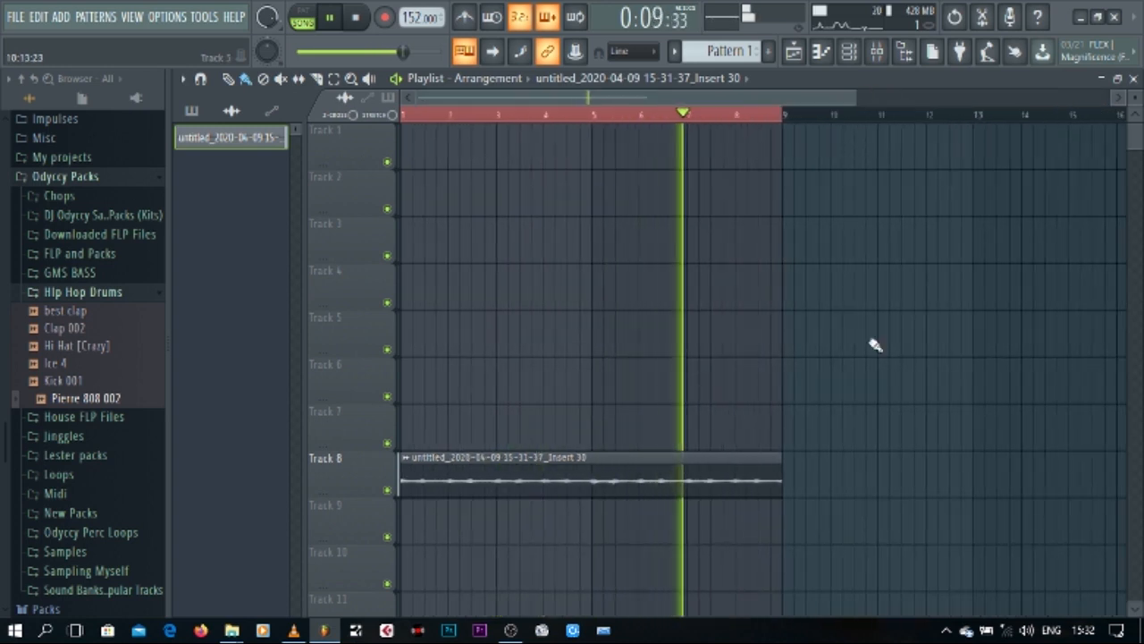
{"action": "left_click", "coordinate": [356, 17]}
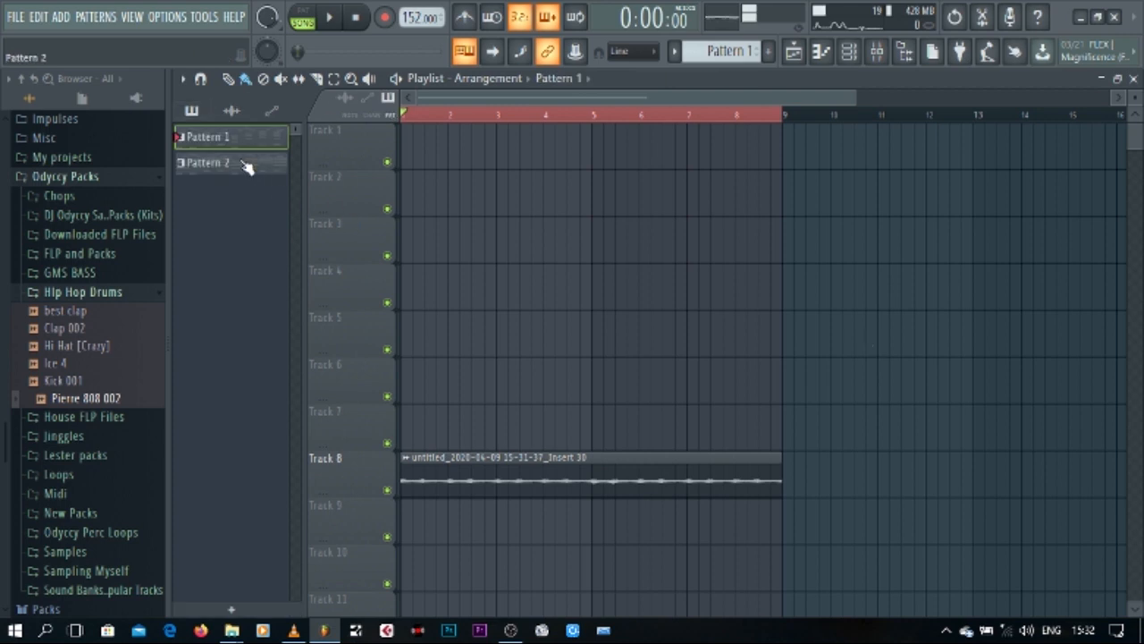
{"action": "left_click", "coordinate": [231, 163]}
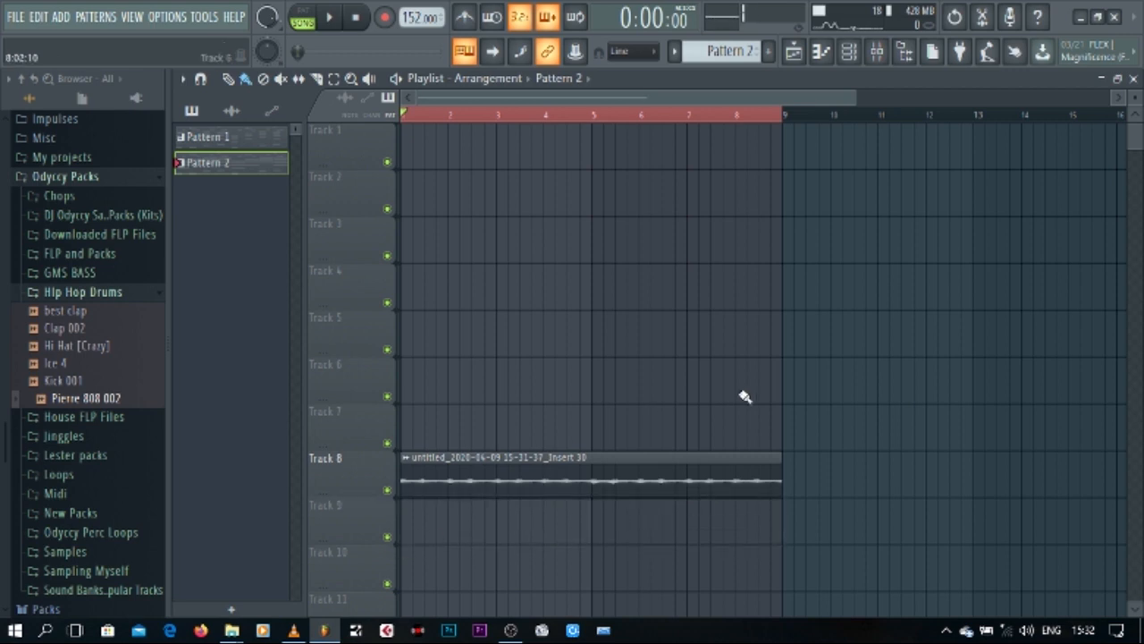
{"action": "mouse_move", "coordinate": [889, 322]}
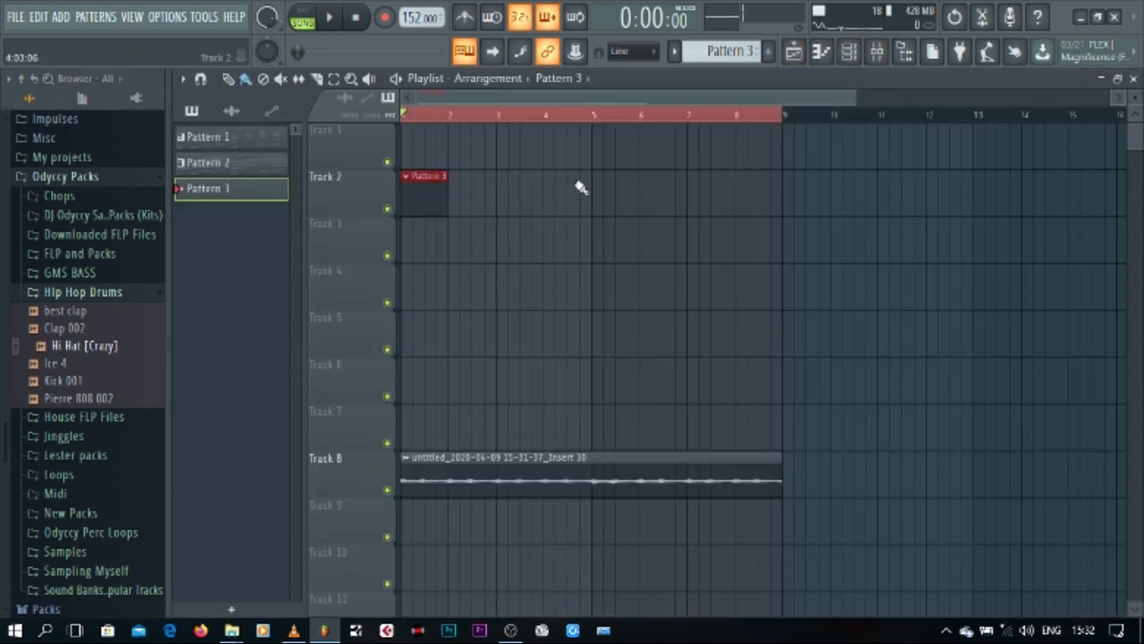
- Place Pattern 3 on Track 2 of the playlist and hide the playlist
{"action": "left_click", "coordinate": [615, 192]}
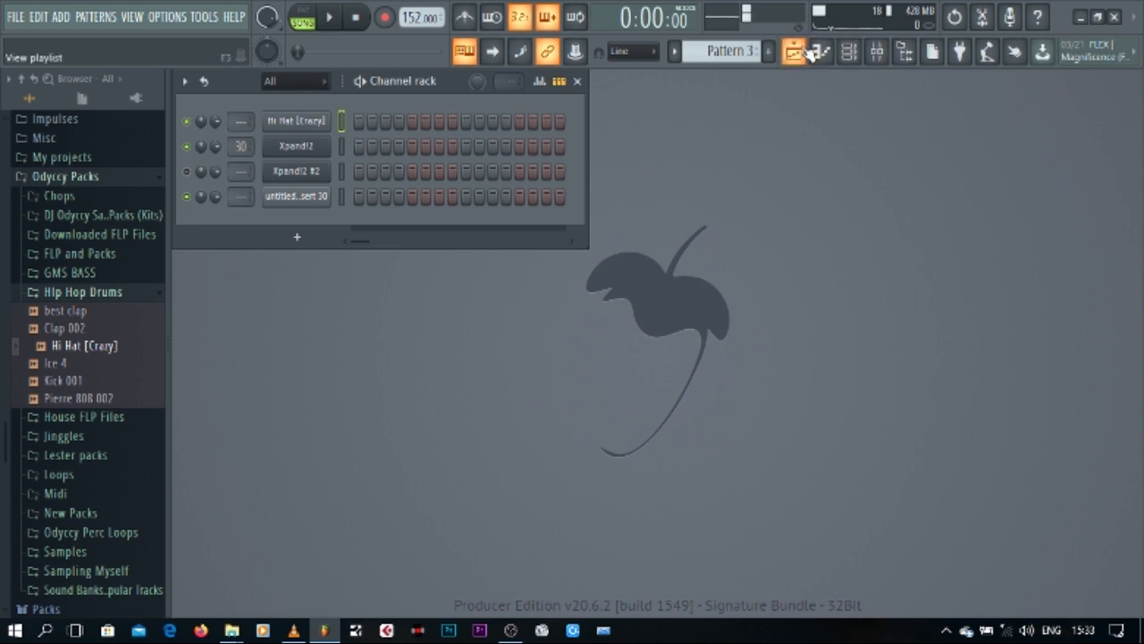
{"action": "left_click", "coordinate": [793, 51]}
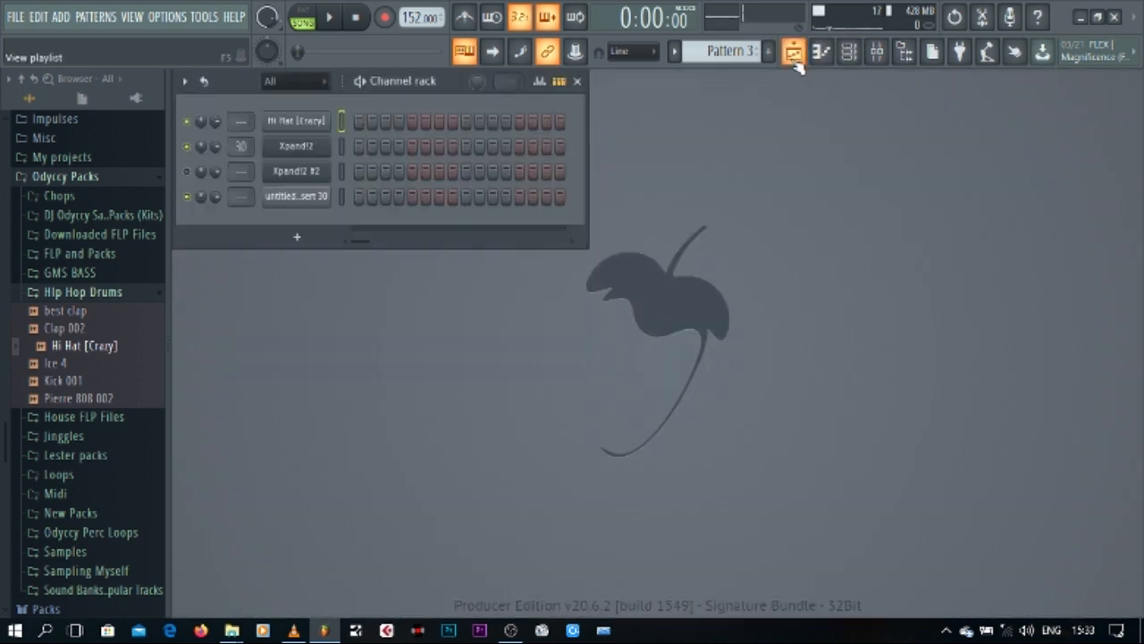
- Open the Hi Hat [Crazy] piano roll and draw a run of five C5 hi-hat notes
{"action": "left_click", "coordinate": [821, 51]}
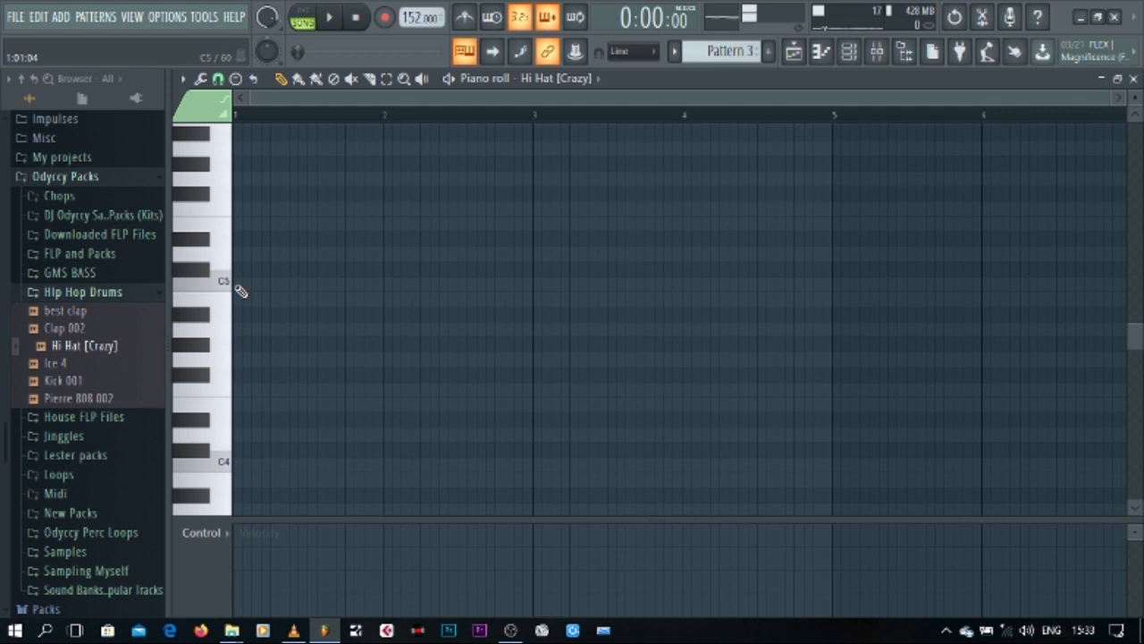
{"action": "left_click", "coordinate": [250, 285]}
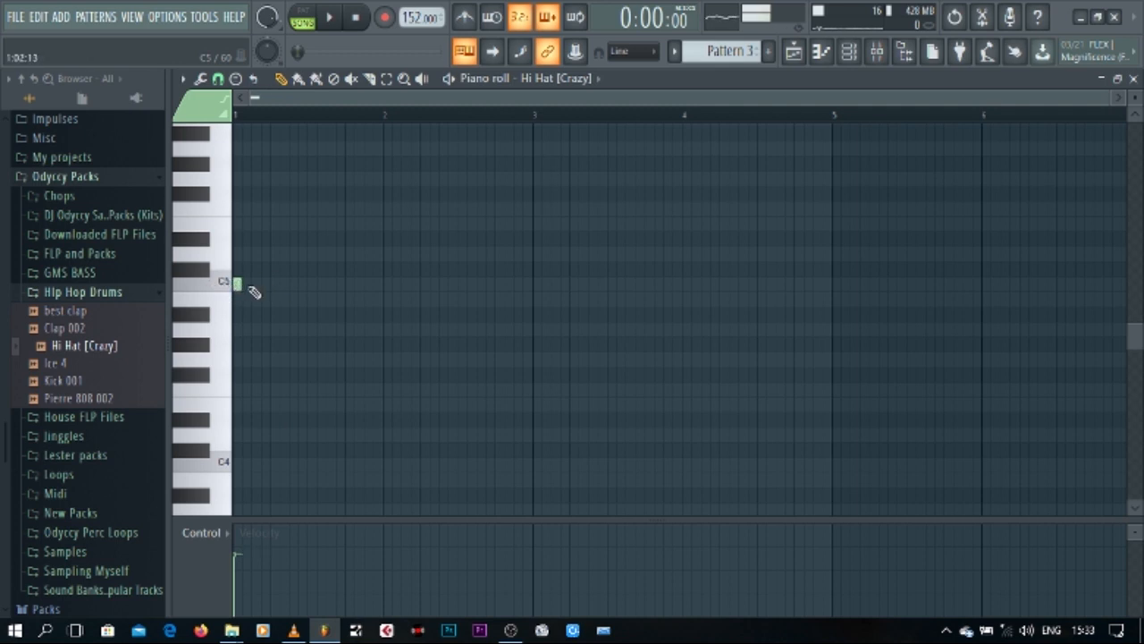
{"action": "left_click", "coordinate": [266, 285]}
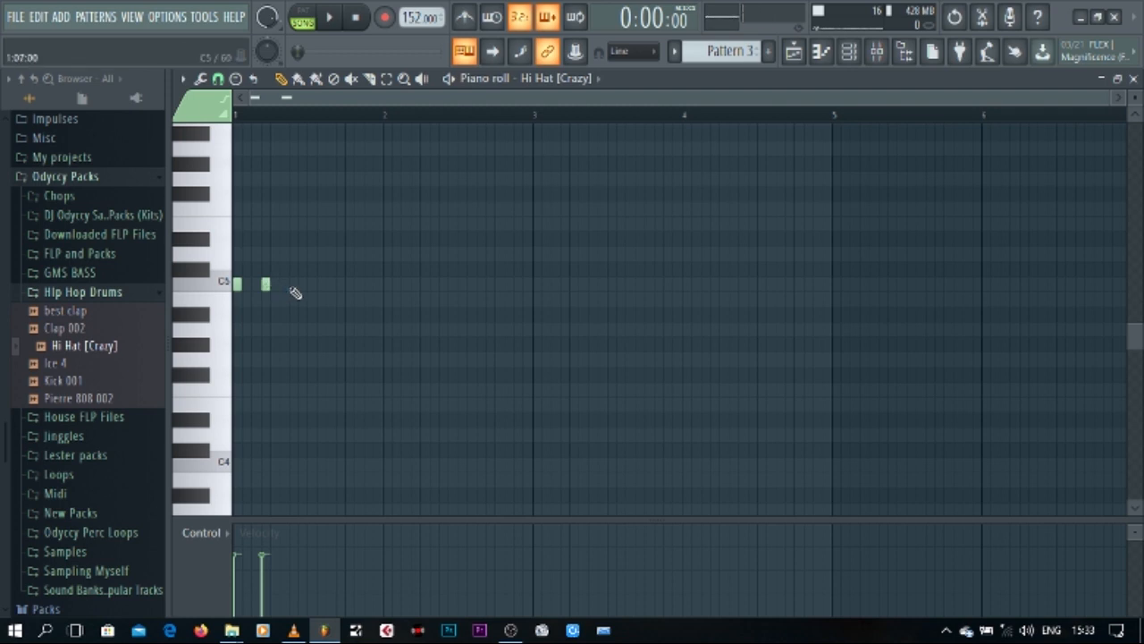
{"action": "left_click", "coordinate": [293, 284]}
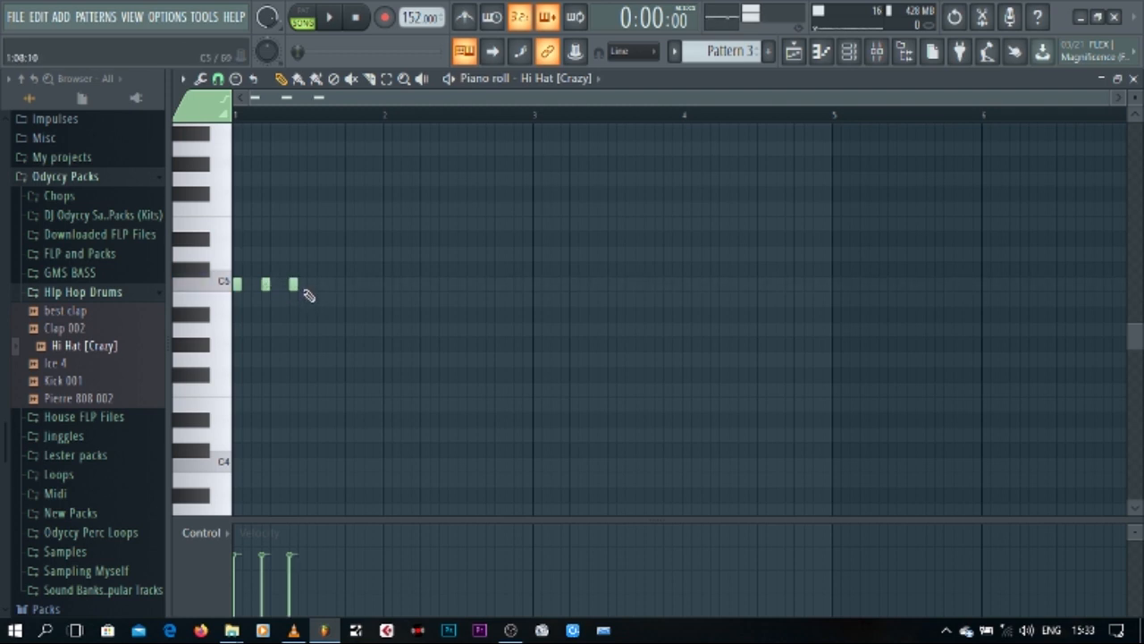
{"action": "left_click", "coordinate": [340, 284]}
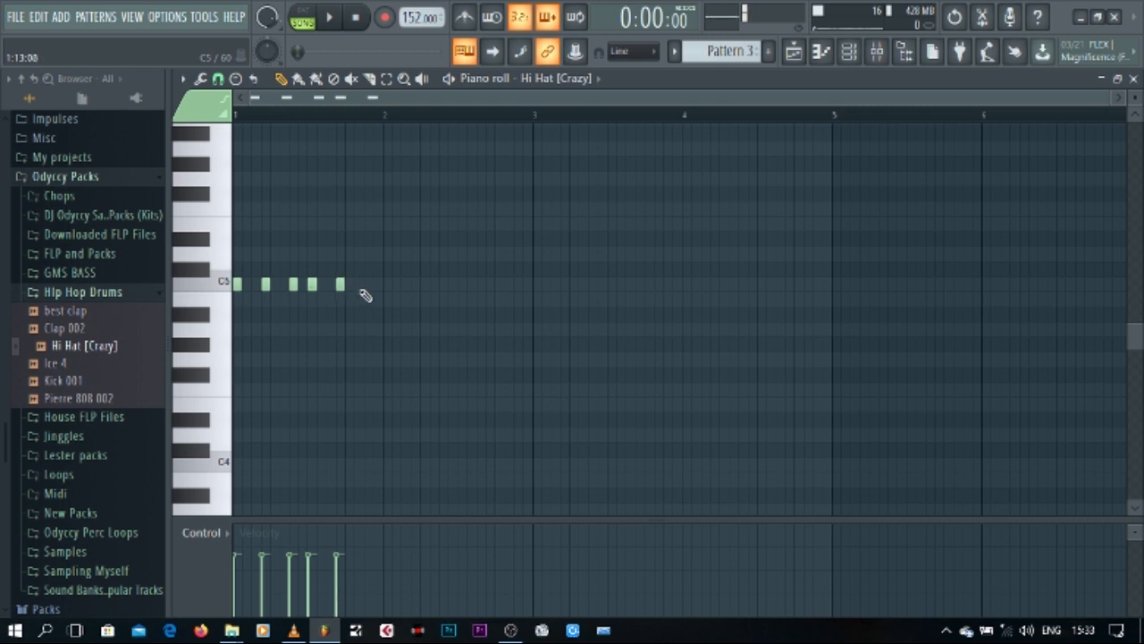
{"action": "left_click", "coordinate": [362, 284]}
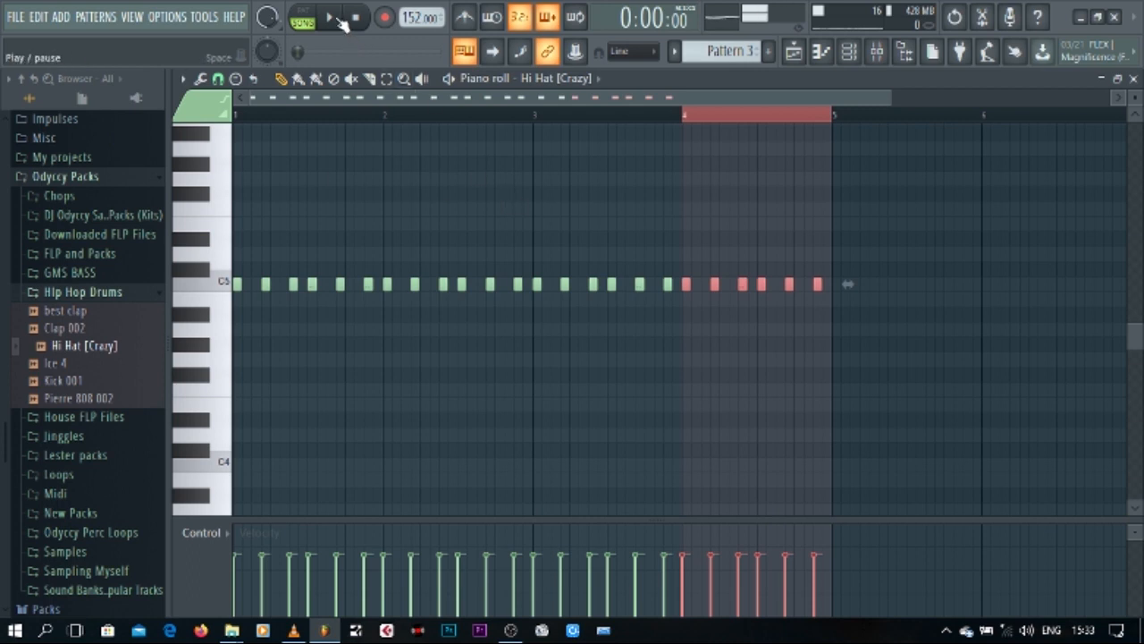
- Play the hi-hat pattern and add a lower B4 roll note near bar 5
{"action": "left_click", "coordinate": [329, 17]}
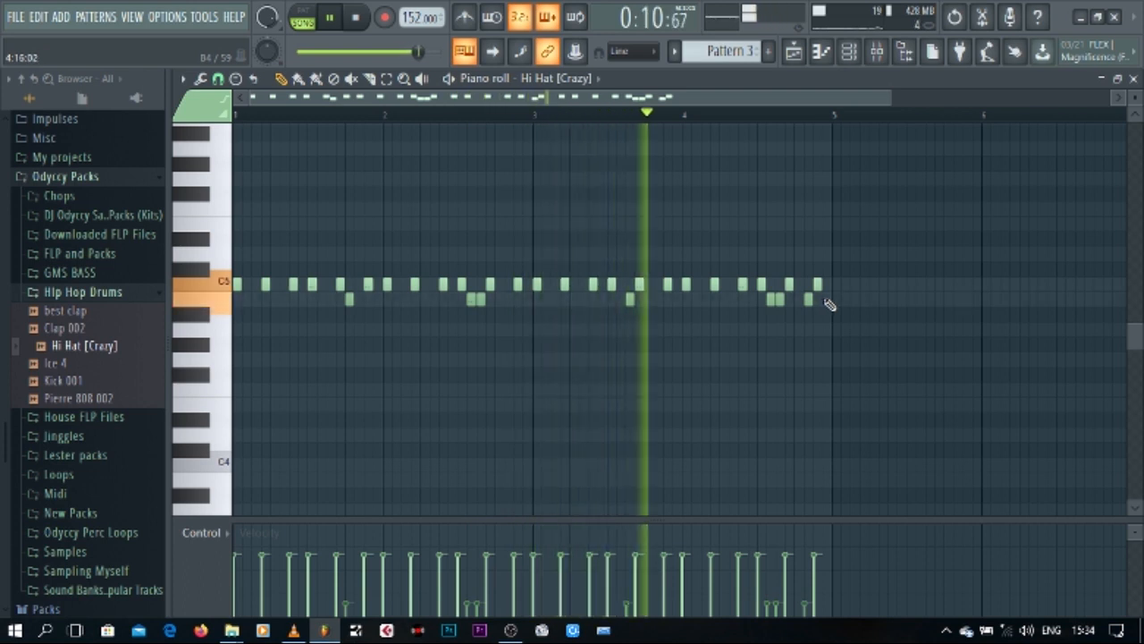
{"action": "left_click", "coordinate": [356, 17]}
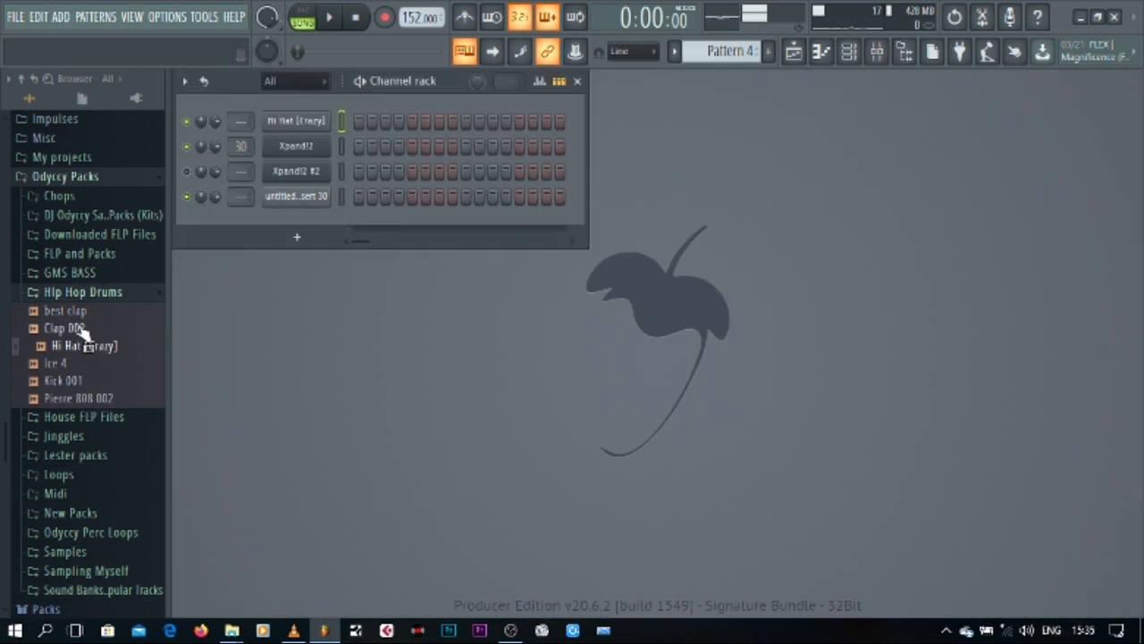
- Drag best clap.wav into the Channel rack as a new channel and close its settings
{"action": "left_click_drag", "start_coordinate": [65, 310], "coordinate": [322, 170]}
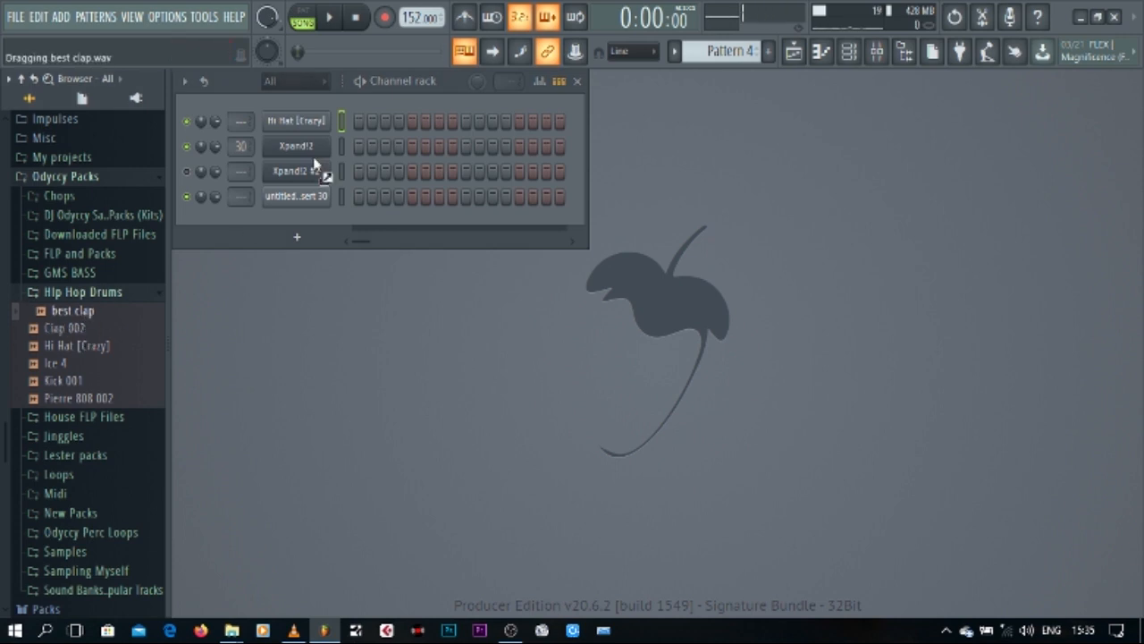
{"action": "left_click_drag", "start_coordinate": [73, 311], "coordinate": [296, 121]}
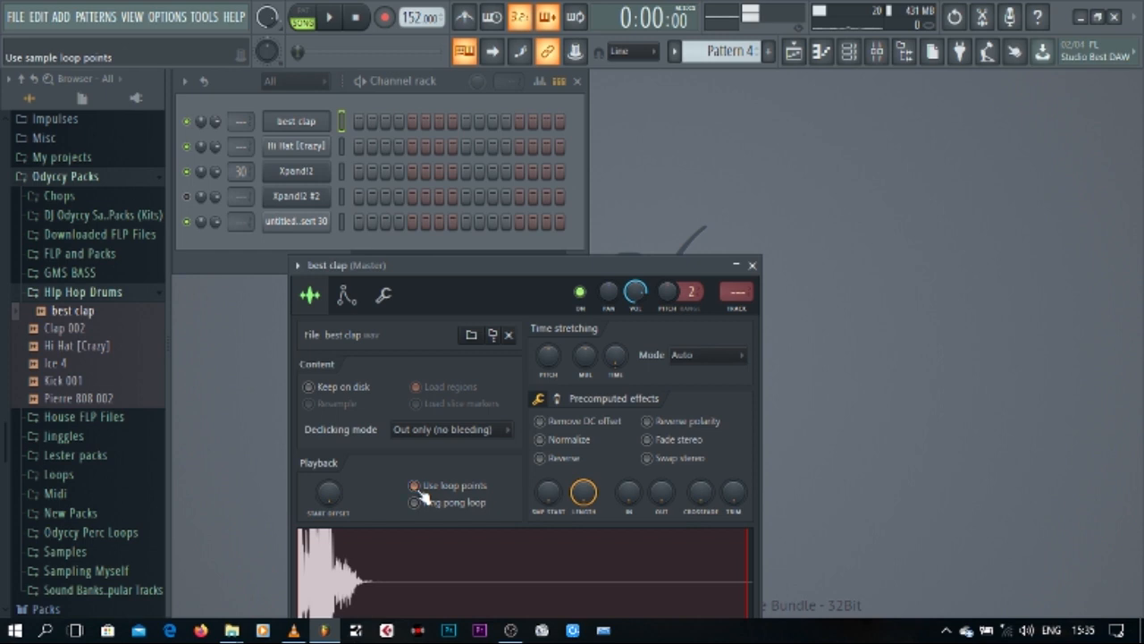
{"action": "left_click", "coordinate": [752, 265]}
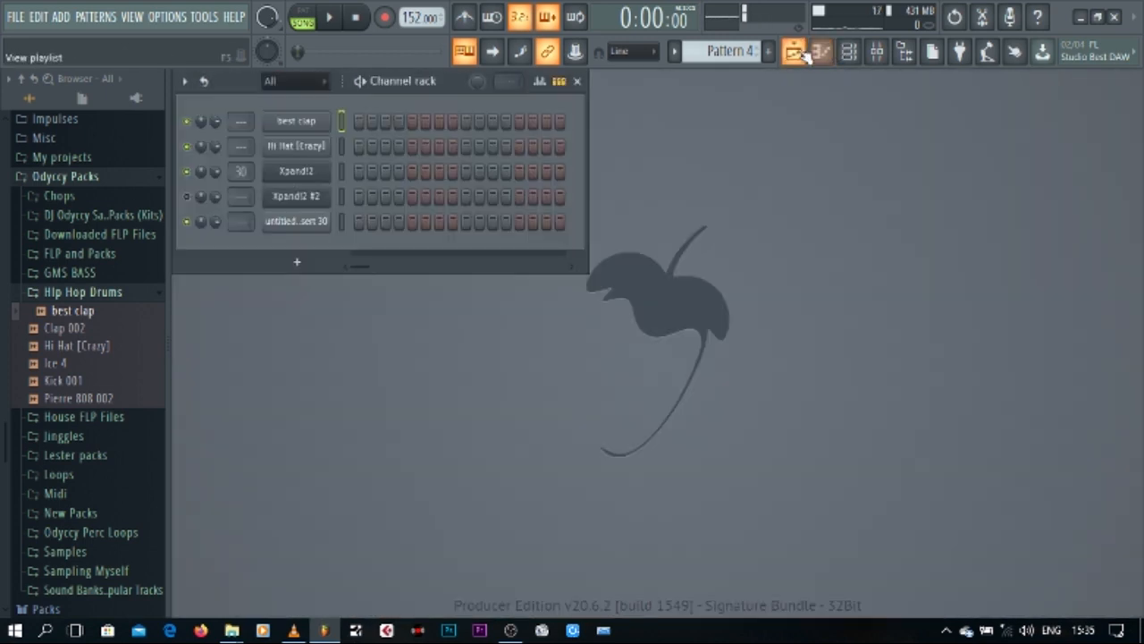
- Draw C5 clap hits in the best clap piano roll
{"action": "left_click", "coordinate": [794, 51]}
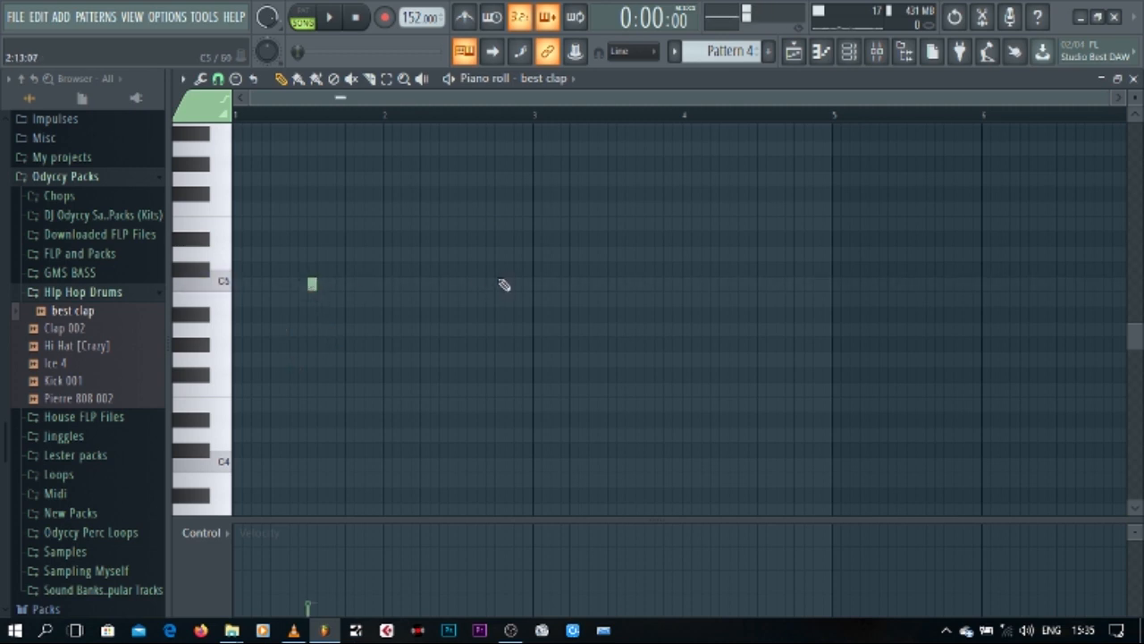
{"action": "left_click", "coordinate": [499, 284]}
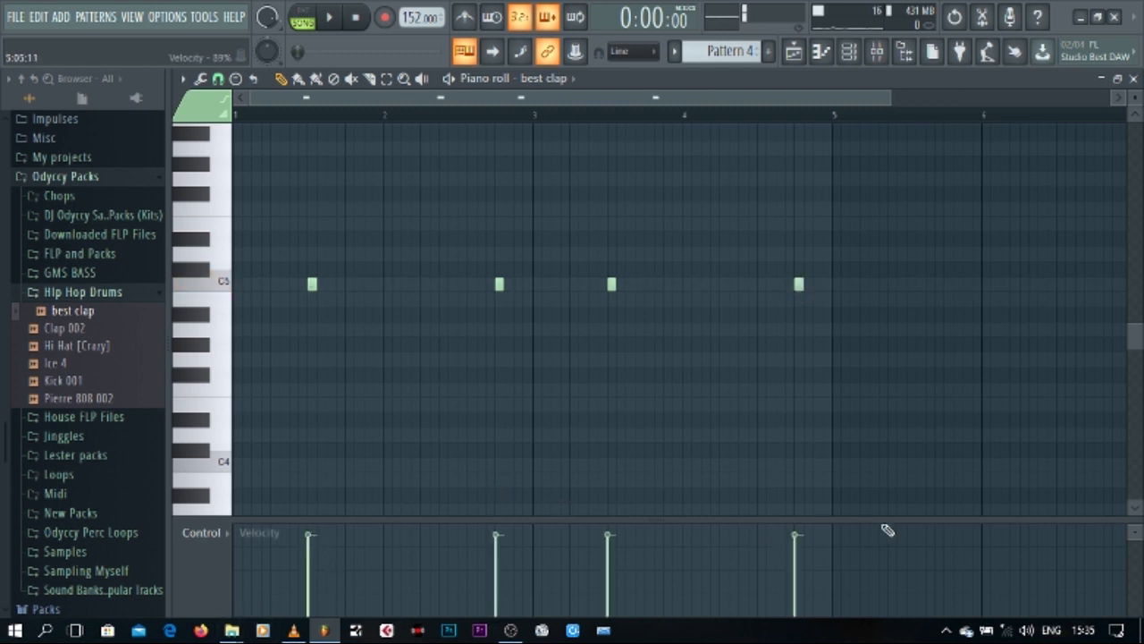
{"action": "left_click", "coordinate": [329, 16]}
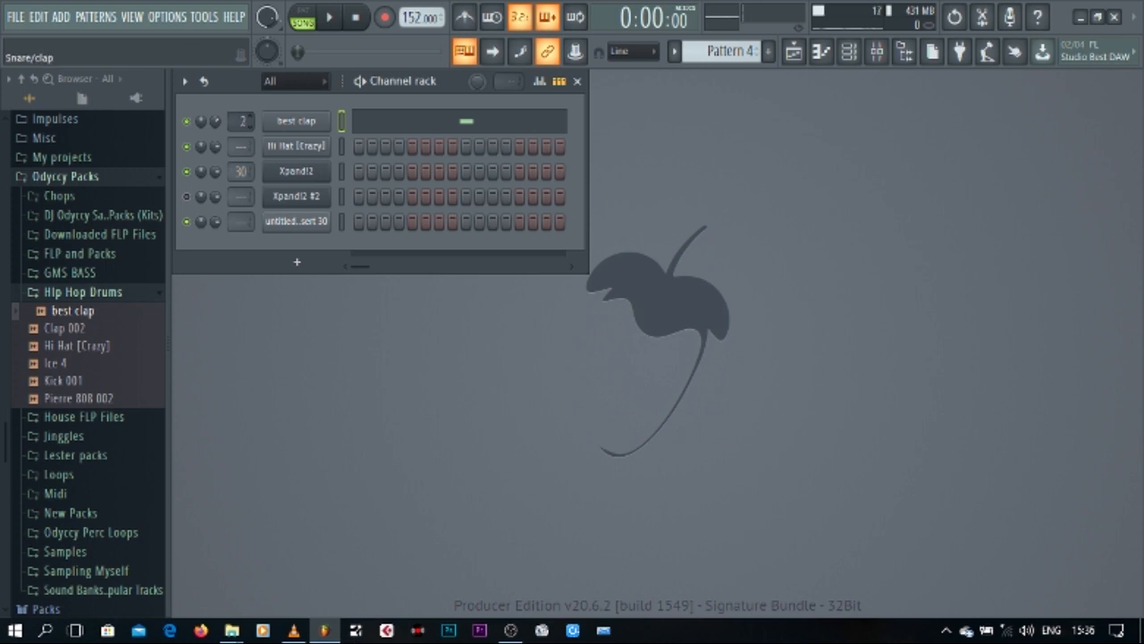
{"action": "left_click", "coordinate": [875, 51]}
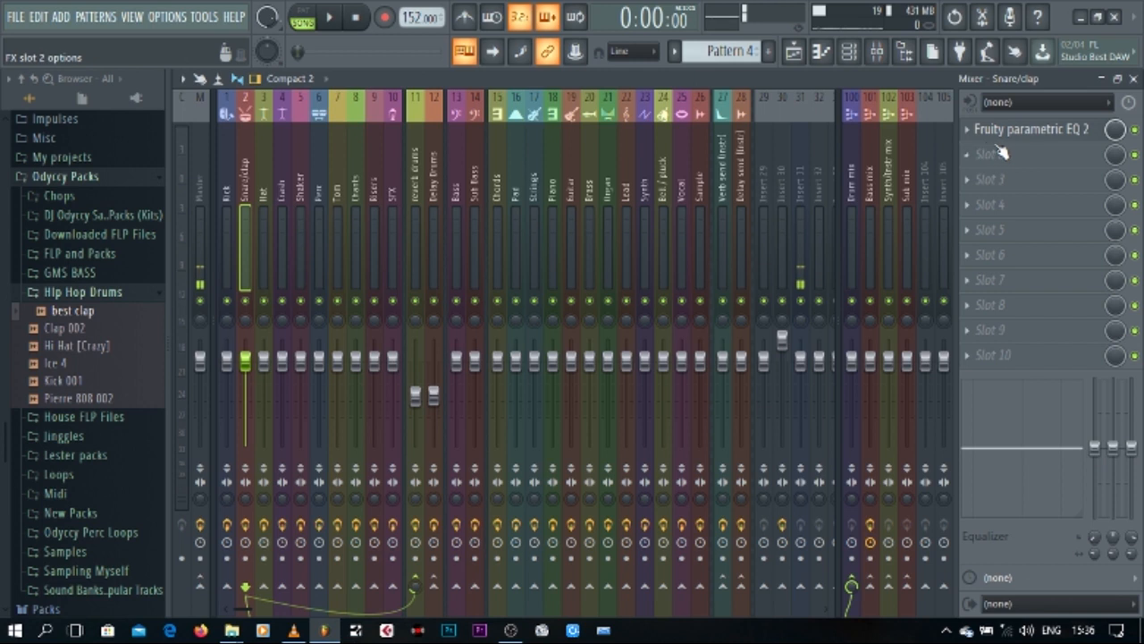
{"action": "left_click", "coordinate": [1032, 129]}
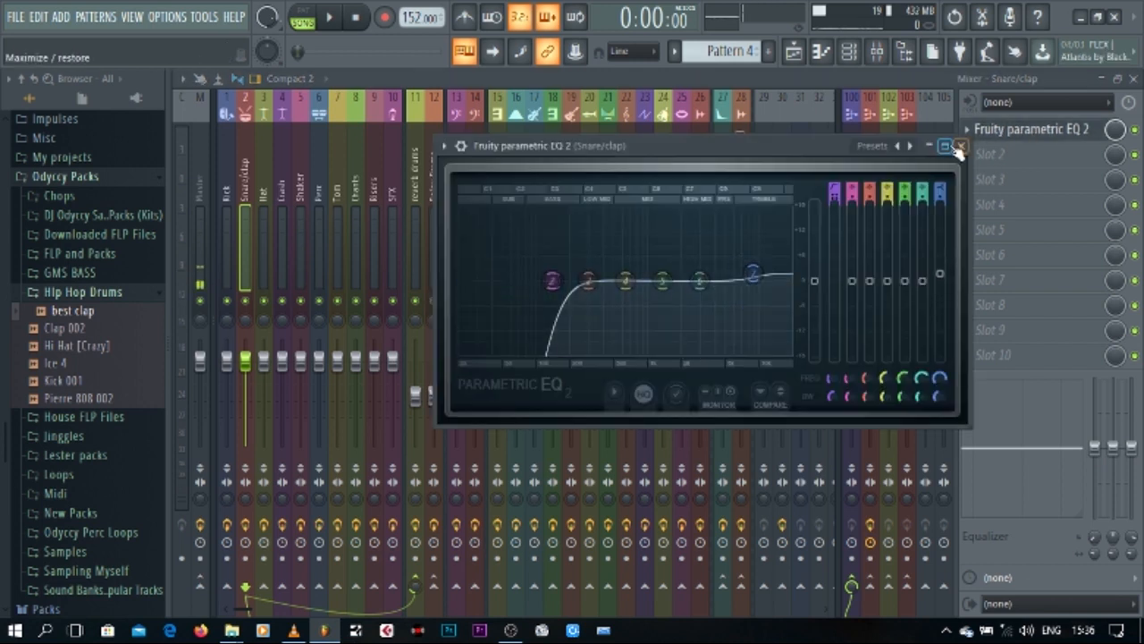
{"action": "left_click", "coordinate": [960, 146]}
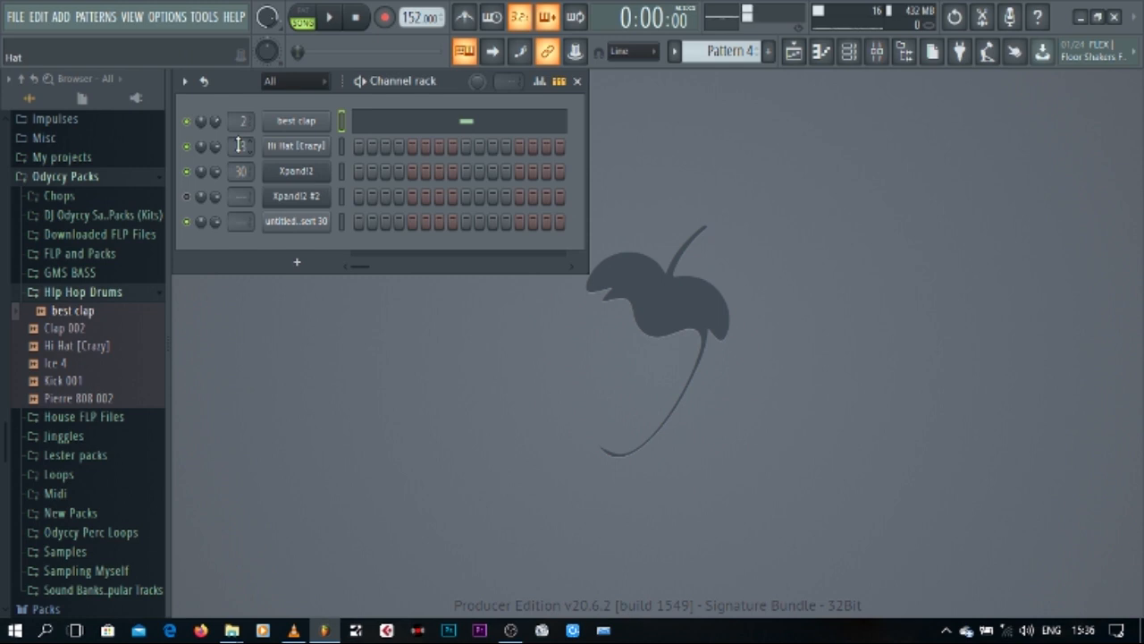
- Route the hi hat channel to mixer insert 3 and toggle mute on Xpand!2 #2
{"action": "left_click", "coordinate": [329, 16]}
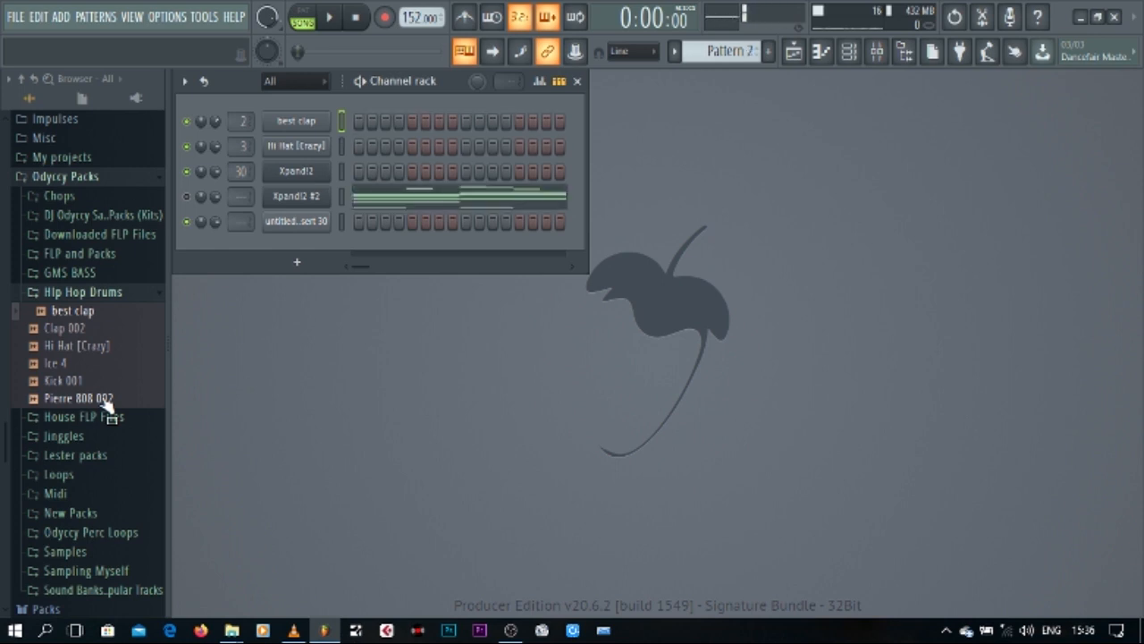
{"action": "mouse_move", "coordinate": [210, 267]}
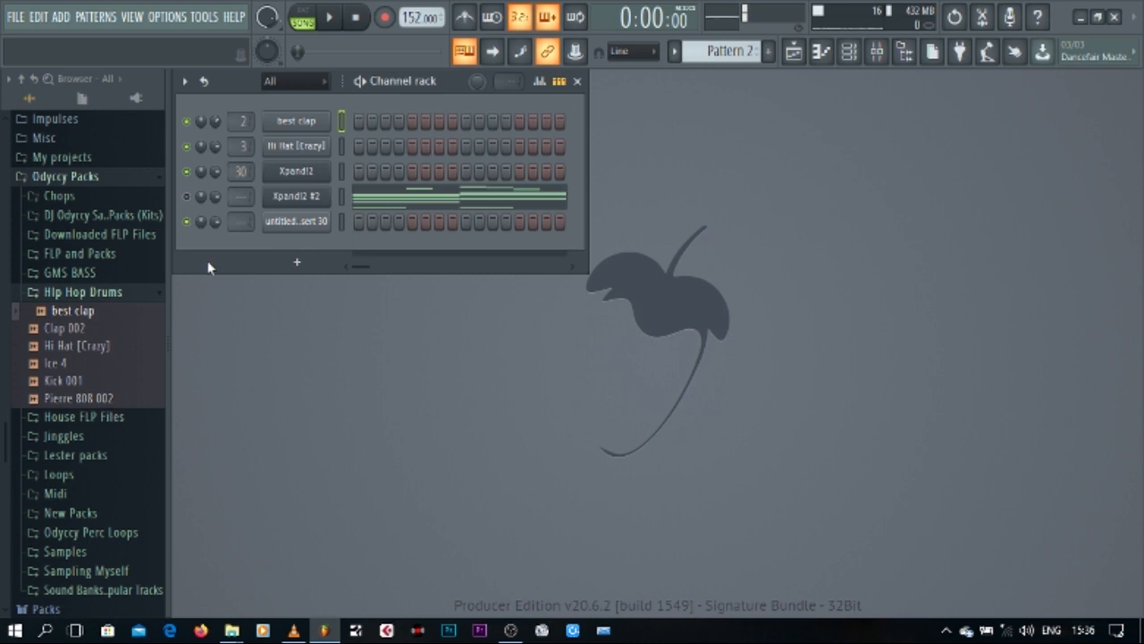
{"action": "mouse_move", "coordinate": [187, 197]}
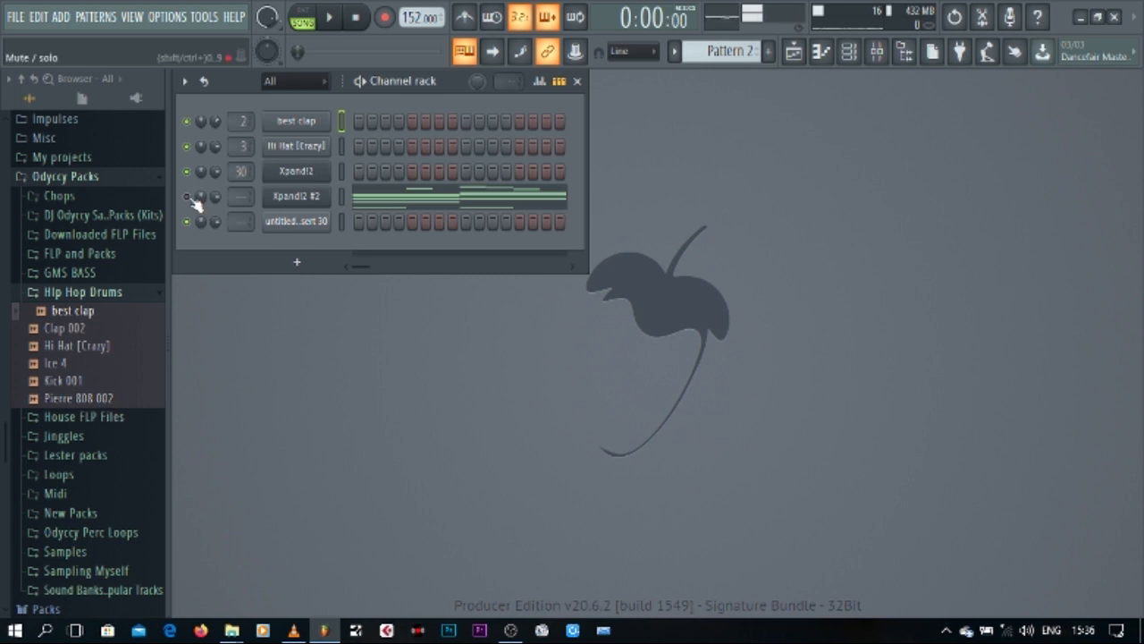
{"action": "left_click", "coordinate": [794, 51]}
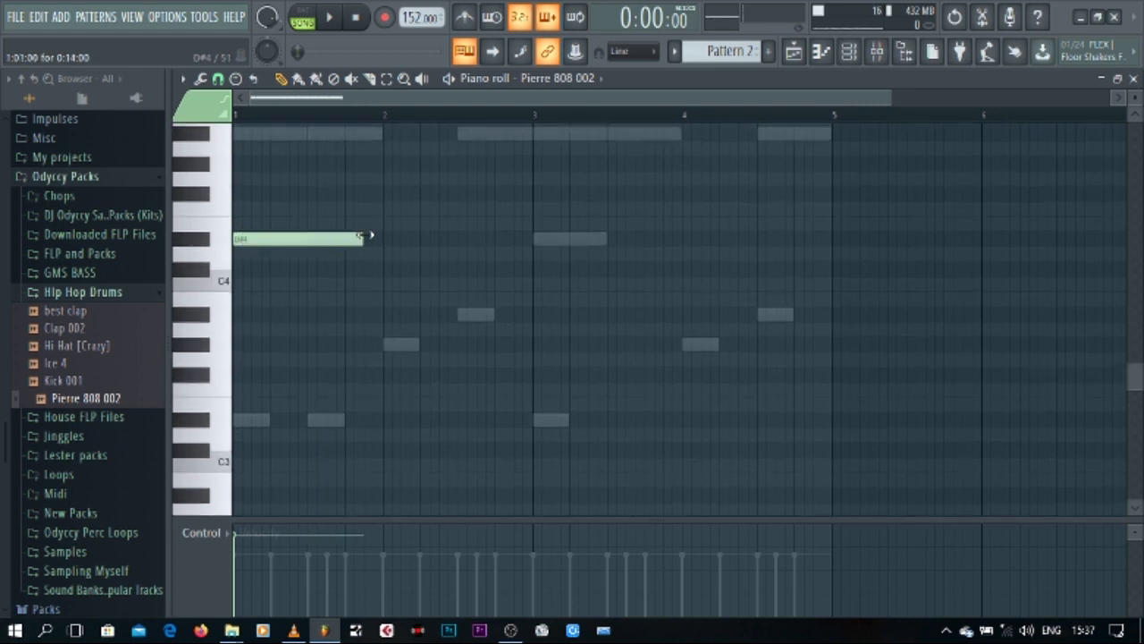
- Stretch the first D#4 808 note so it lasts the whole first bar
{"action": "left_click", "coordinate": [329, 16]}
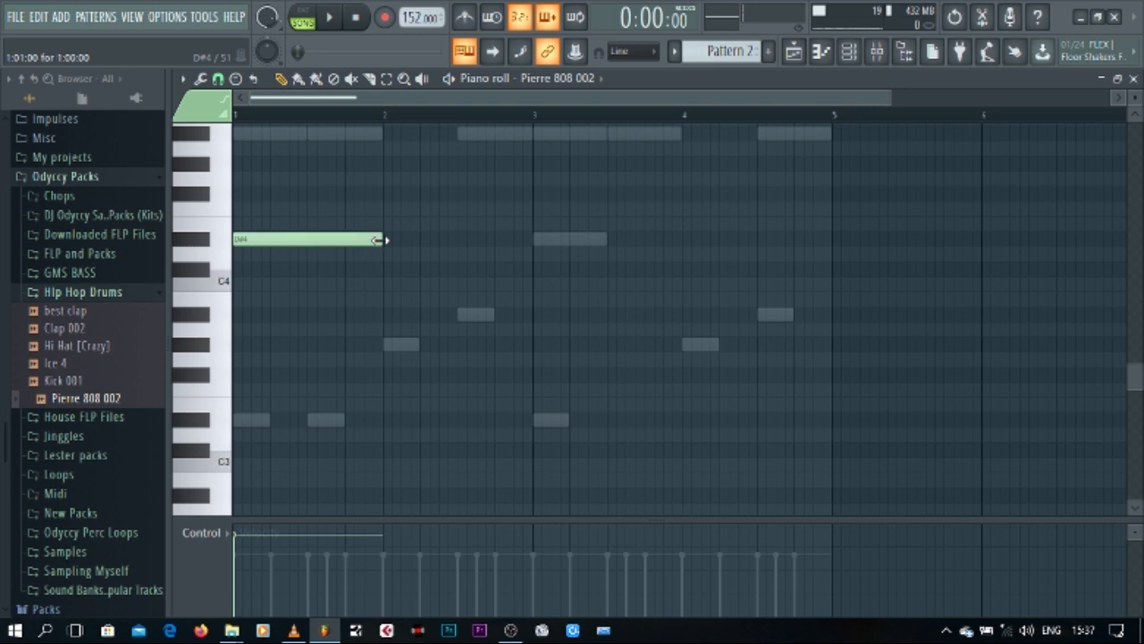
- Play the pattern and draw D#4, G#4 and A#4 808 notes following the melody
{"action": "left_click", "coordinate": [329, 17]}
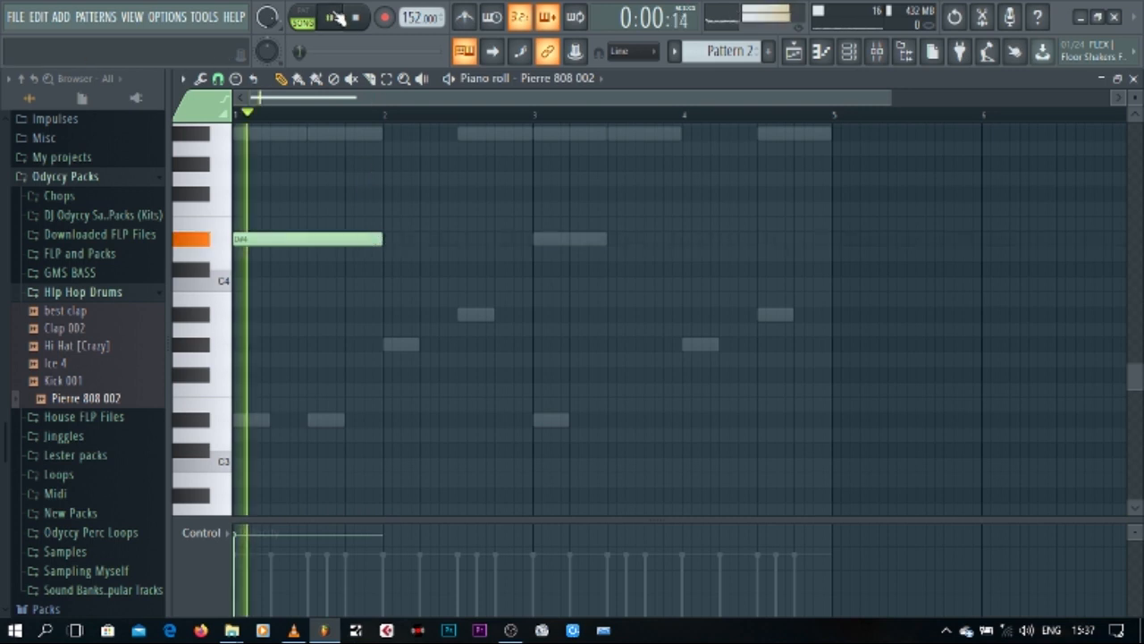
{"action": "left_click", "coordinate": [330, 16]}
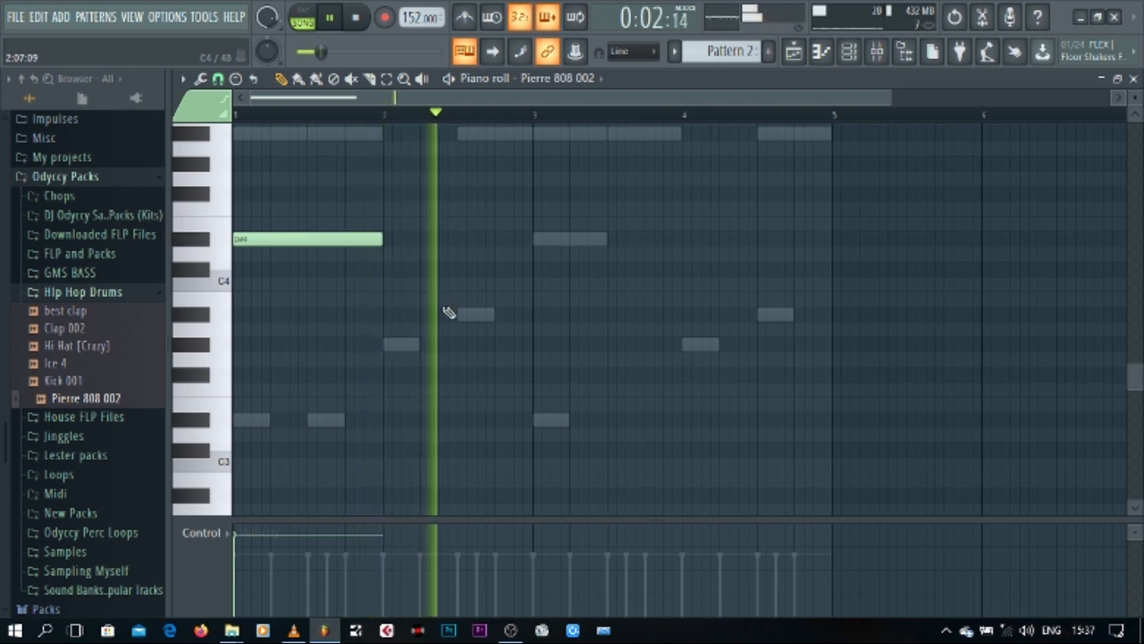
{"action": "left_click_drag", "start_coordinate": [420, 344], "coordinate": [563, 345]}
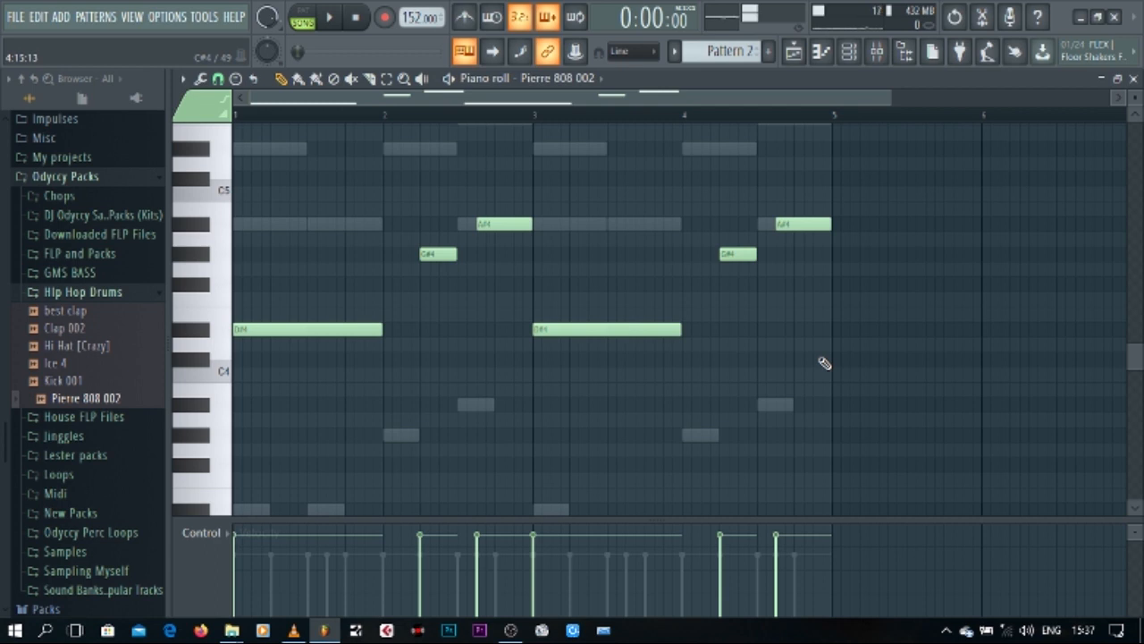
- Stretch the low D#4 slide note and add high slide notes near bars 2.75 and 4.75
{"action": "left_click", "coordinate": [329, 16]}
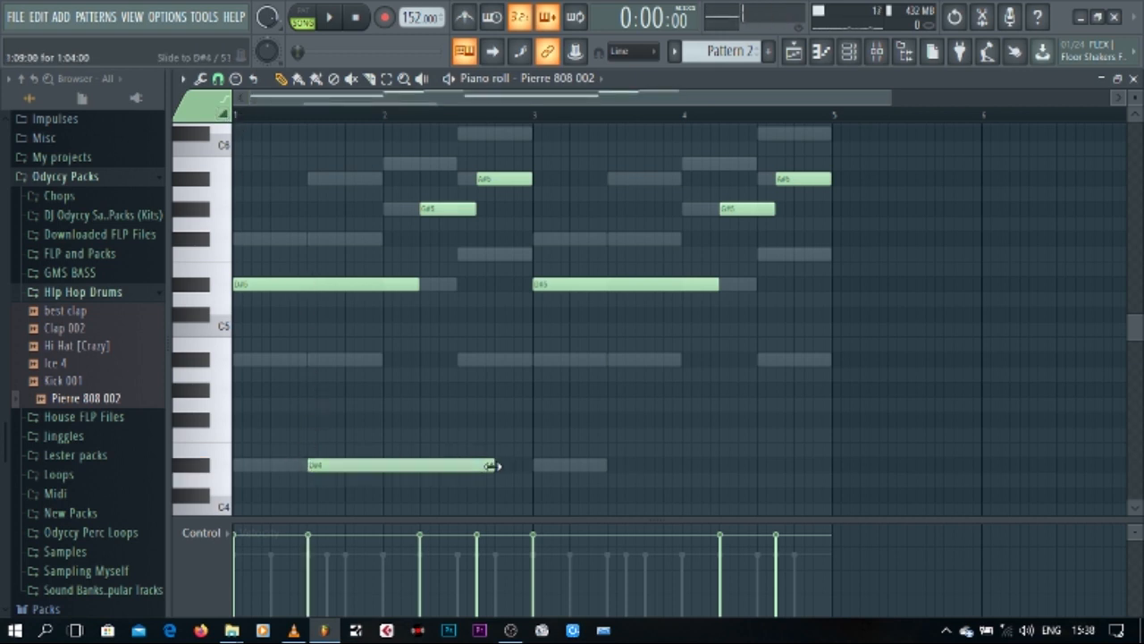
{"action": "left_click_drag", "start_coordinate": [497, 466], "coordinate": [331, 466]}
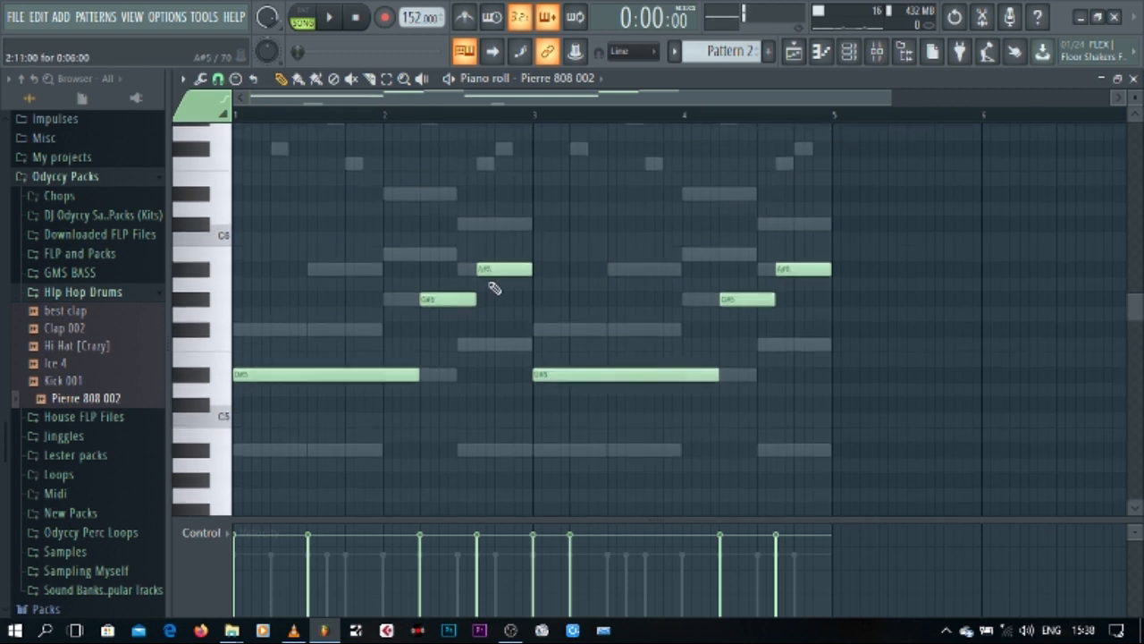
{"action": "scroll", "scroll_direction": "down", "scroll_amount": 3}
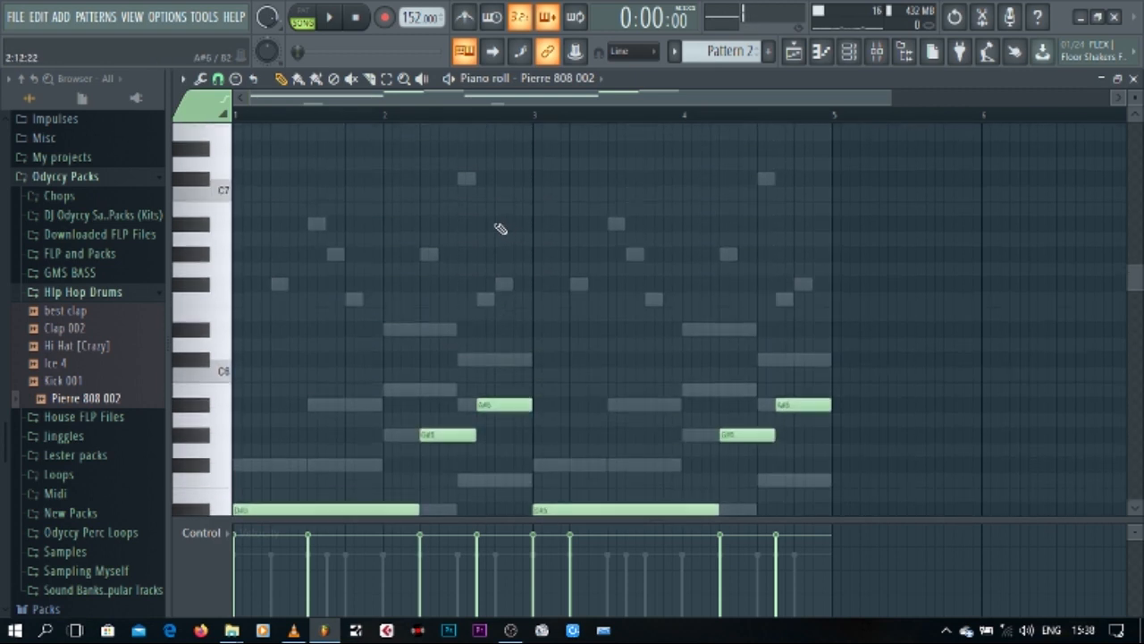
{"action": "left_click", "coordinate": [504, 224]}
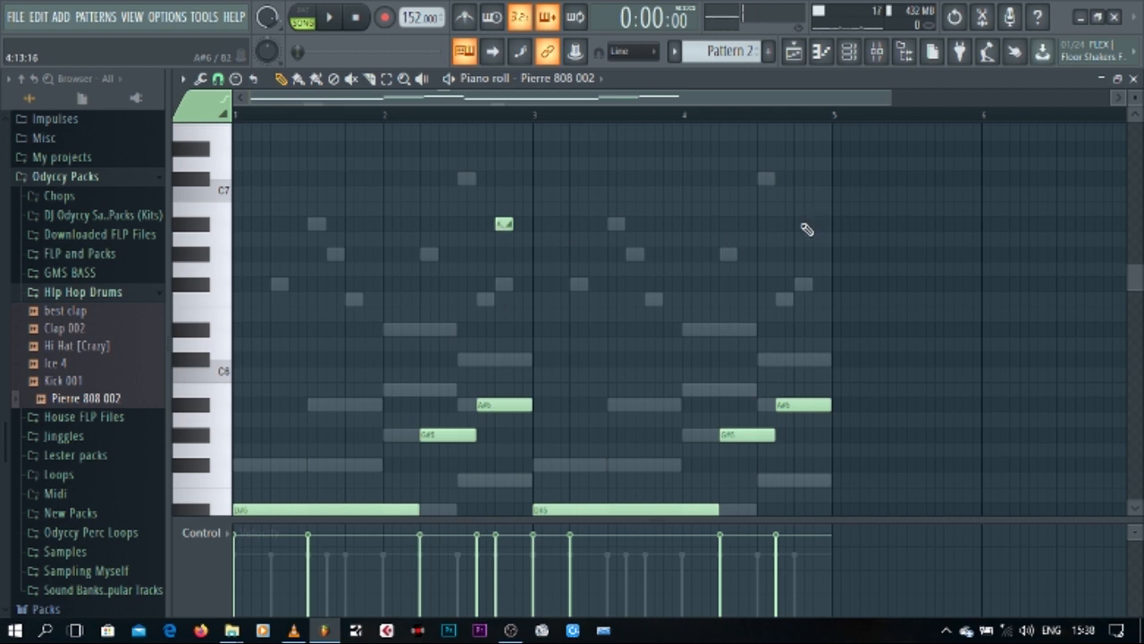
{"action": "left_click", "coordinate": [802, 224]}
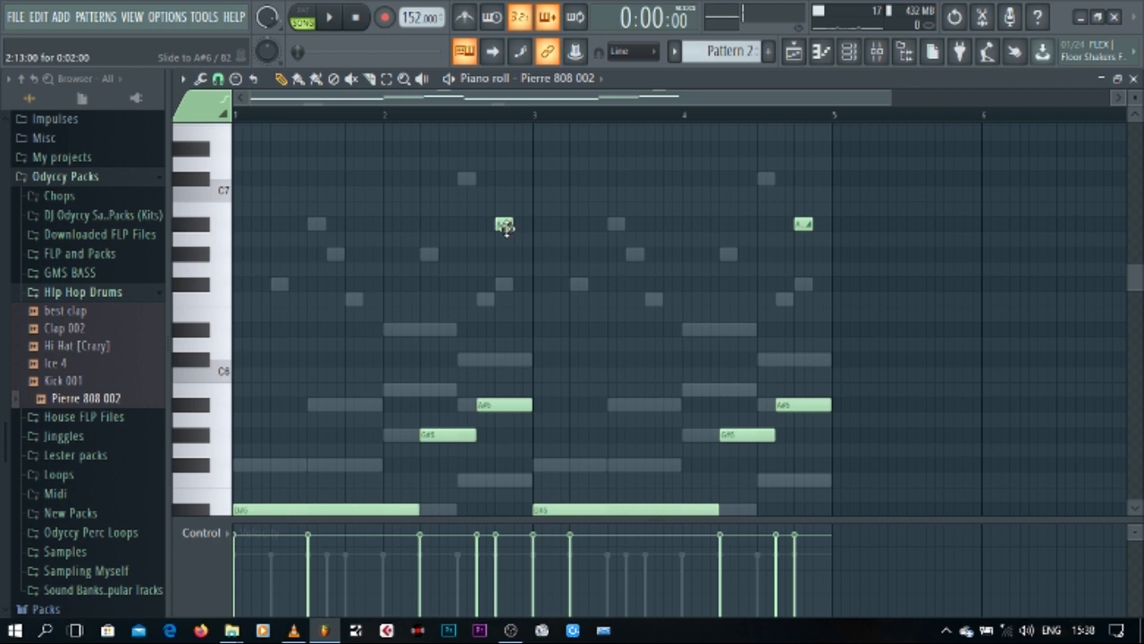
- Adjust the slide notes during playback, adding one in bar 4 and resizing the bar-4.75 slide
{"action": "left_click", "coordinate": [329, 16]}
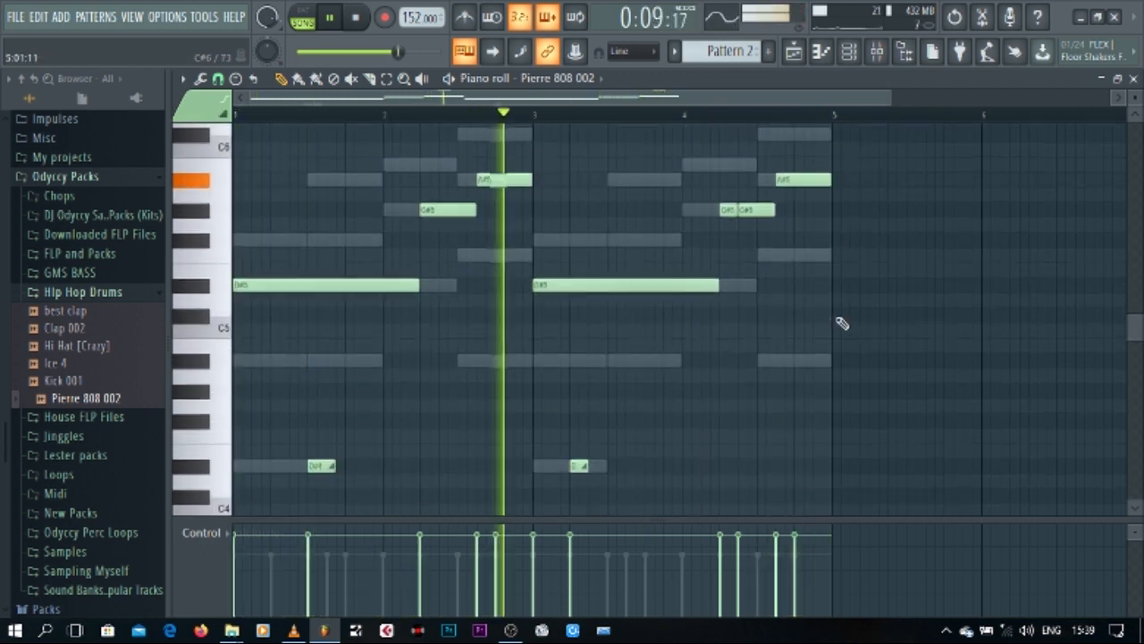
{"action": "left_click", "coordinate": [355, 18]}
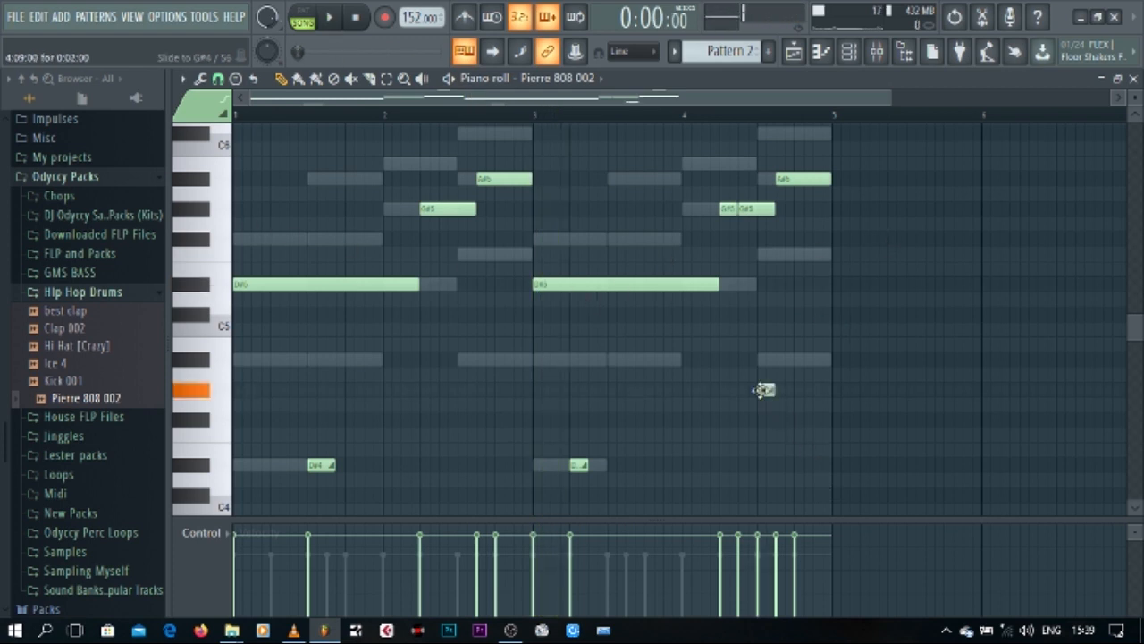
{"action": "left_click", "coordinate": [329, 17]}
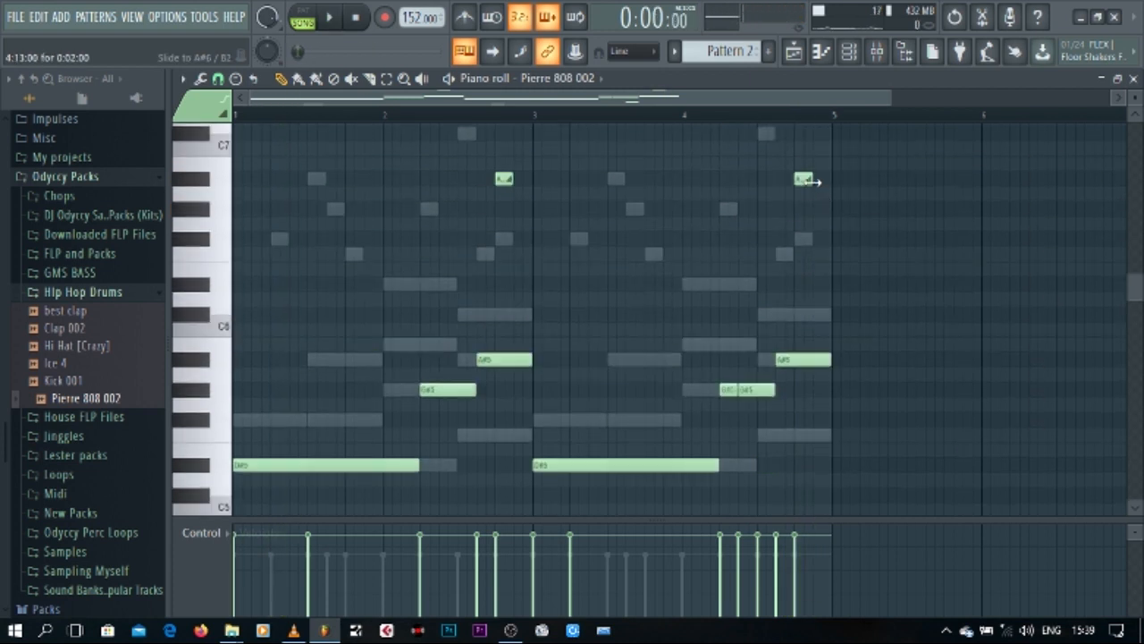
{"action": "left_click", "coordinate": [329, 16]}
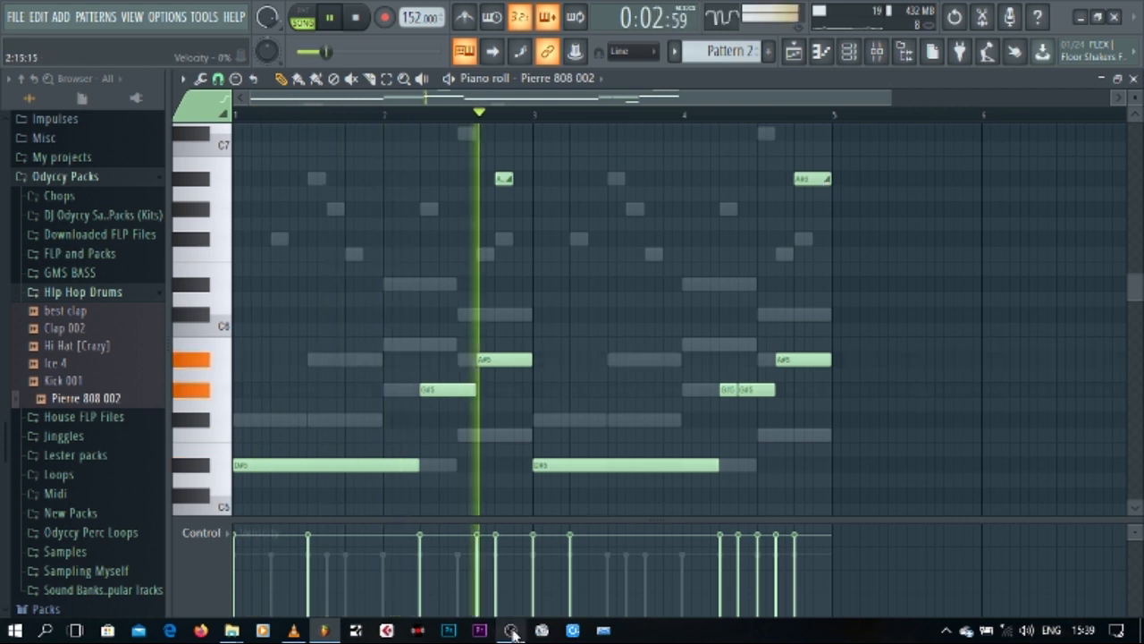
{"action": "left_click", "coordinate": [510, 631]}
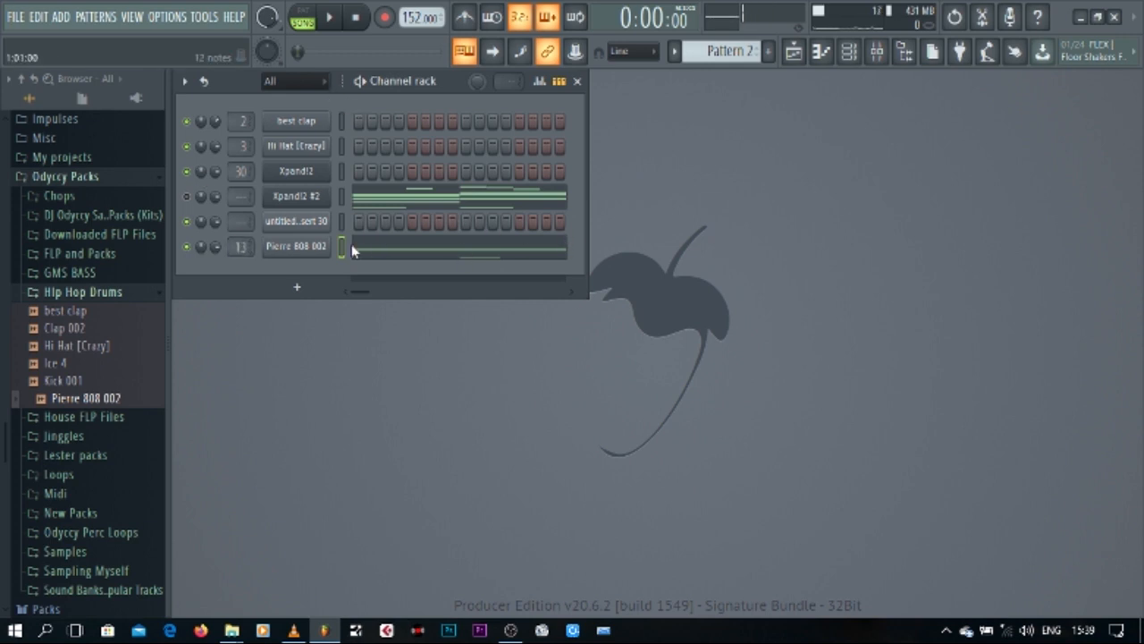
- Step through the clap, empty and Pierre 808 002 patterns, then close the playlist
{"action": "left_click", "coordinate": [764, 51]}
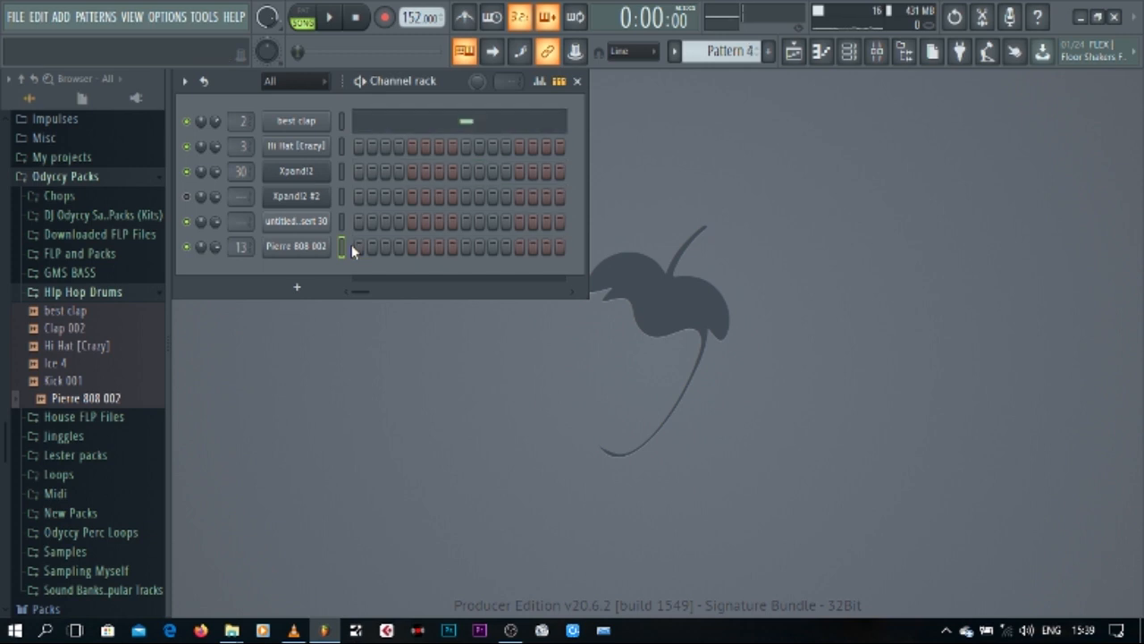
{"action": "left_click", "coordinate": [746, 51]}
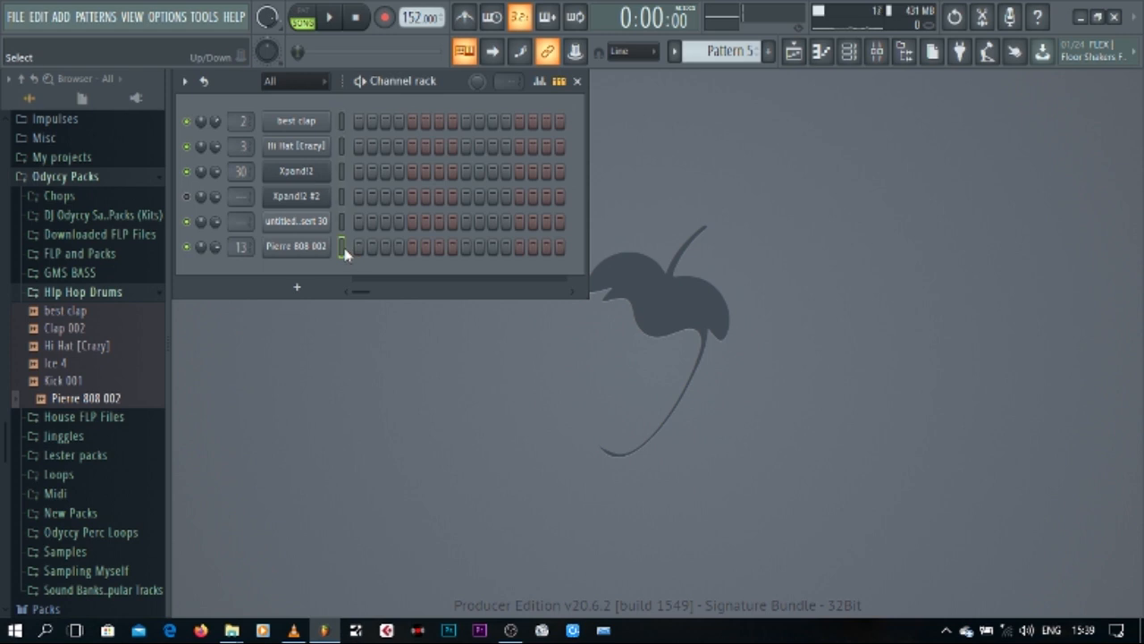
{"action": "left_click", "coordinate": [821, 51]}
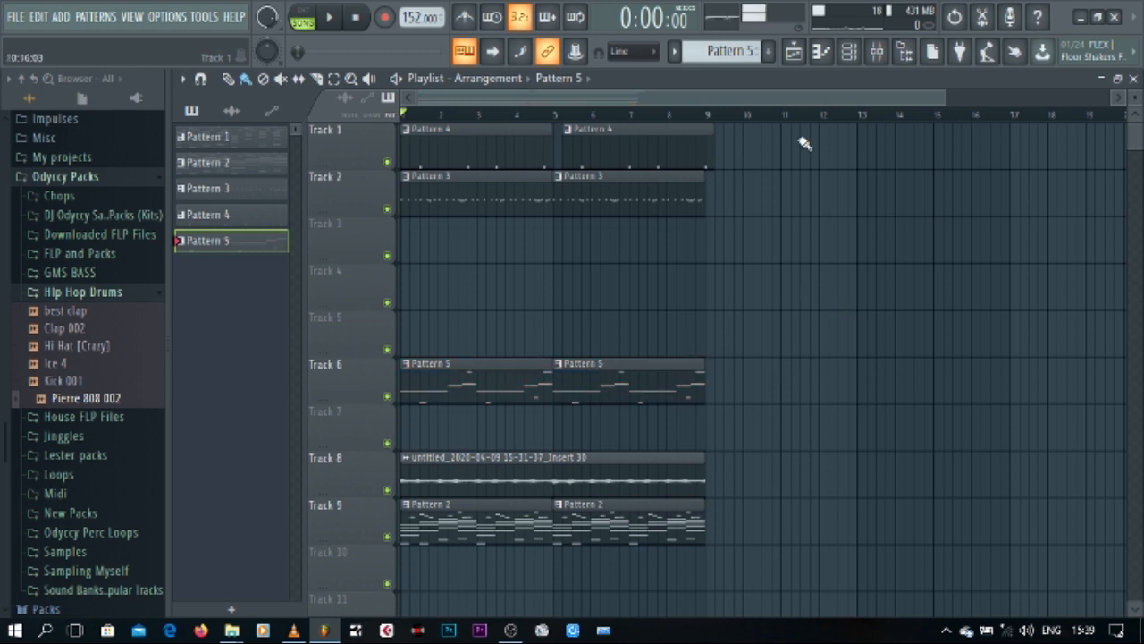
{"action": "left_click", "coordinate": [208, 214]}
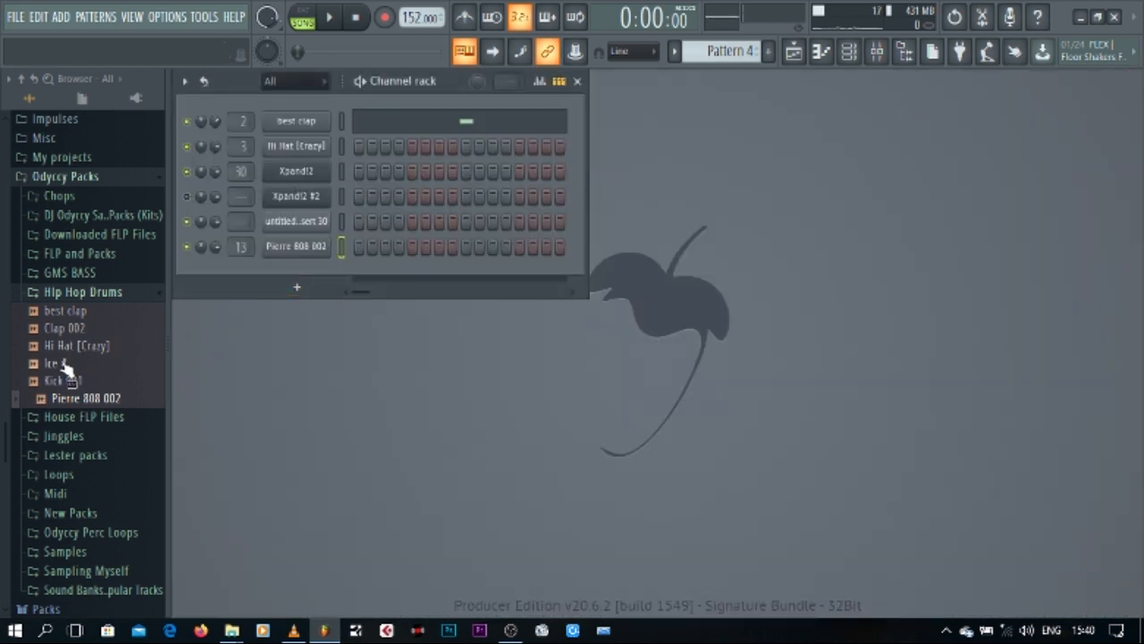
- Add Kick 001 as a channel and place C5 kick notes, including one early in bar 2
{"action": "left_click_drag", "start_coordinate": [69, 380], "coordinate": [318, 144]}
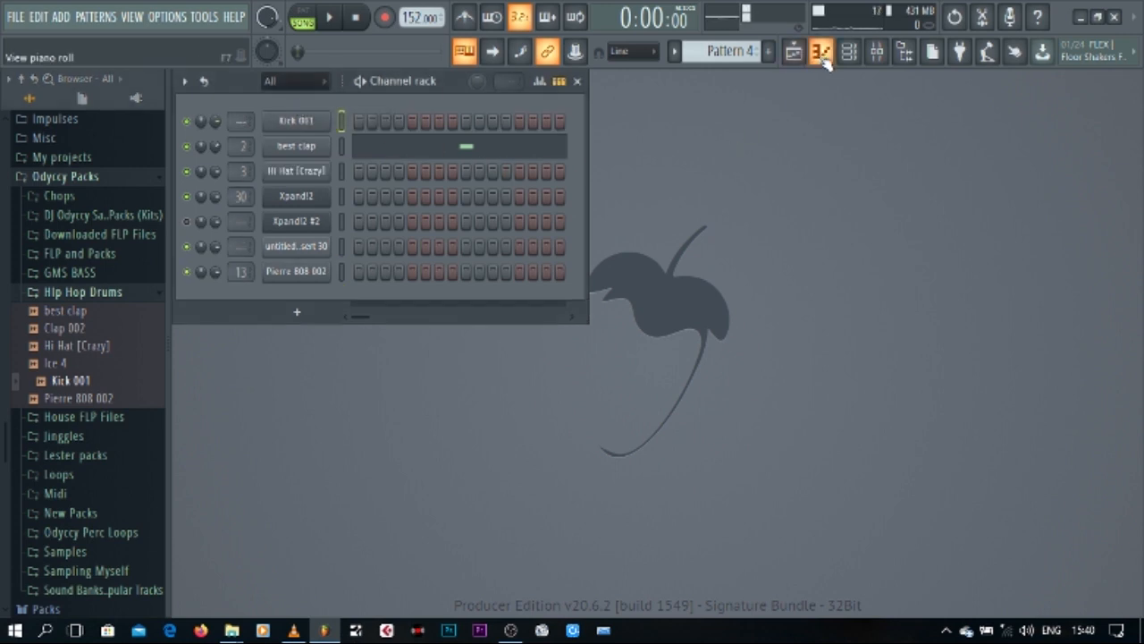
{"action": "left_click", "coordinate": [822, 51]}
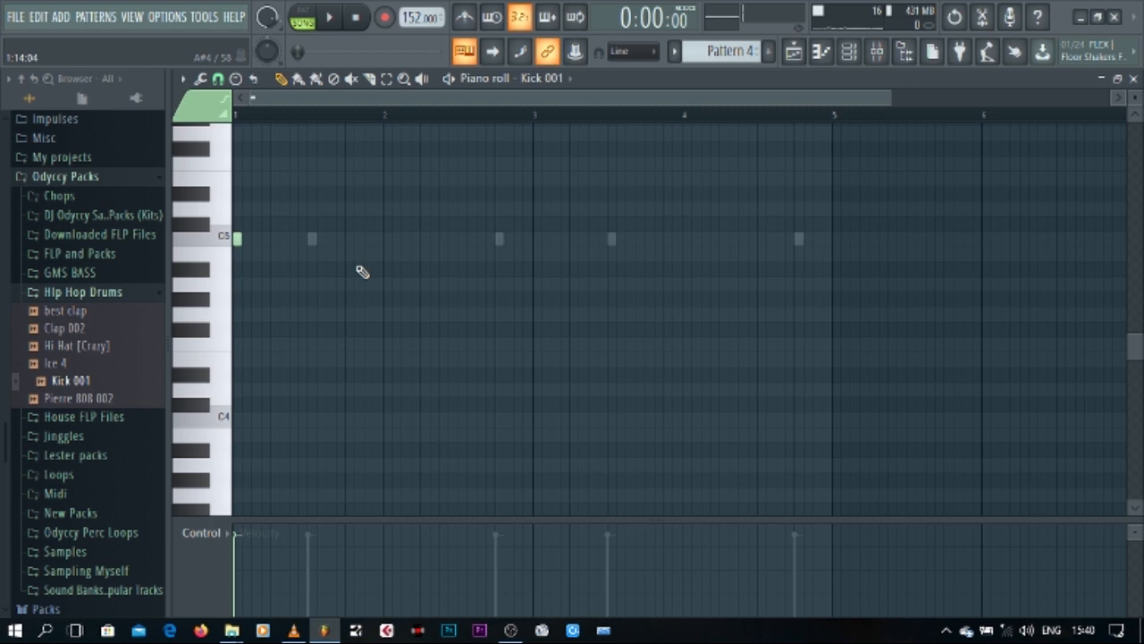
{"action": "left_click", "coordinate": [329, 17]}
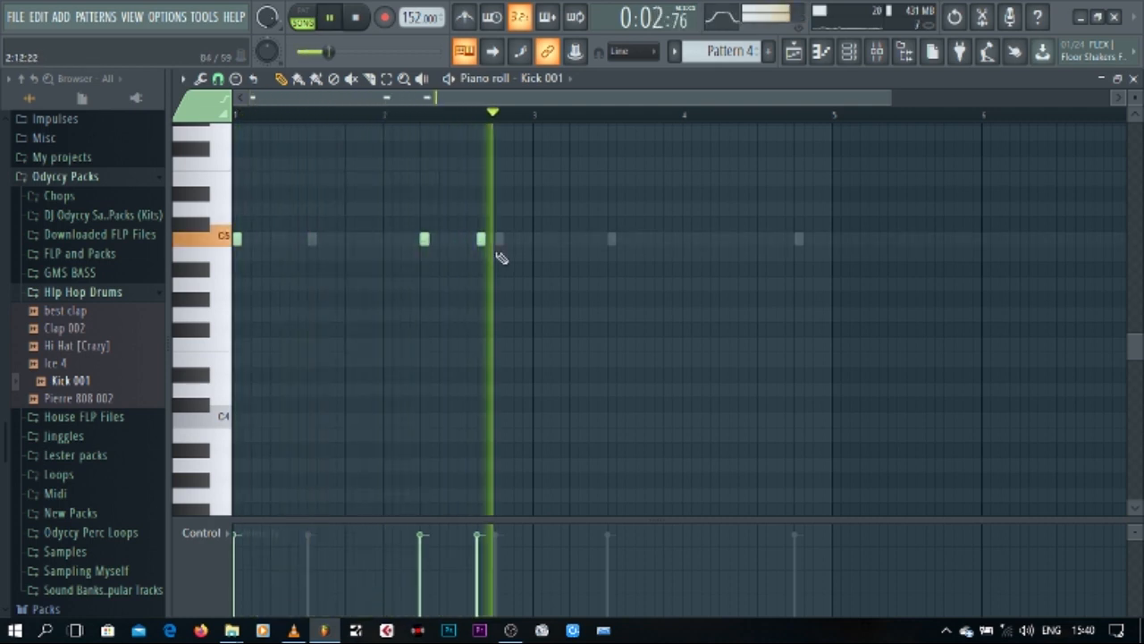
{"action": "left_click", "coordinate": [536, 238]}
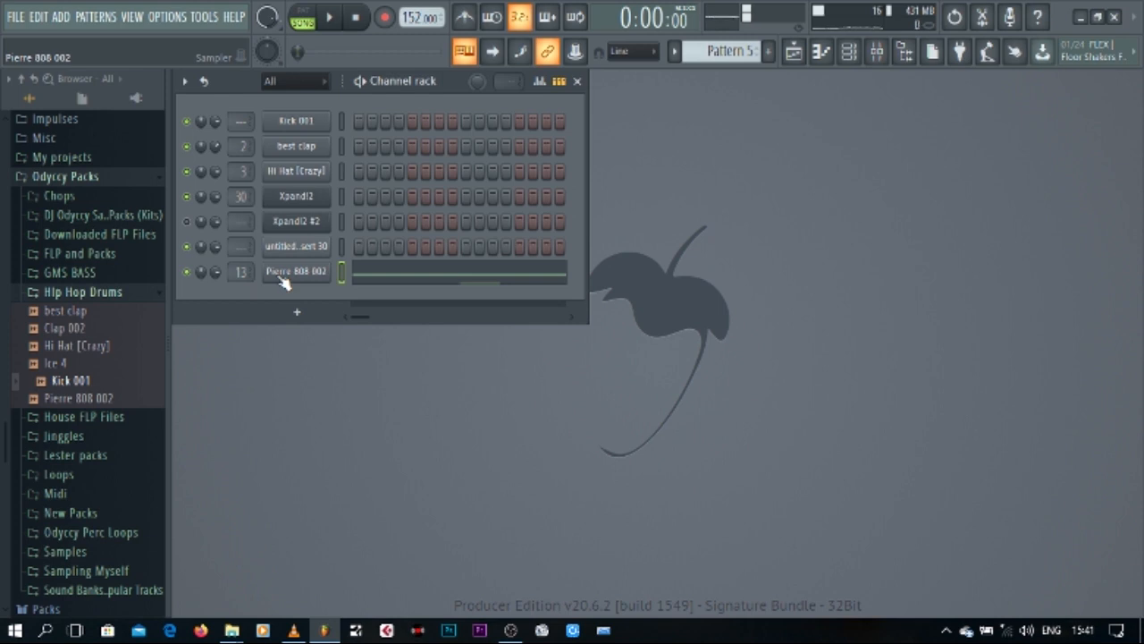
- Bring up the playlist arrangement and shrink the track rows to show more tracks
{"action": "left_click", "coordinate": [793, 51]}
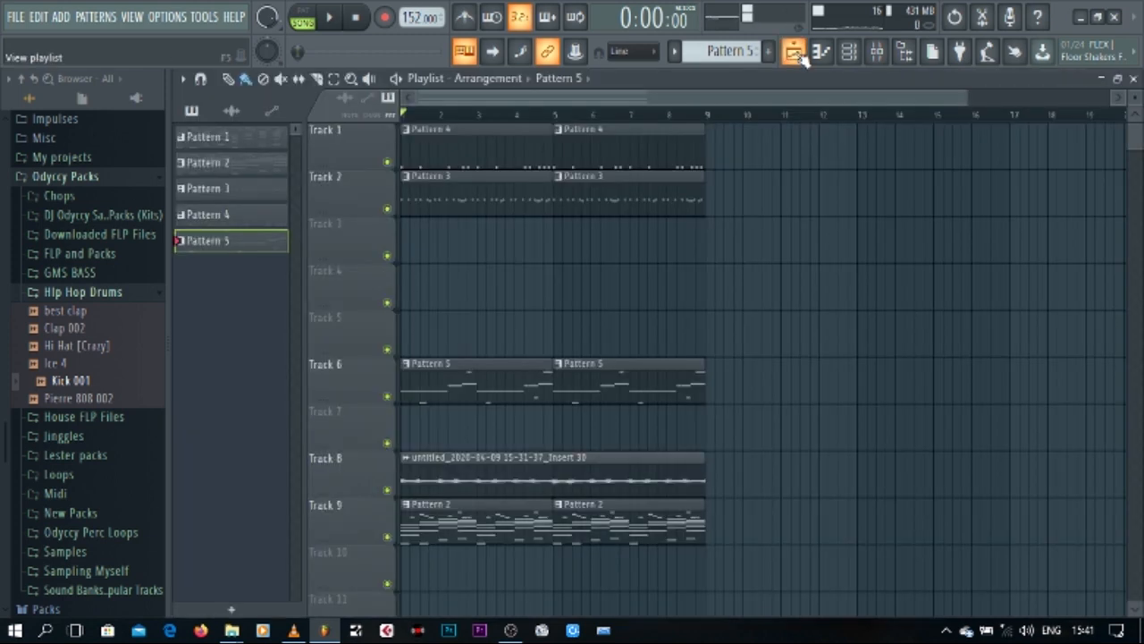
{"action": "left_click", "coordinate": [794, 52]}
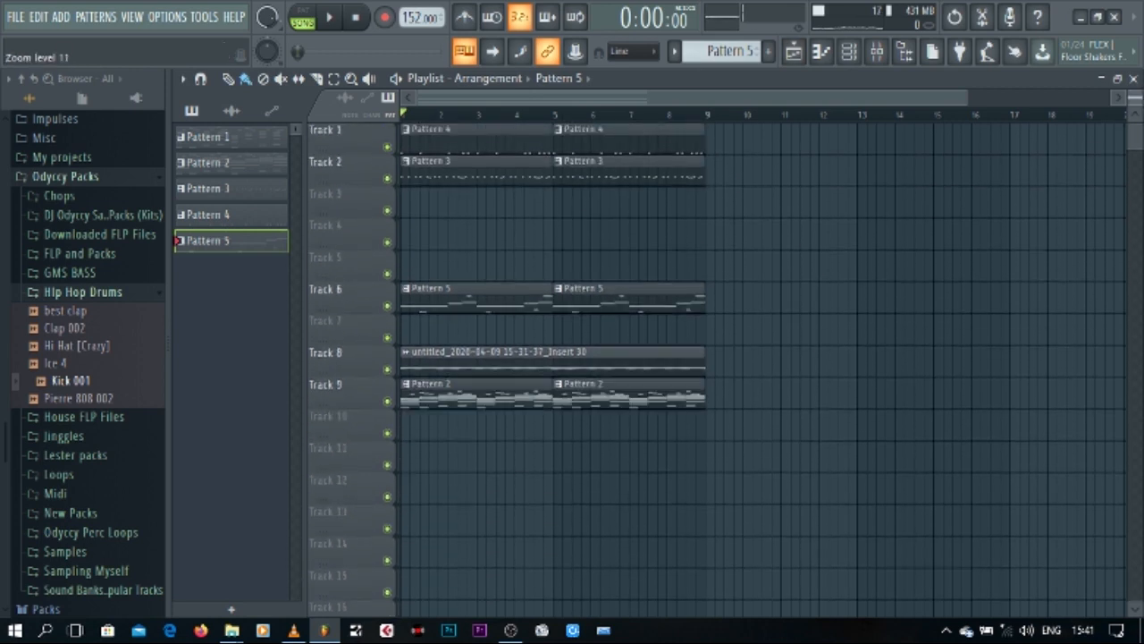
{"action": "left_click", "coordinate": [209, 161]}
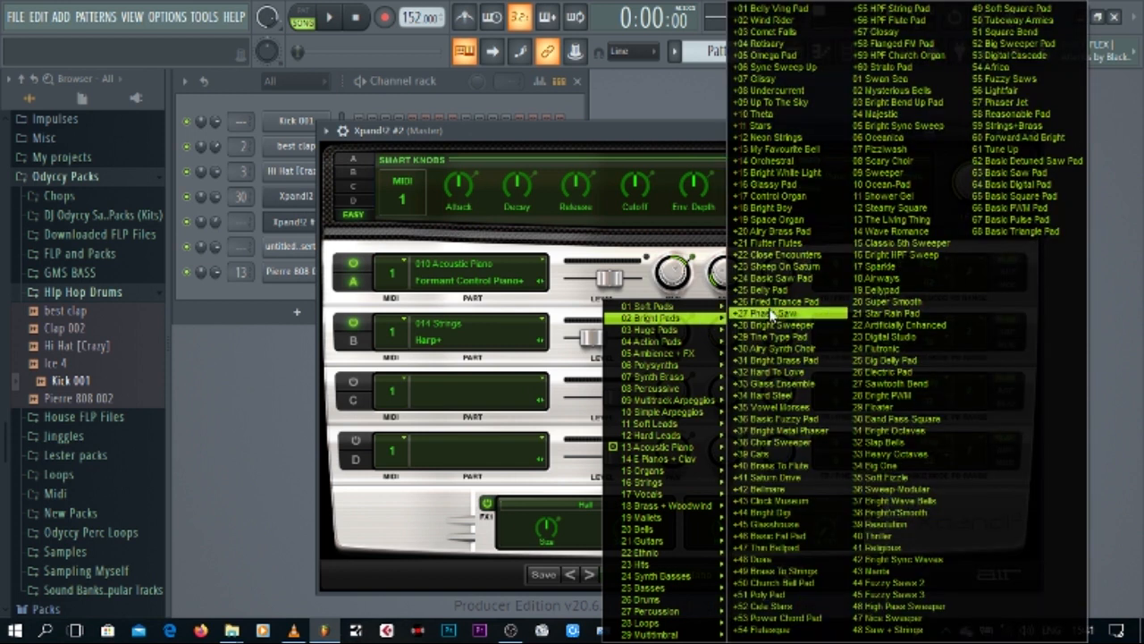
- Pick a new Xpand!2 #2 preset, close its window, and play the melody pattern
{"action": "left_click", "coordinate": [787, 312]}
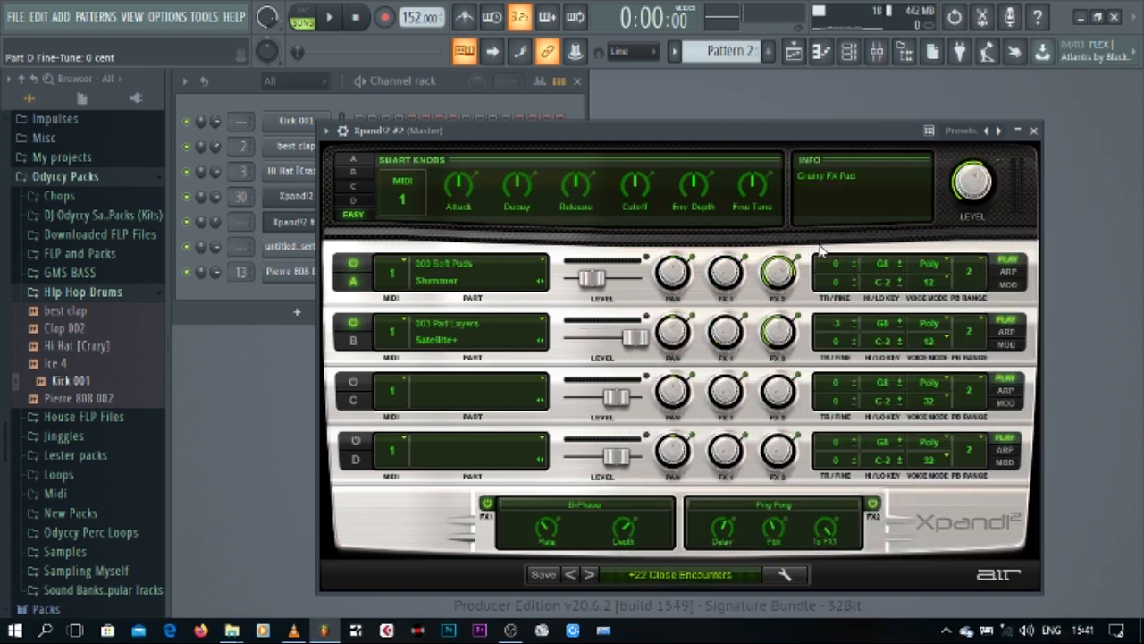
{"action": "left_click", "coordinate": [1034, 130]}
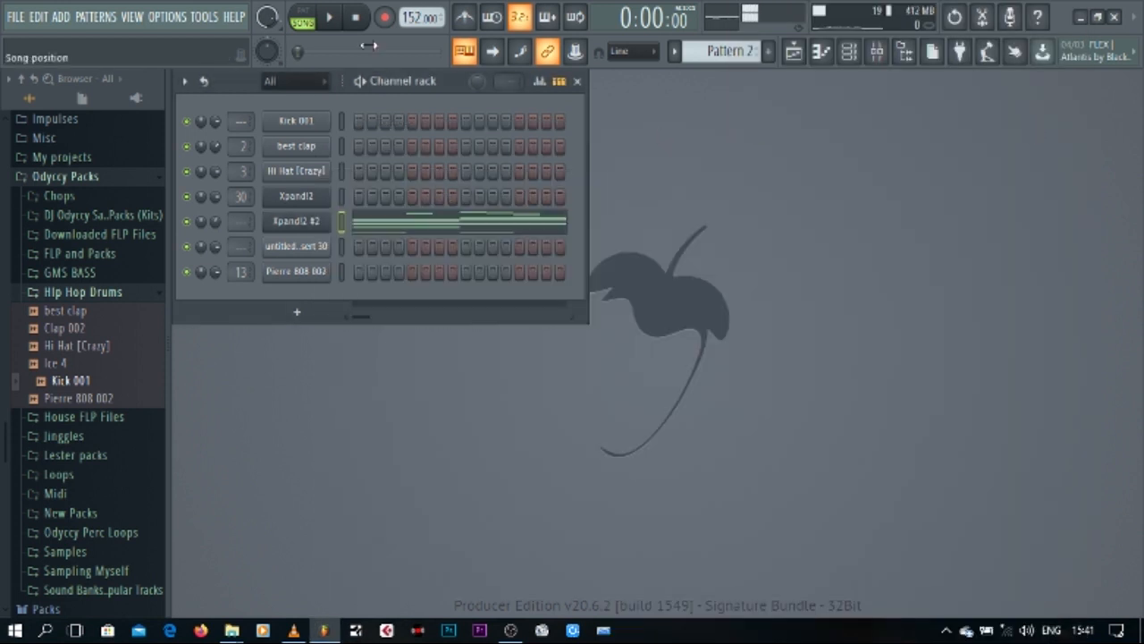
{"action": "left_click", "coordinate": [330, 17]}
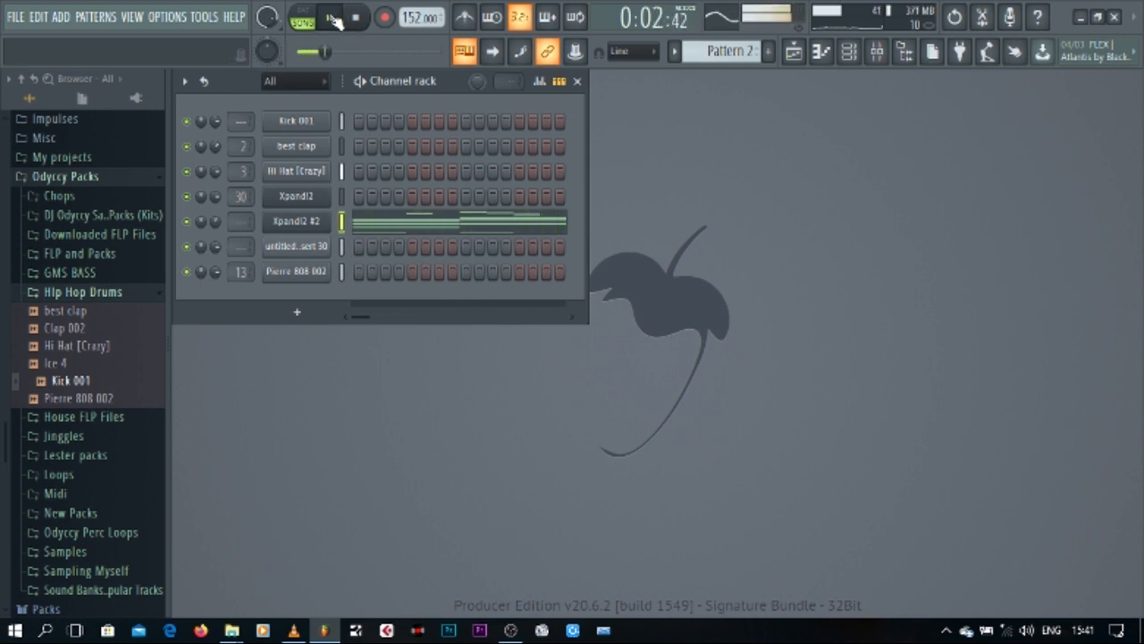
{"action": "left_click", "coordinate": [329, 16]}
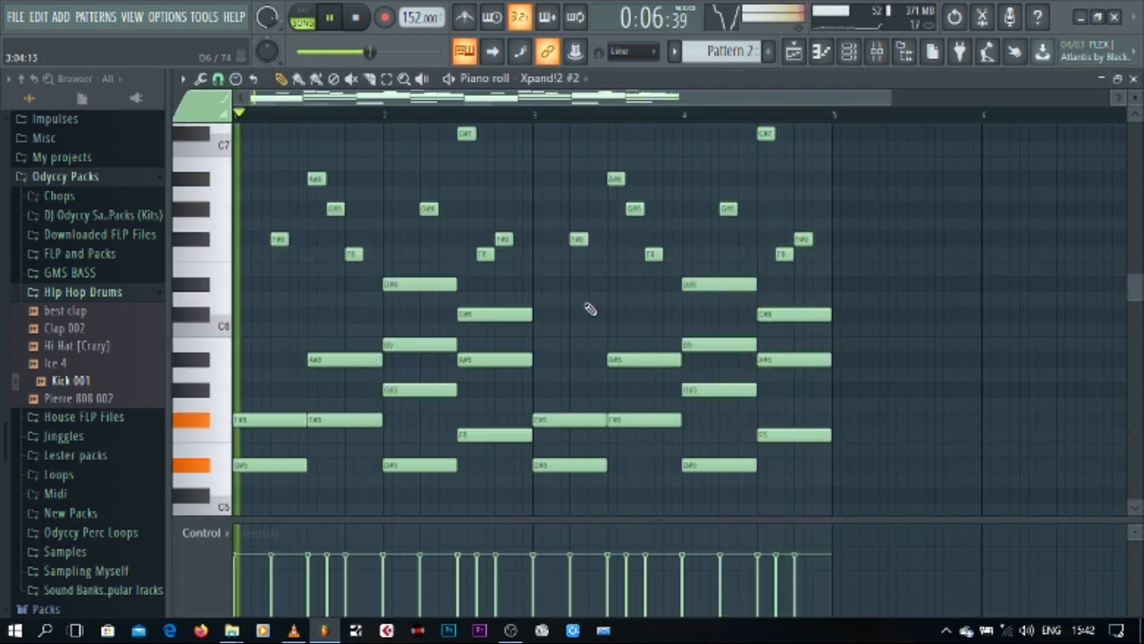
{"action": "left_click", "coordinate": [303, 16]}
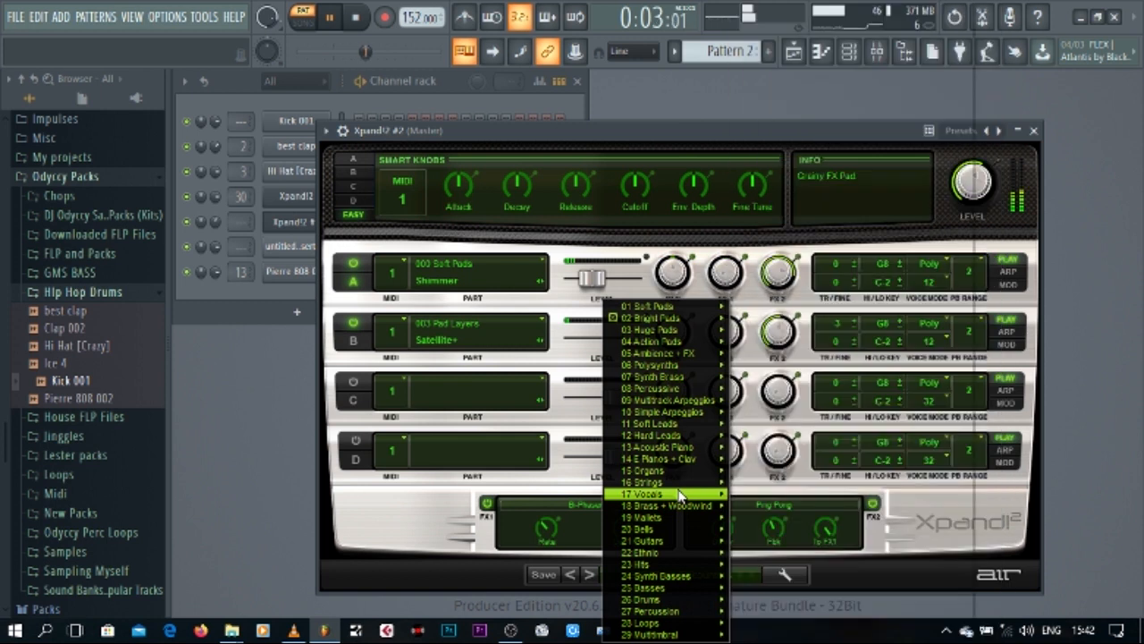
{"action": "mouse_move", "coordinate": [684, 353]}
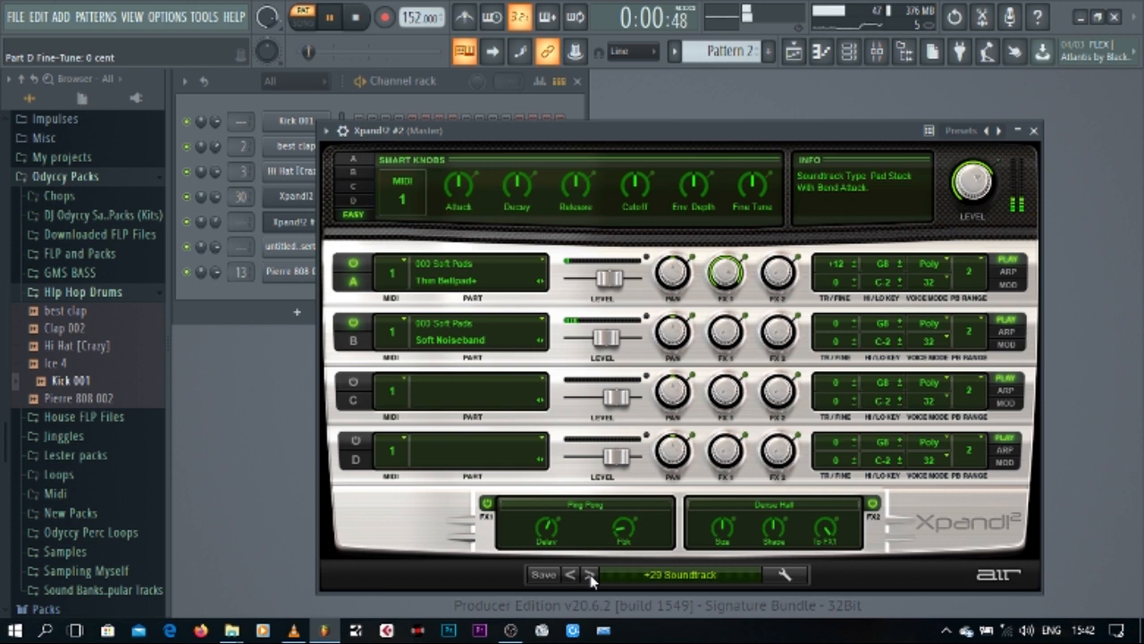
- Step through several Xpand!2 presets, then choose a Guitars preset from the list
{"action": "left_click", "coordinate": [590, 574]}
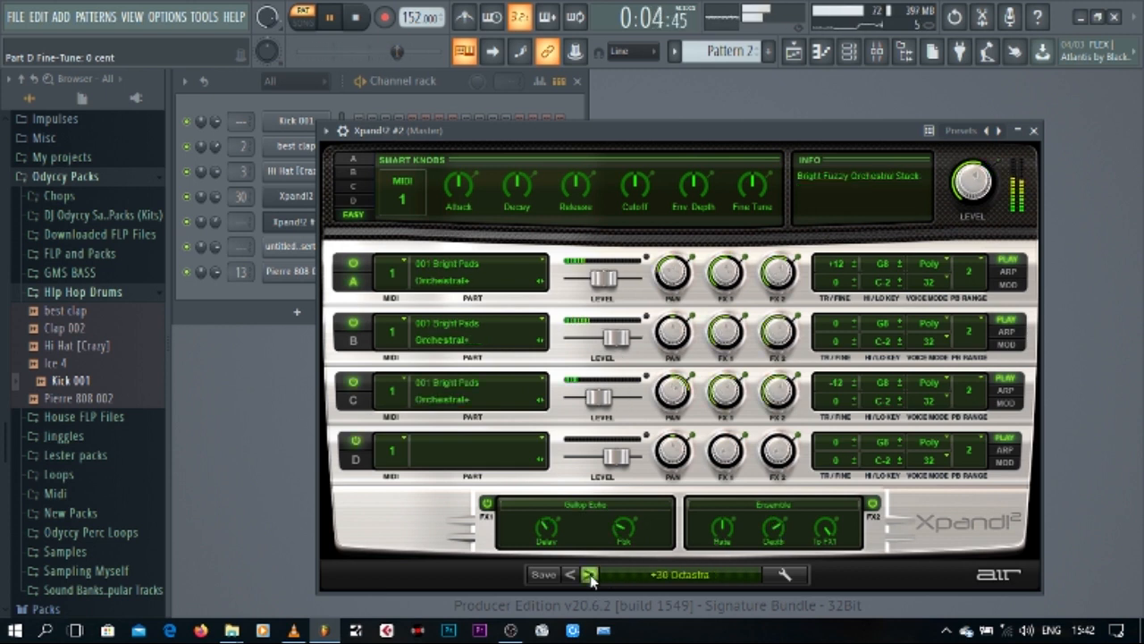
{"action": "left_click", "coordinate": [589, 575]}
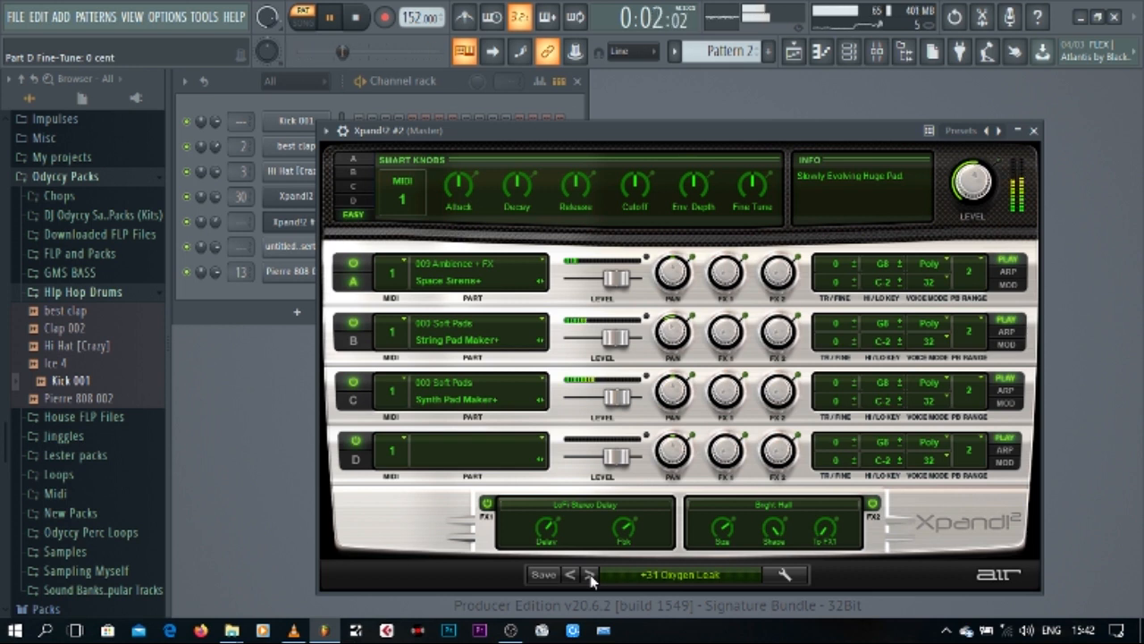
{"action": "left_click", "coordinate": [589, 573]}
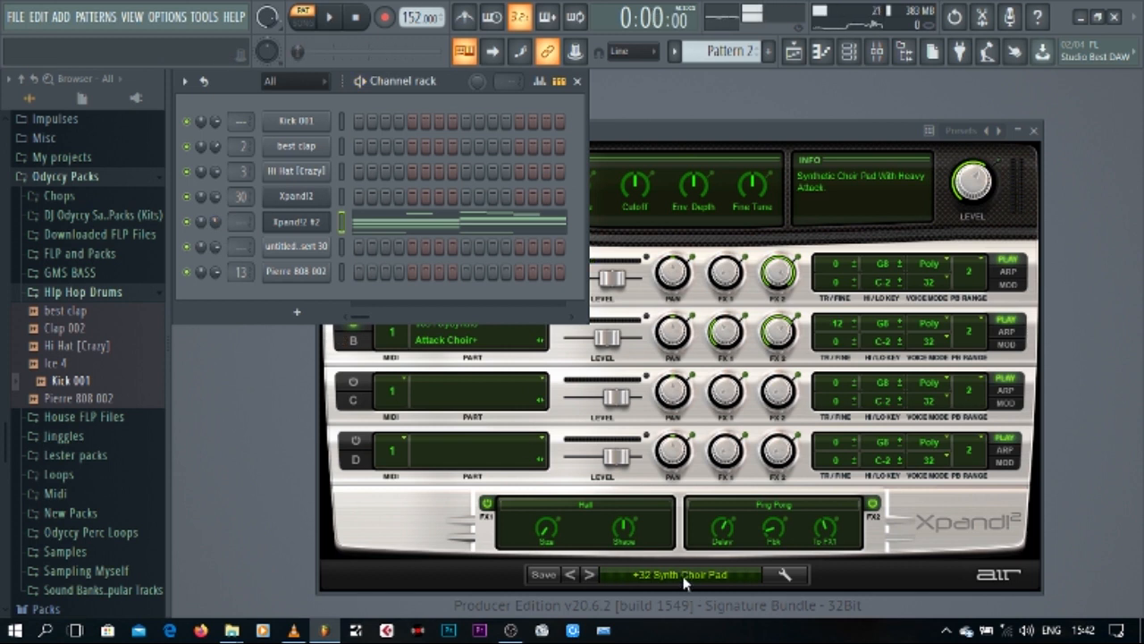
{"action": "left_click", "coordinate": [679, 575]}
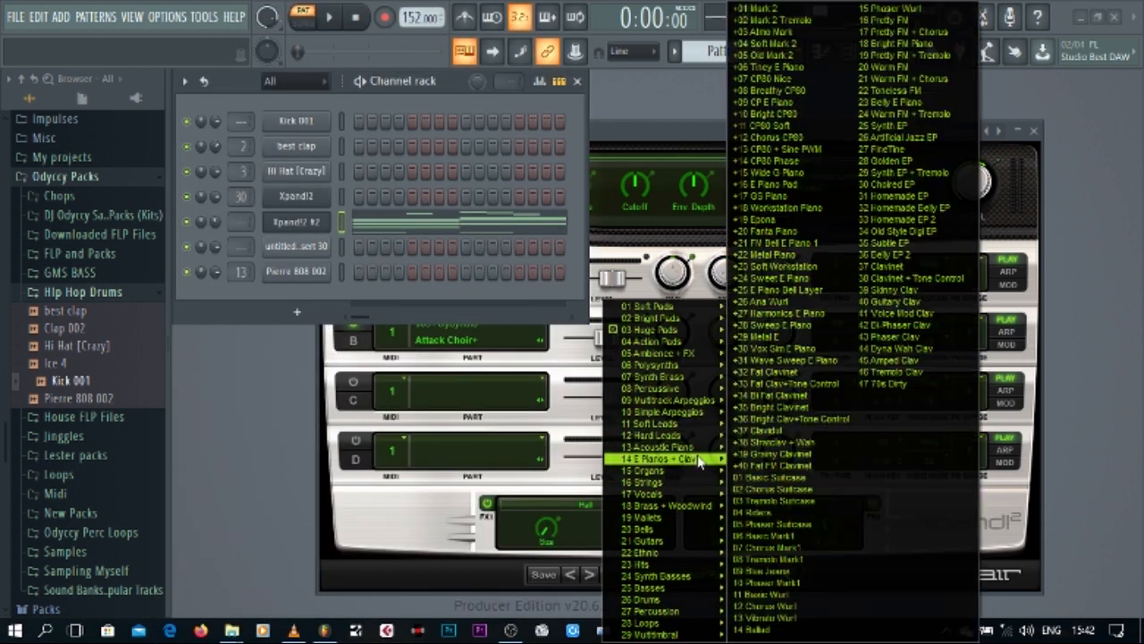
{"action": "mouse_move", "coordinate": [702, 487]}
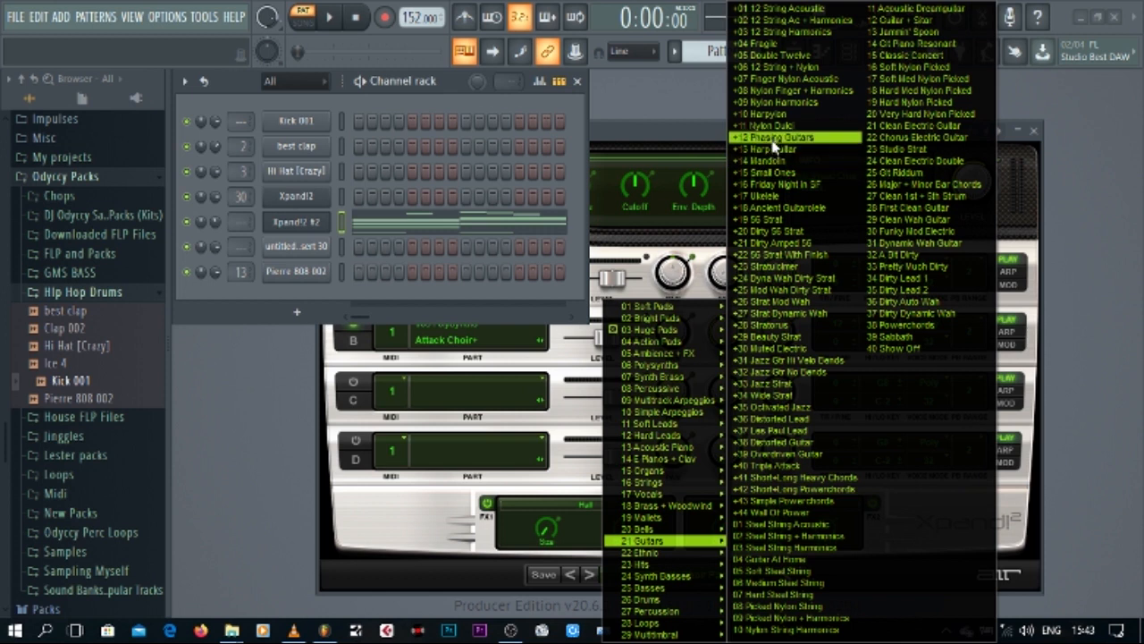
{"action": "mouse_move", "coordinate": [787, 207]}
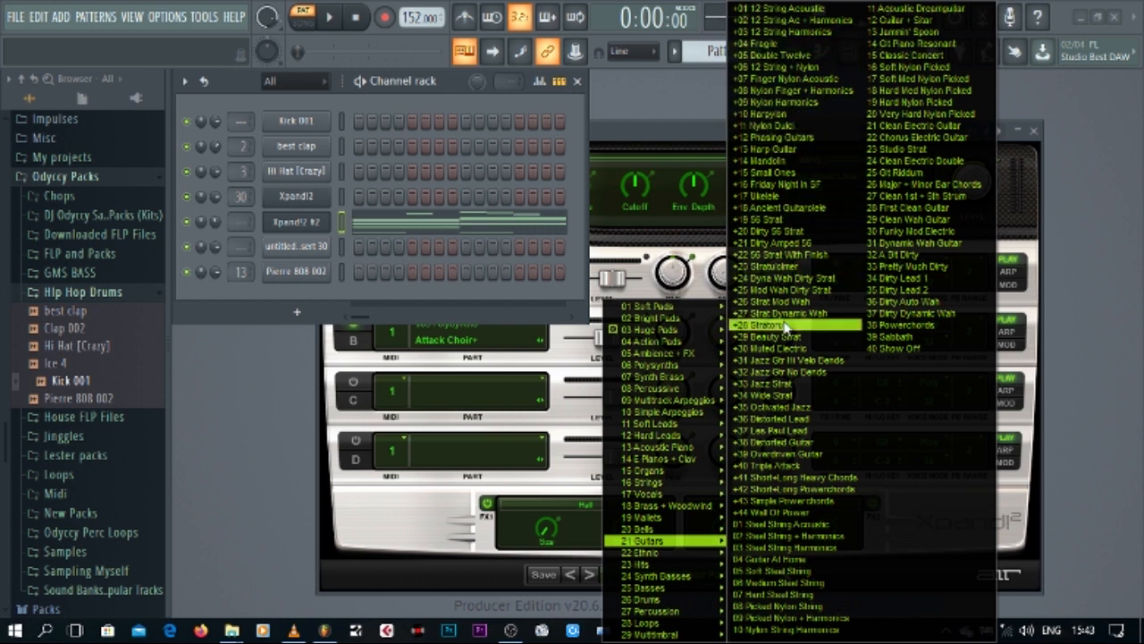
{"action": "left_click", "coordinate": [782, 323]}
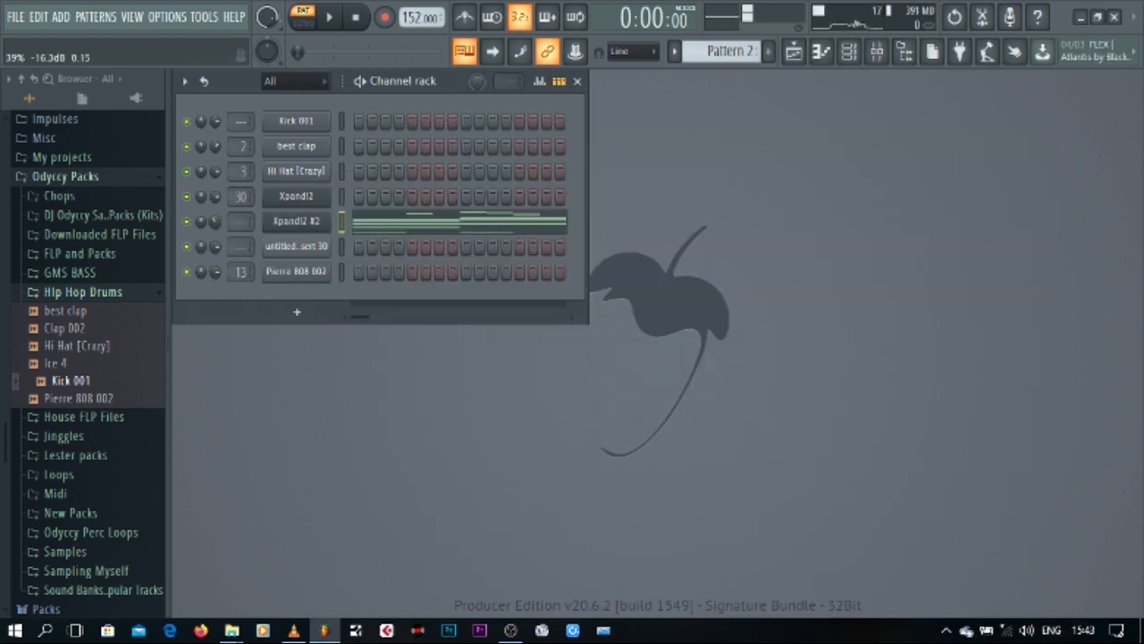
- Start playback and switch to Song mode to hear the whole arrangement
{"action": "left_click", "coordinate": [329, 16]}
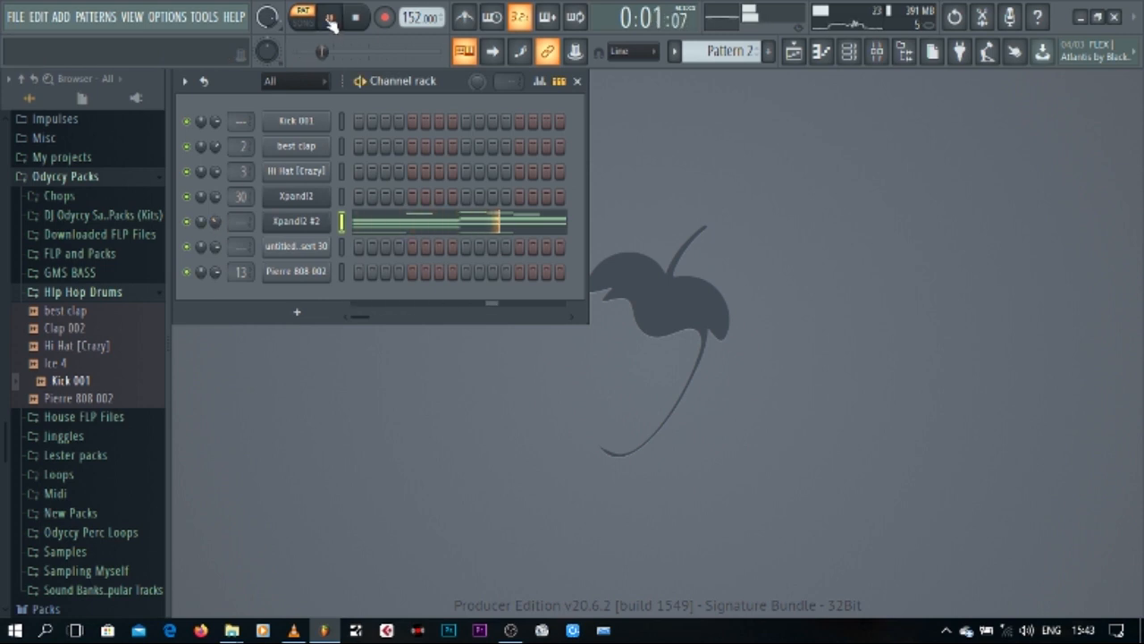
{"action": "left_click", "coordinate": [330, 17]}
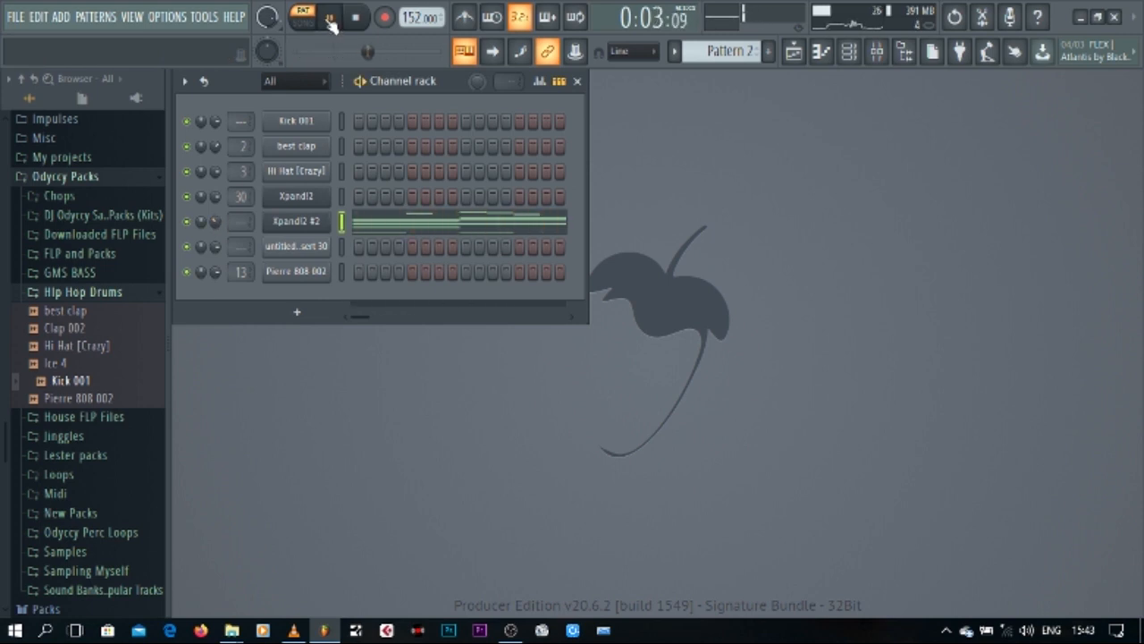
{"action": "left_click", "coordinate": [331, 17]}
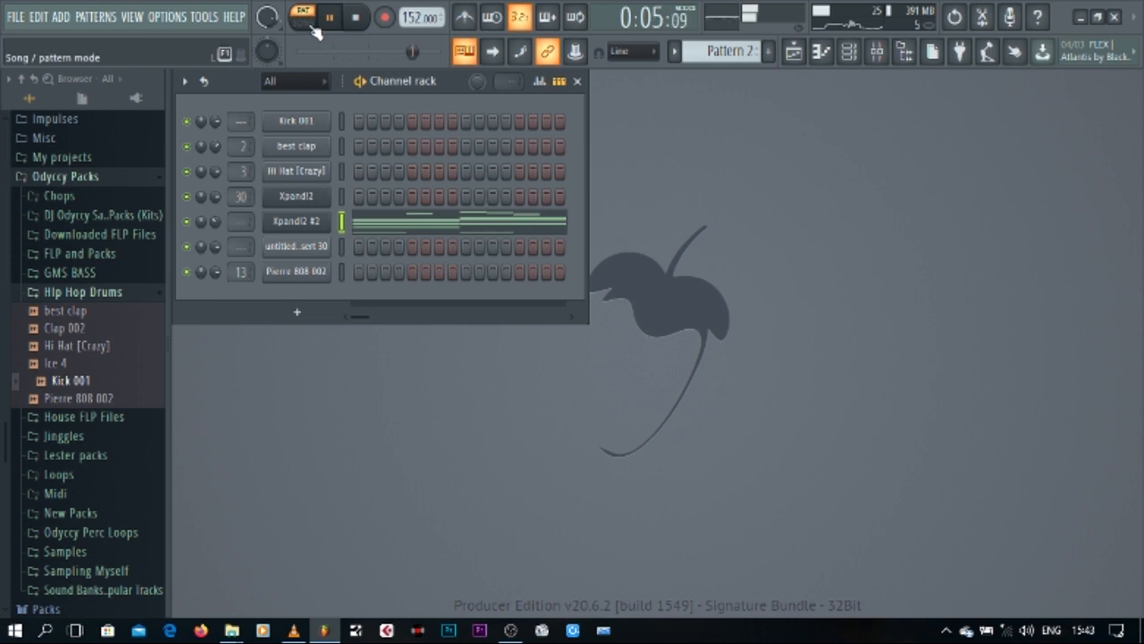
{"action": "left_click", "coordinate": [302, 17]}
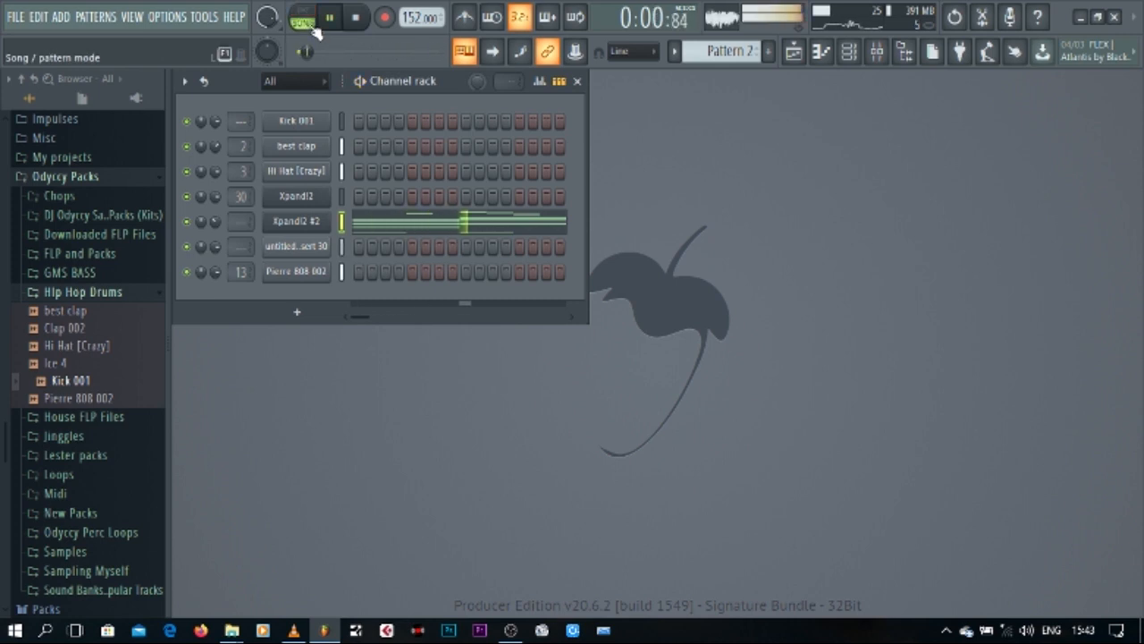
- Open the Playlist, select Pattern 3, and open Hi Hat [Crazy] in the Piano Roll
{"action": "left_click", "coordinate": [794, 51]}
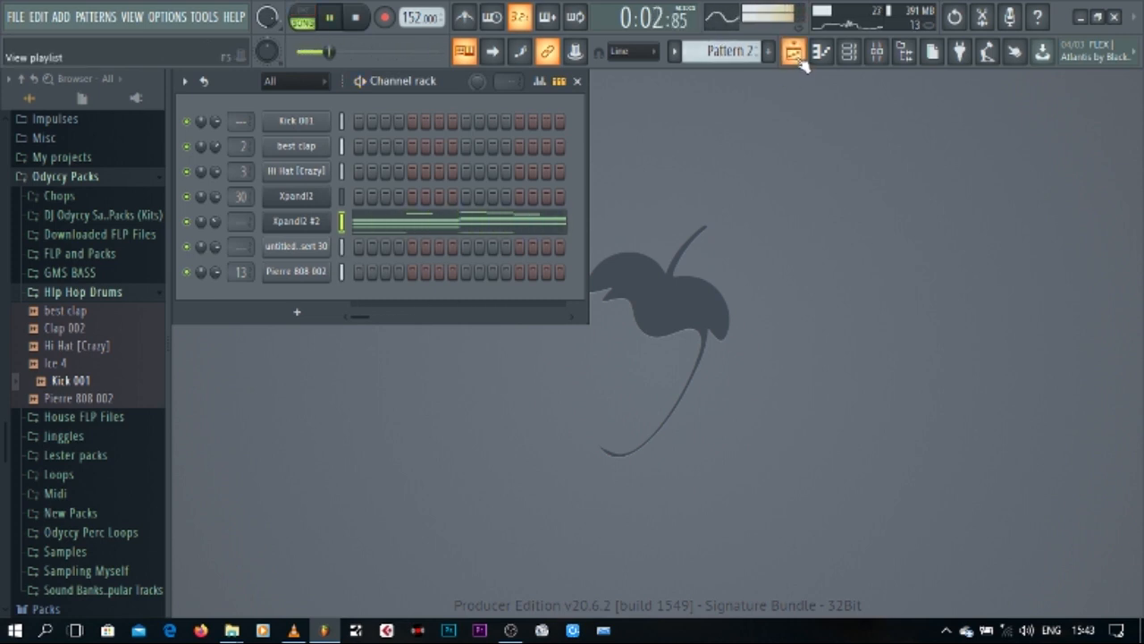
{"action": "left_click", "coordinate": [792, 51]}
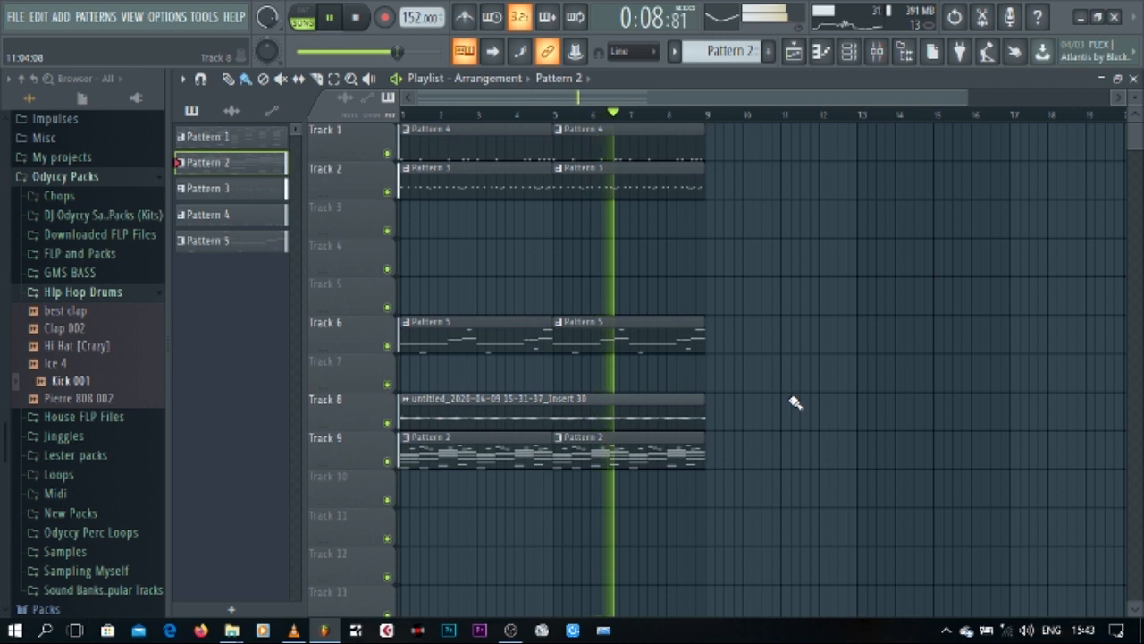
{"action": "left_click", "coordinate": [209, 188]}
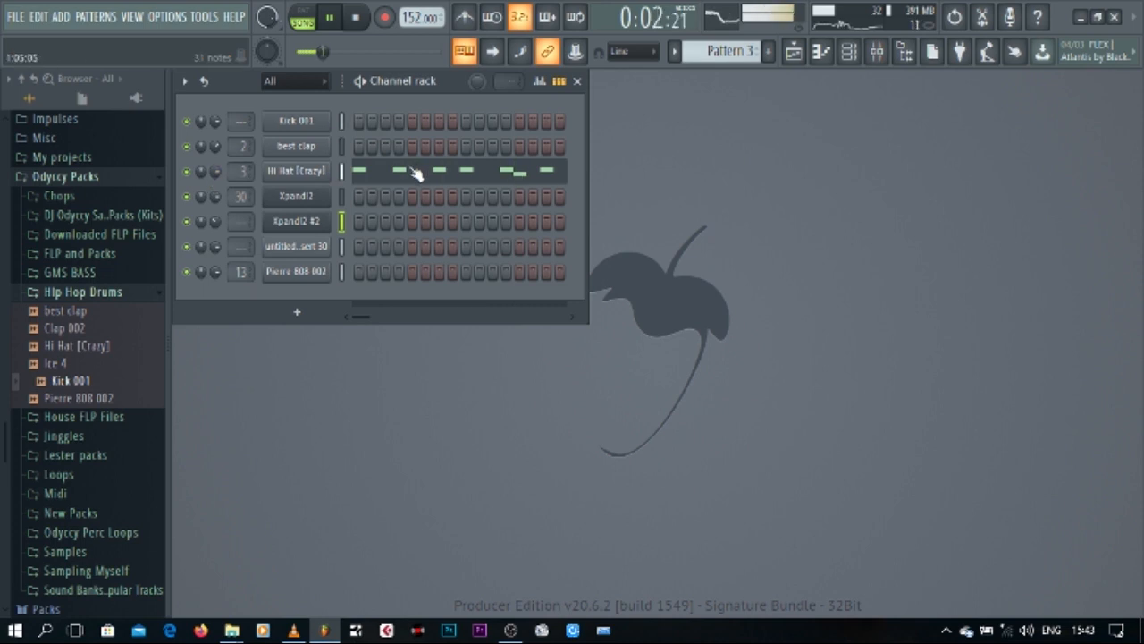
{"action": "double_click", "coordinate": [295, 171]}
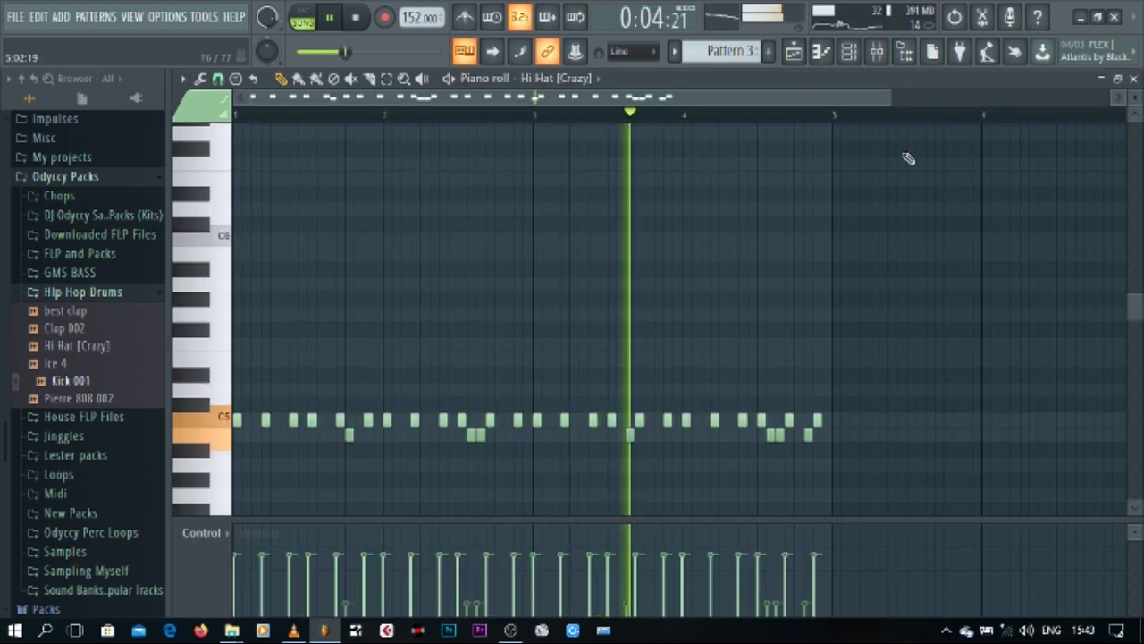